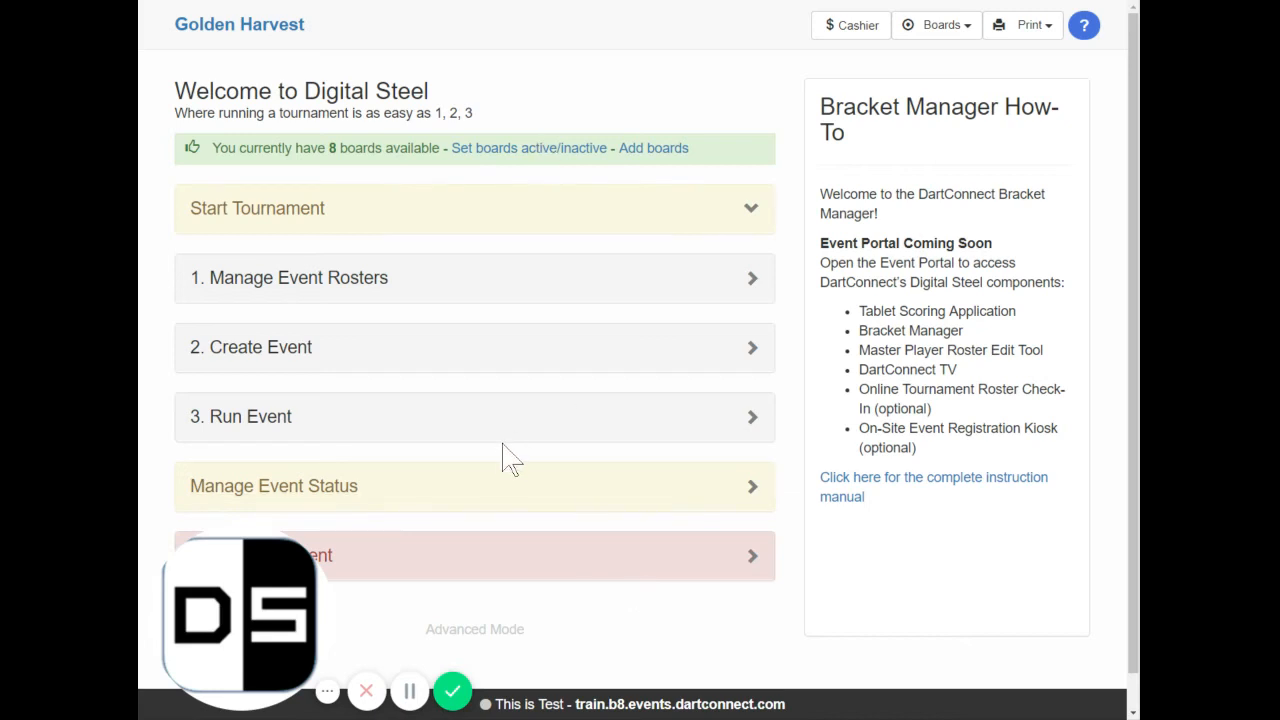
pyautogui.moveTo(754, 285)
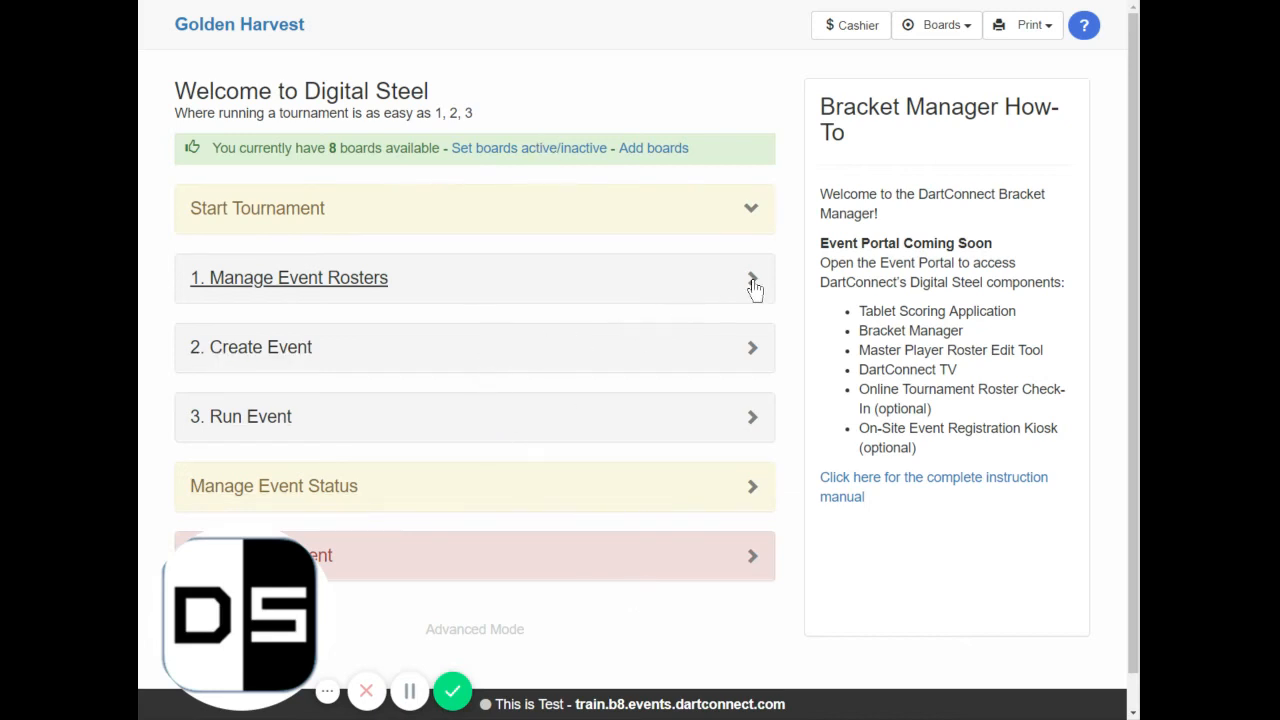
# - Open Manage Event Rosters to show the Master List of 43 active players
pyautogui.click(295, 277)
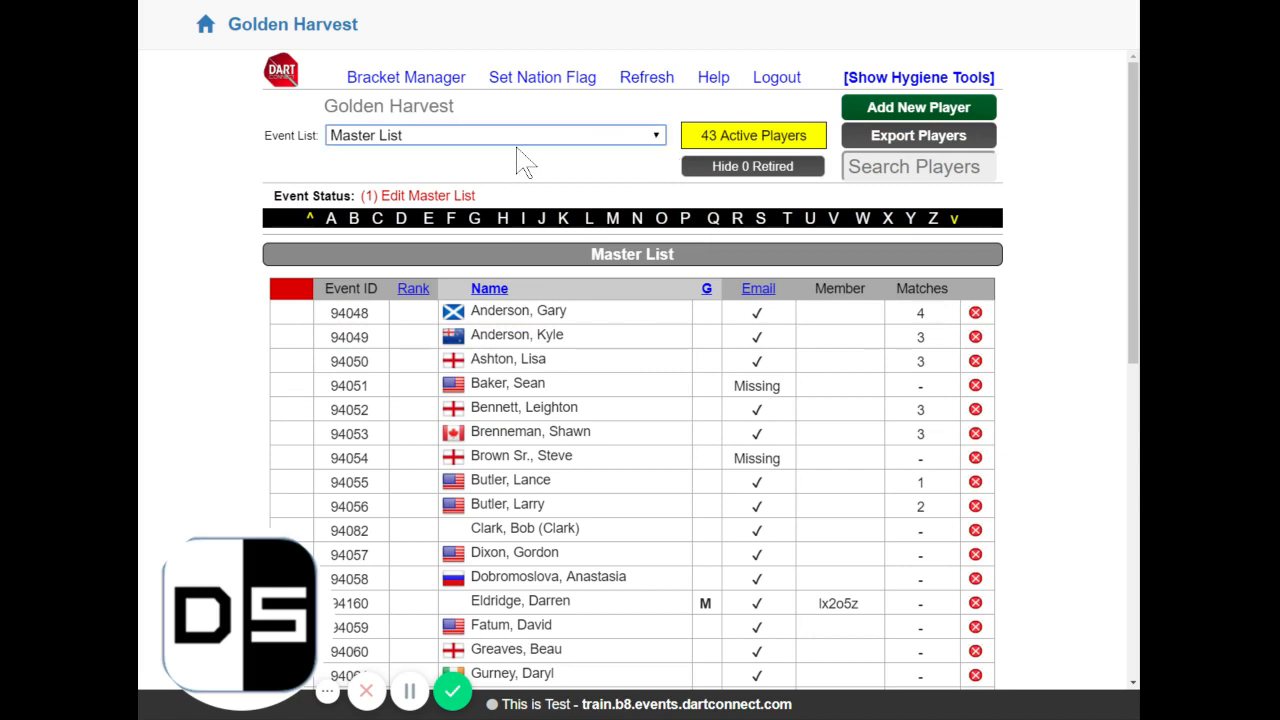
# - Load 'Doubles Round Robin [Select Players]' from the Event List, showing 0 eligible players
pyautogui.click(493, 135)
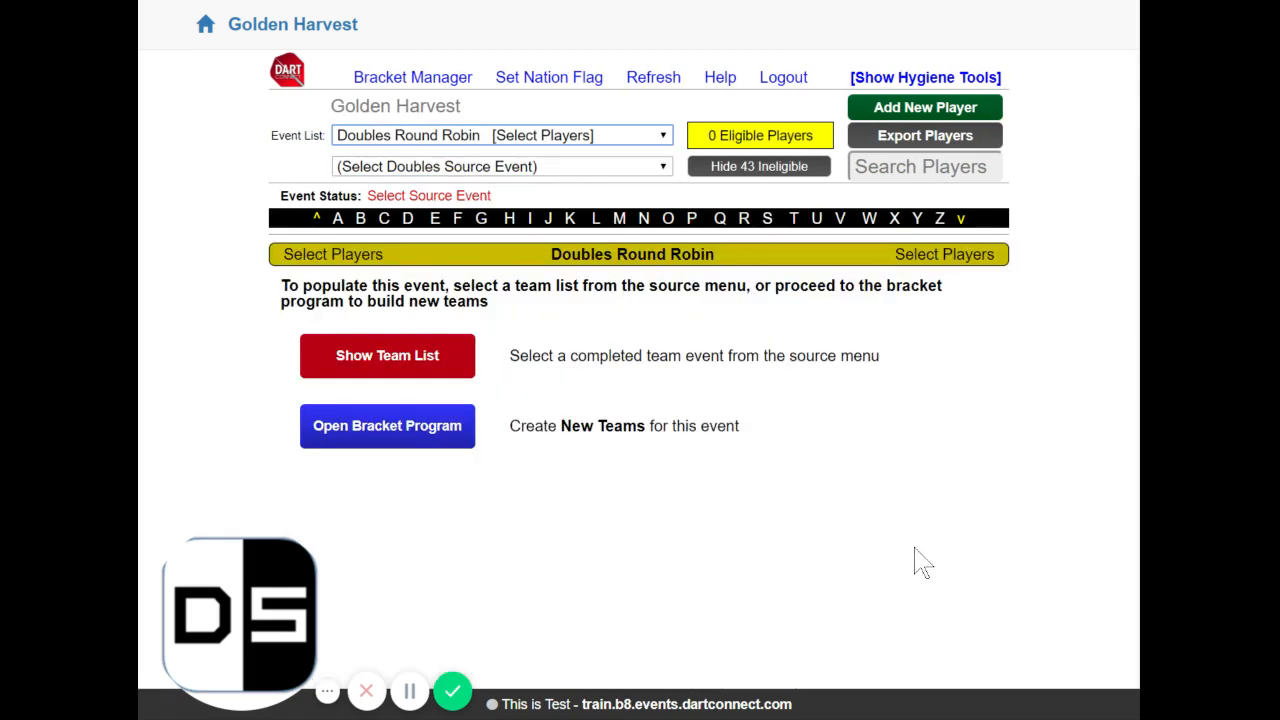
pyautogui.moveTo(878, 507)
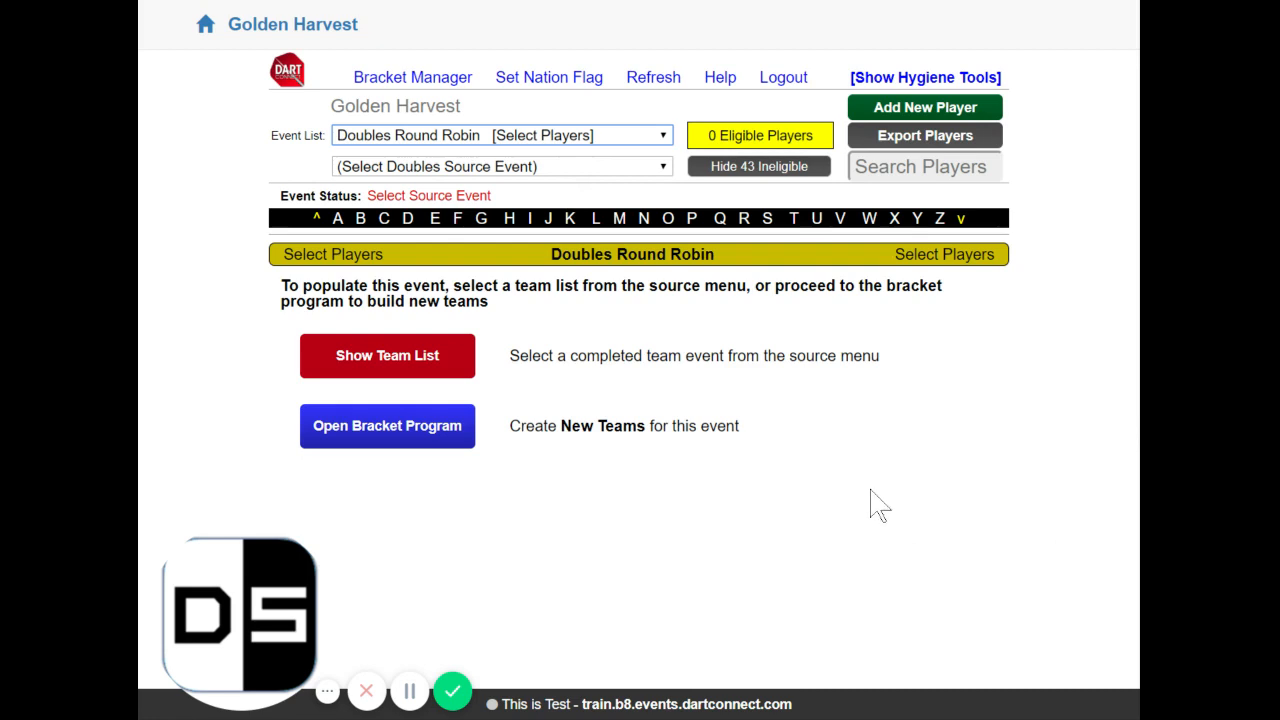
pyautogui.moveTo(933, 412)
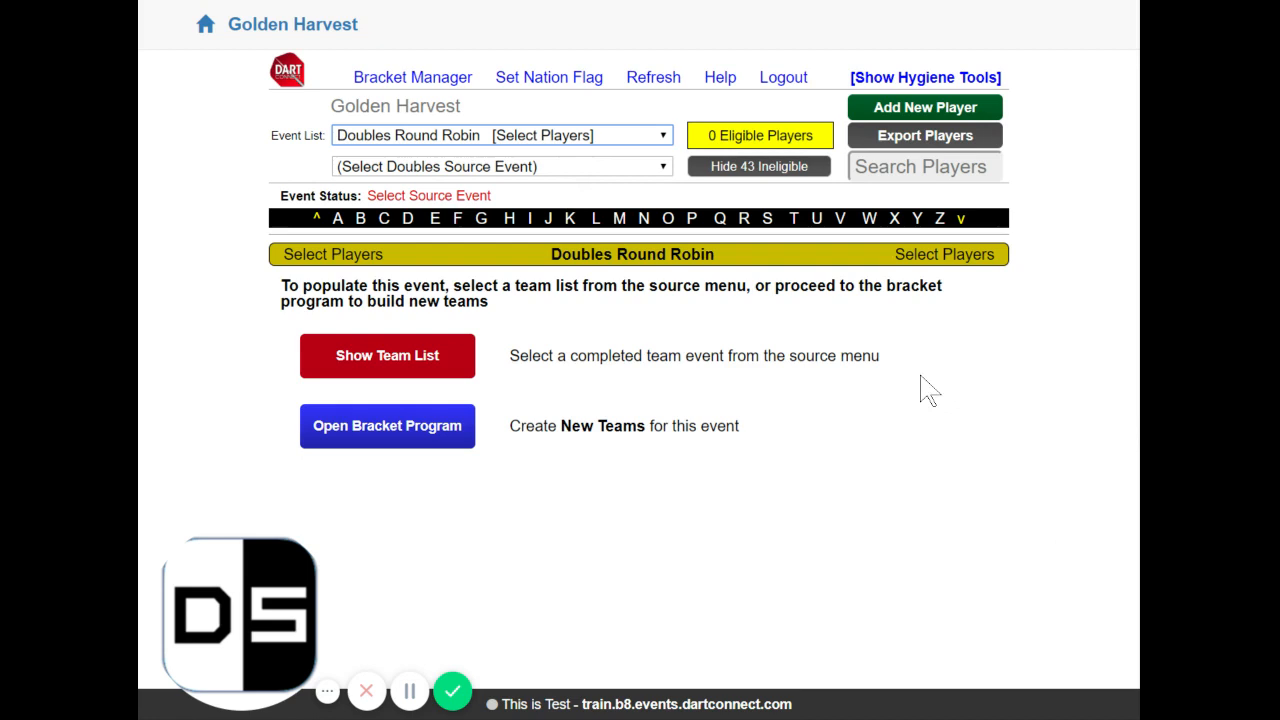
pyautogui.moveTo(711, 406)
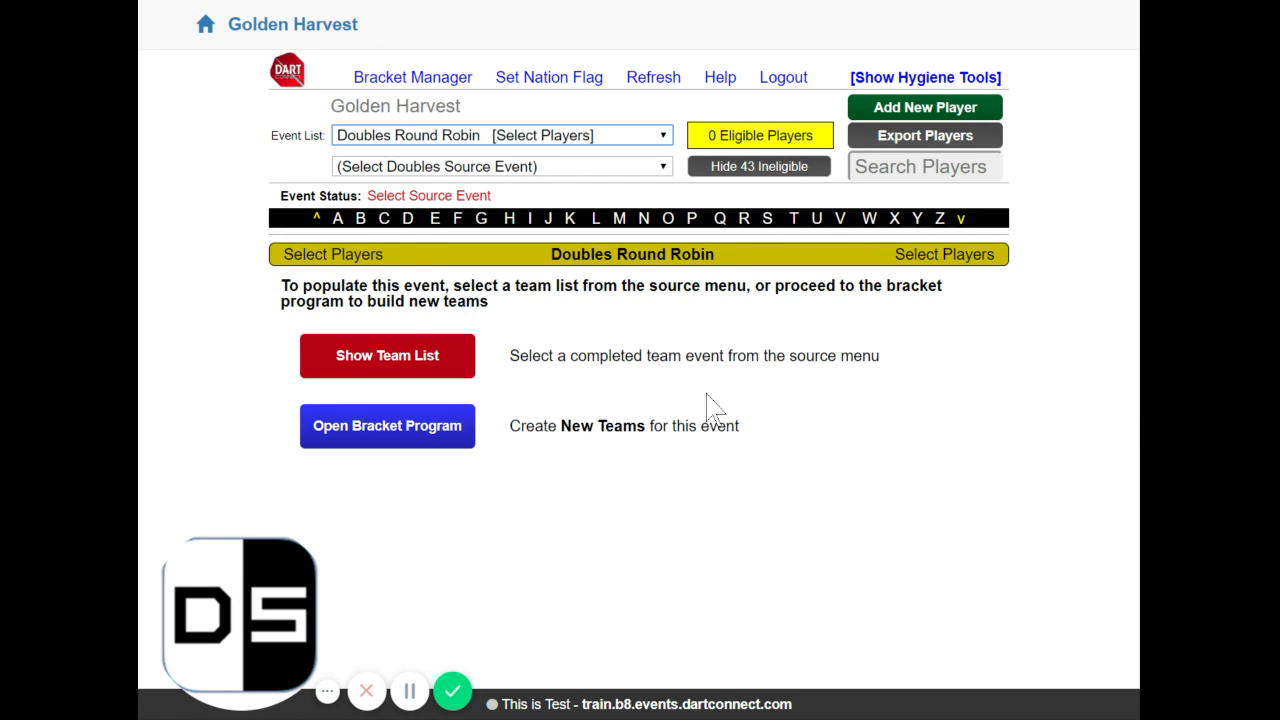
pyautogui.moveTo(330, 335)
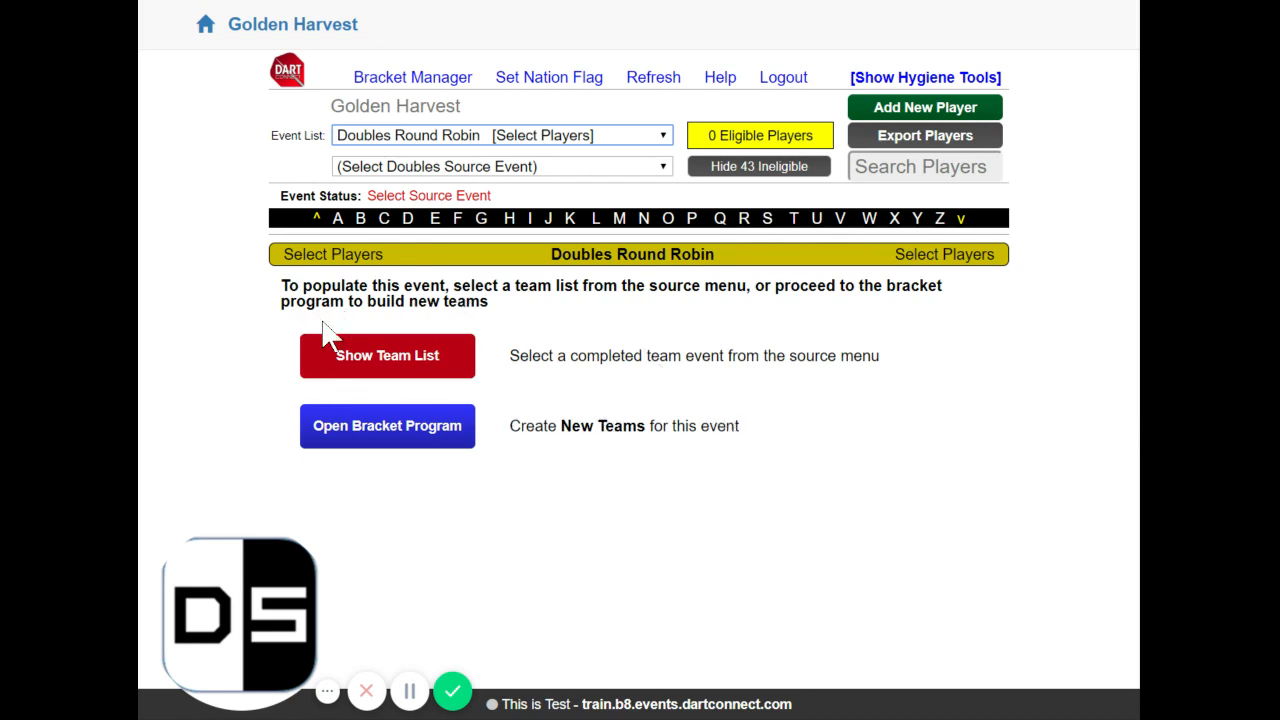
pyautogui.moveTo(916, 510)
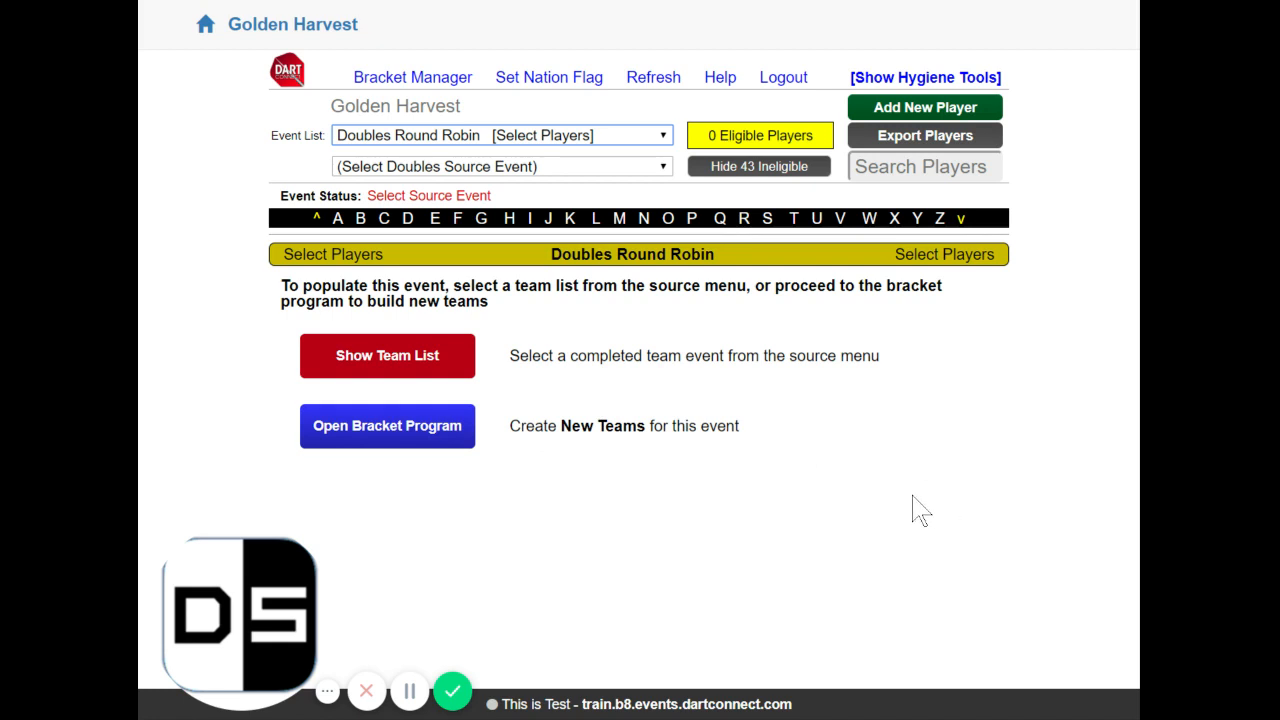
pyautogui.moveTo(897, 503)
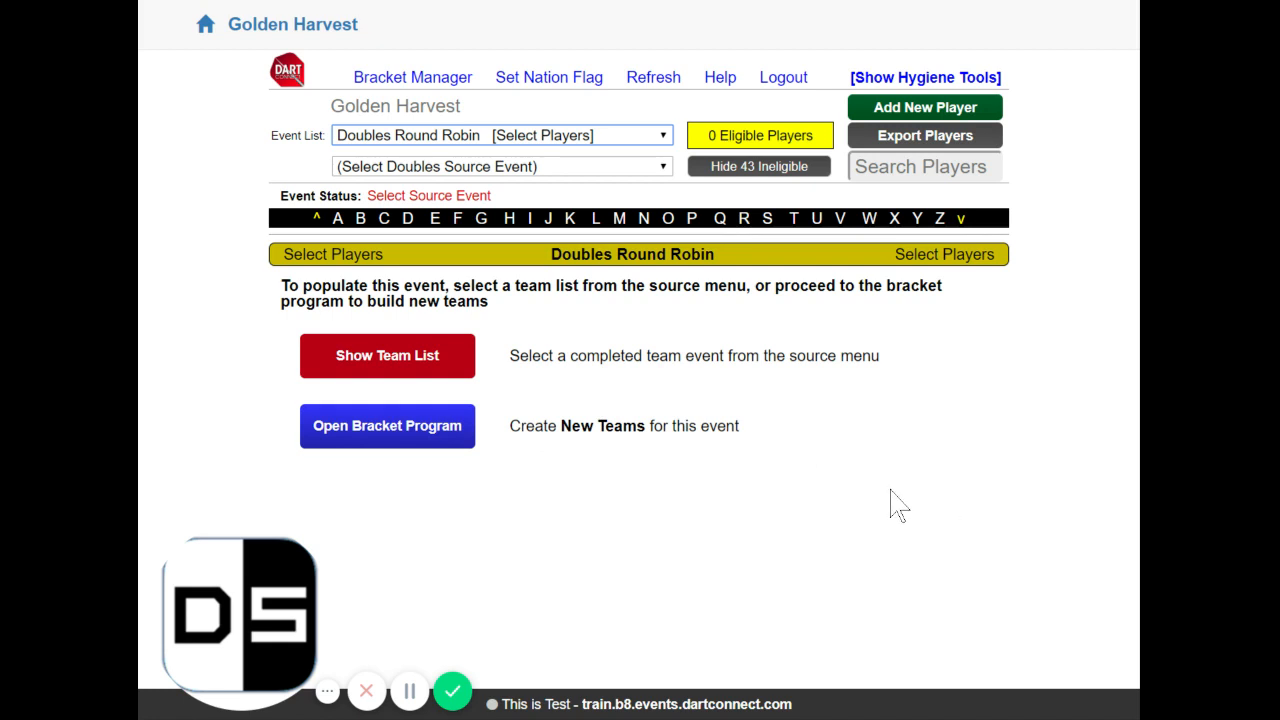
pyautogui.moveTo(888, 505)
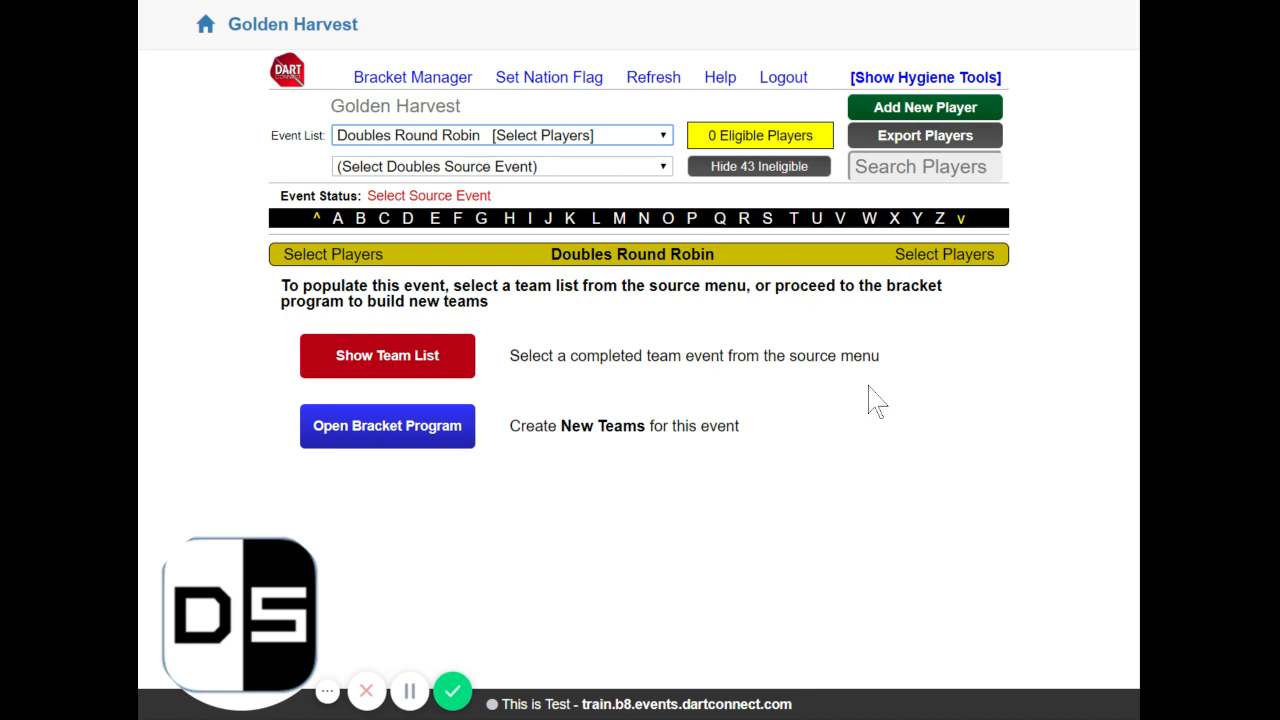
pyautogui.moveTo(445, 160)
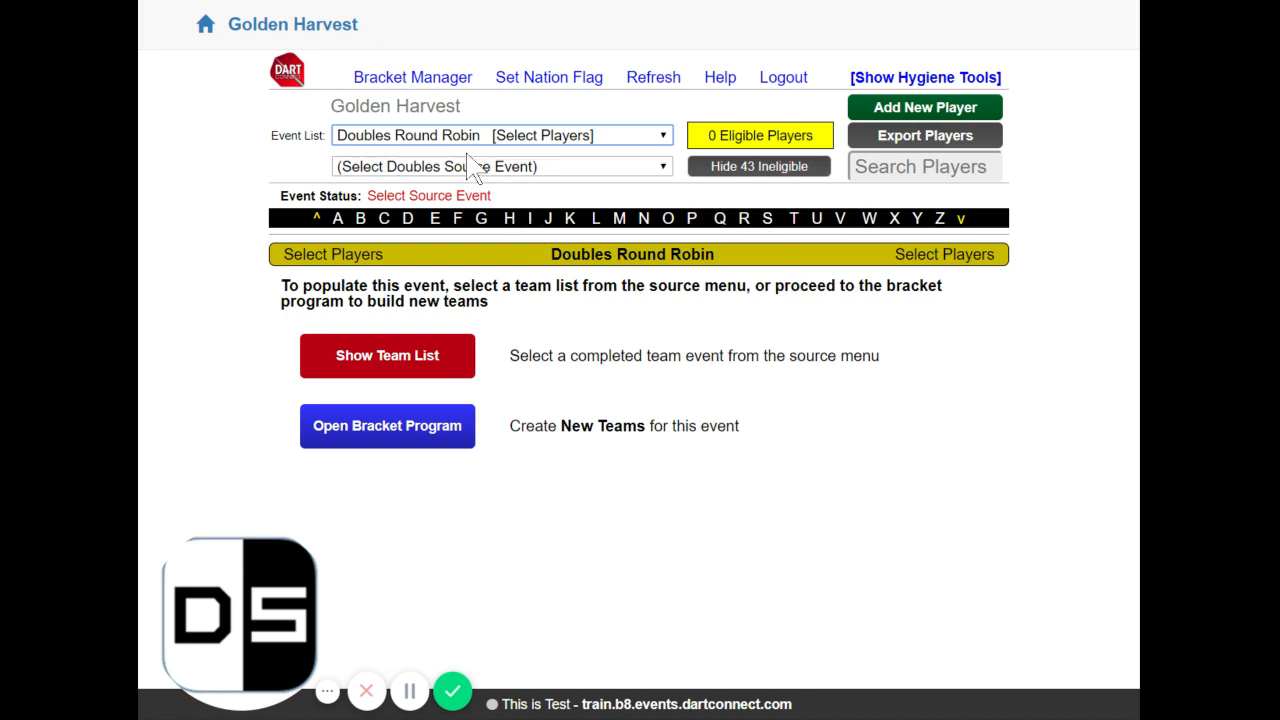
pyautogui.moveTo(765, 335)
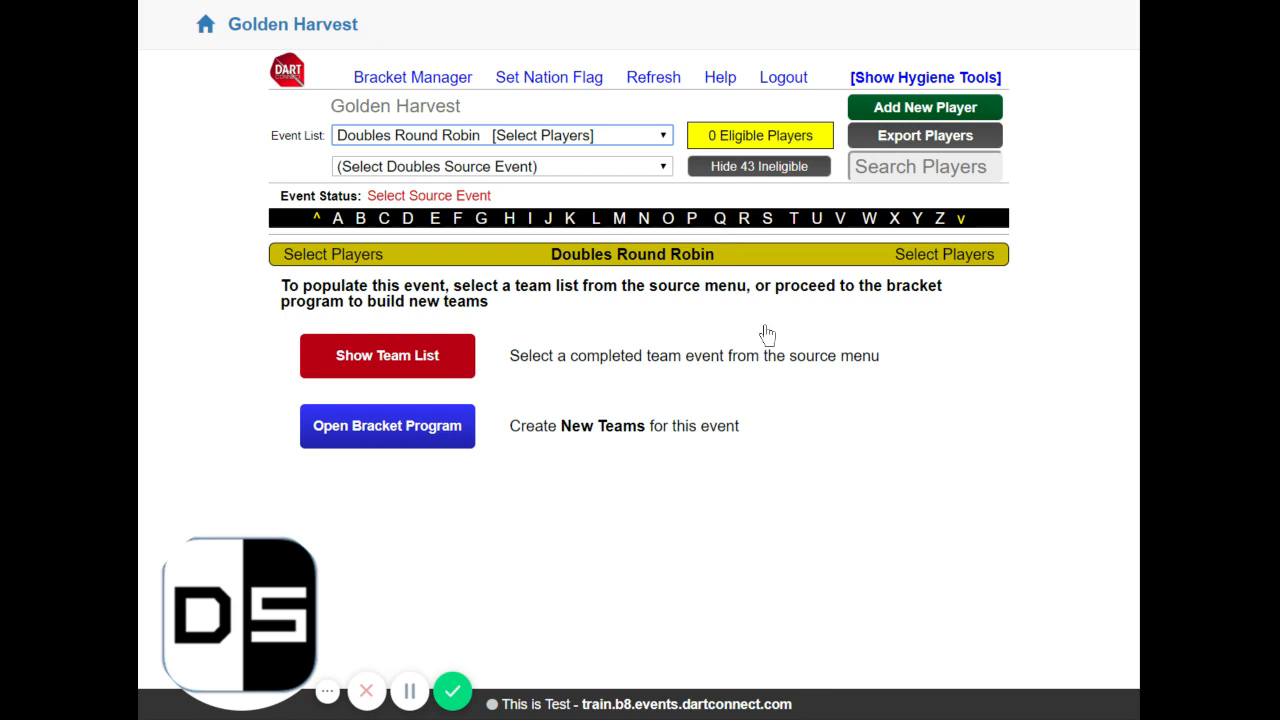
pyautogui.moveTo(576, 470)
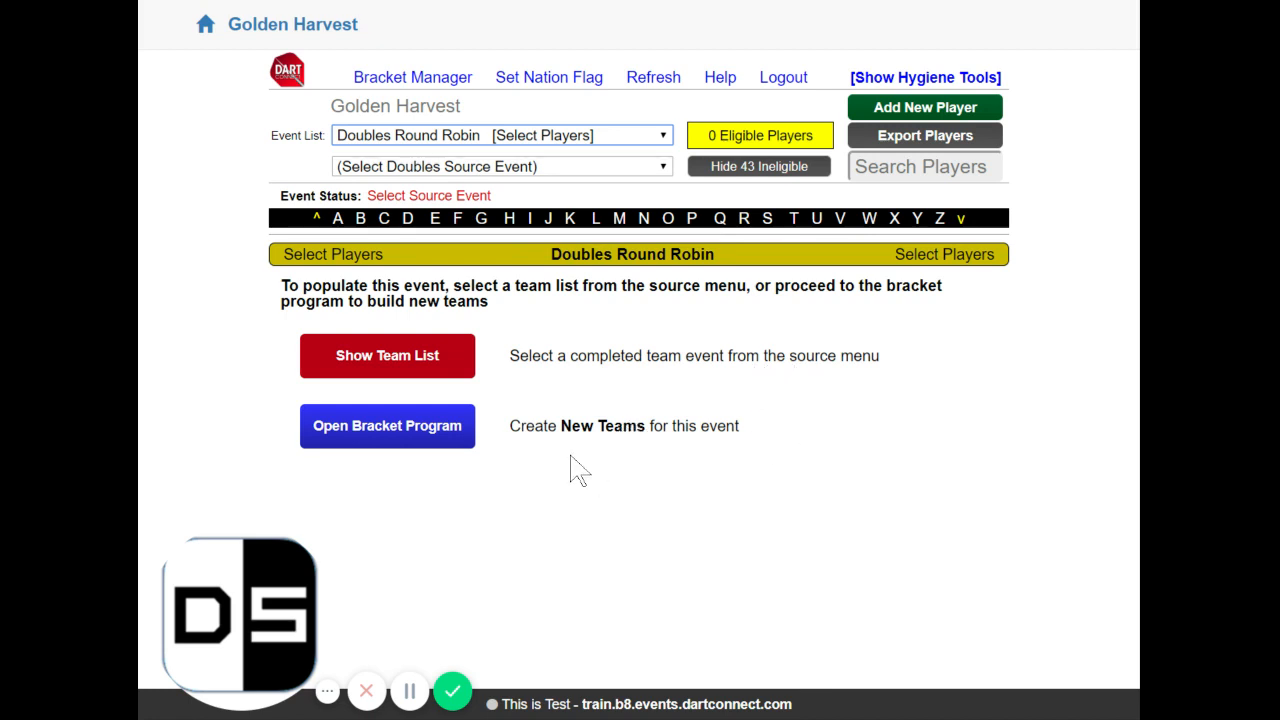
pyautogui.moveTo(512, 453)
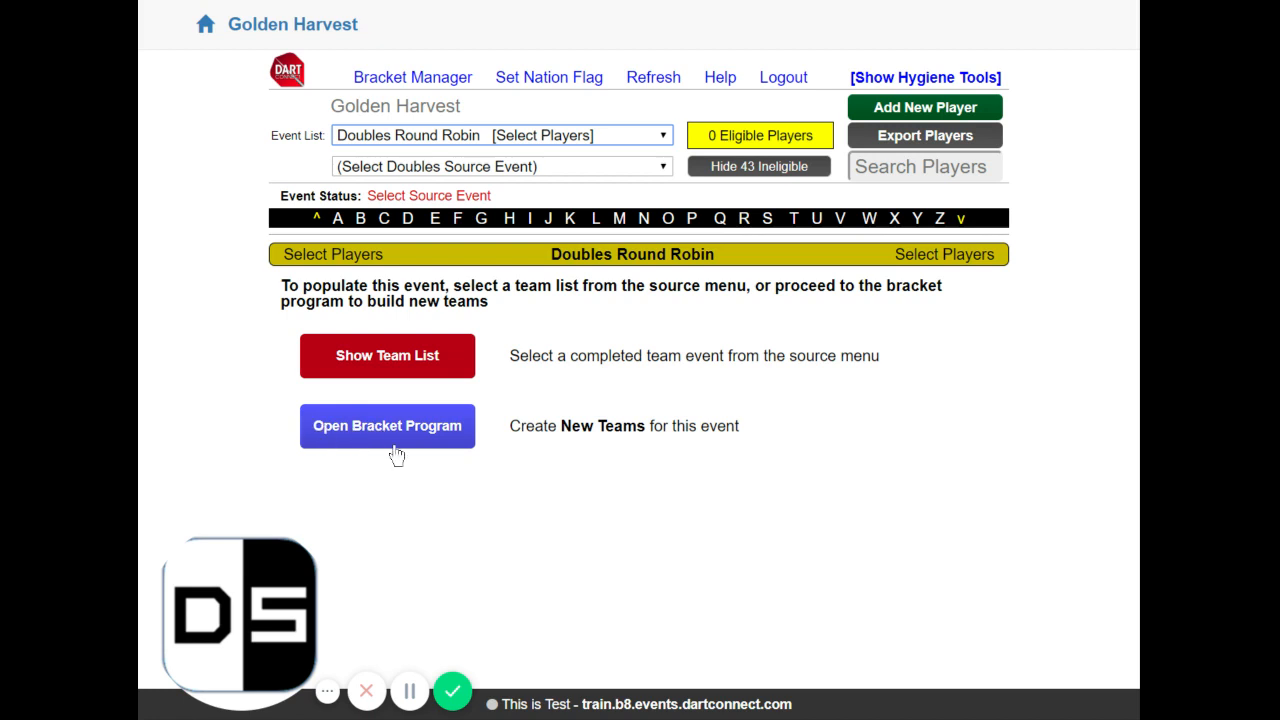
pyautogui.moveTo(598, 547)
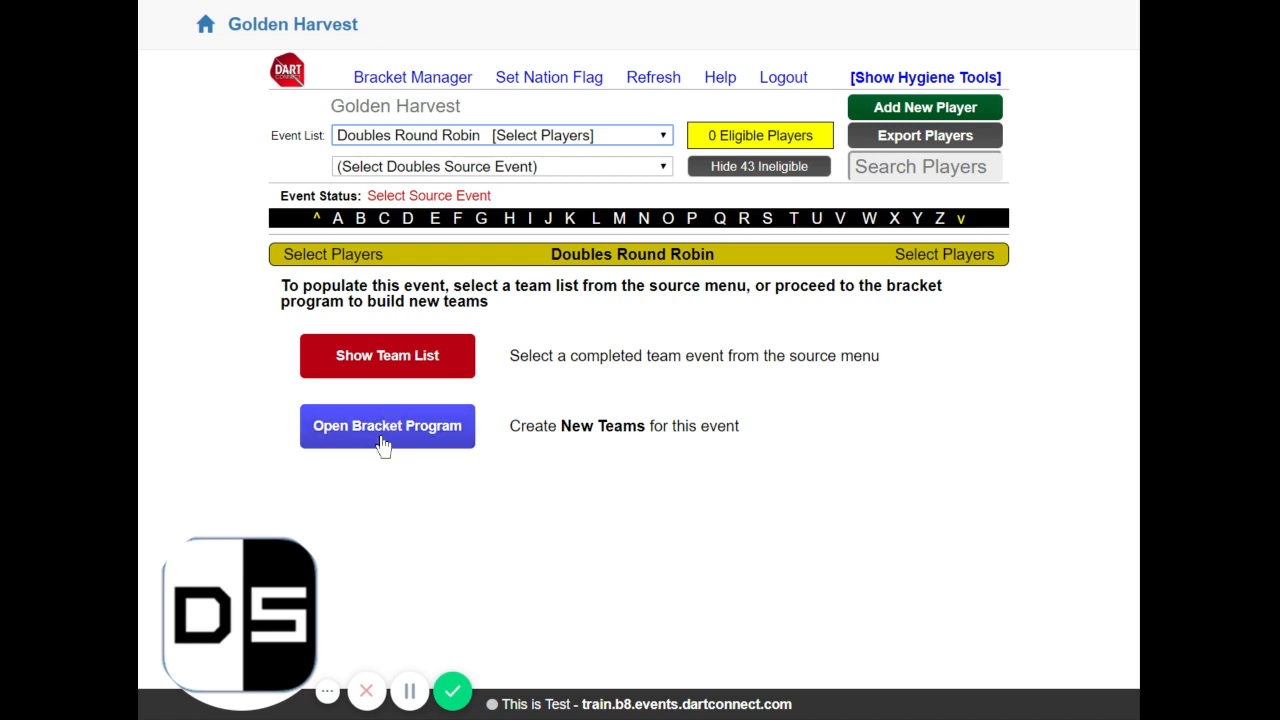
# - Open Bracket Program team entry and search first names for 'and'
pyautogui.click(387, 426)
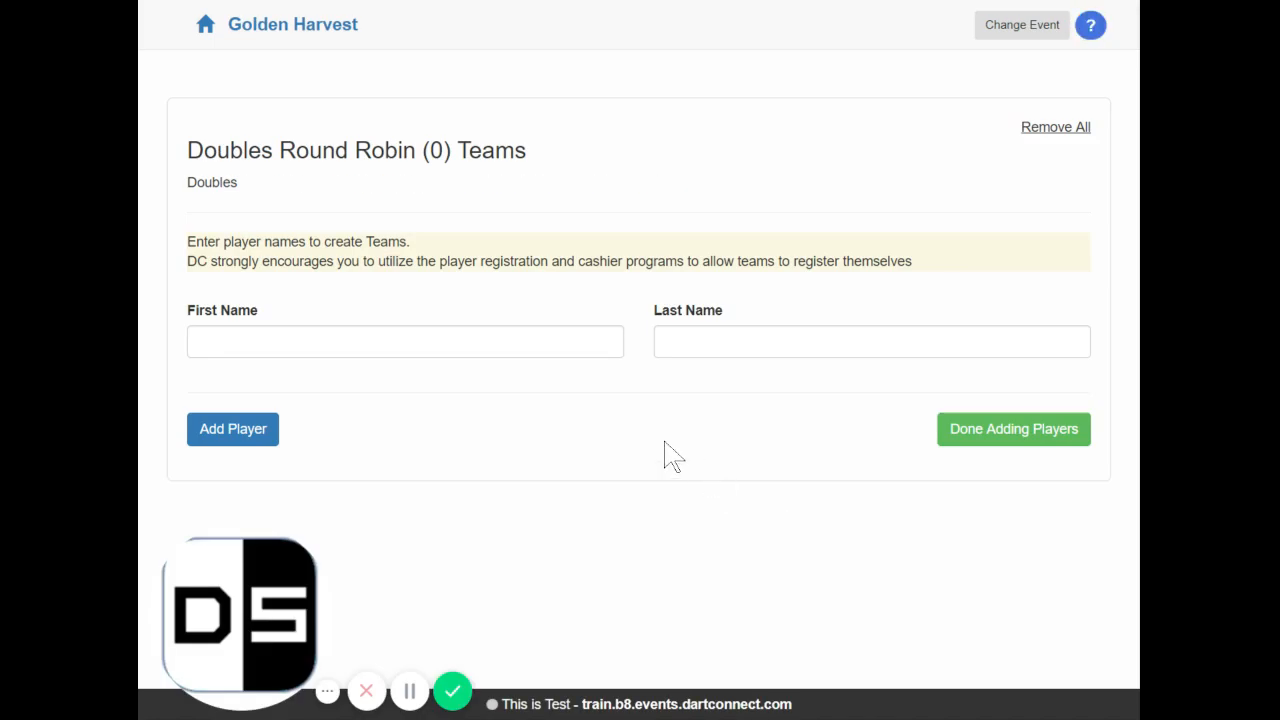
pyautogui.moveTo(579, 444)
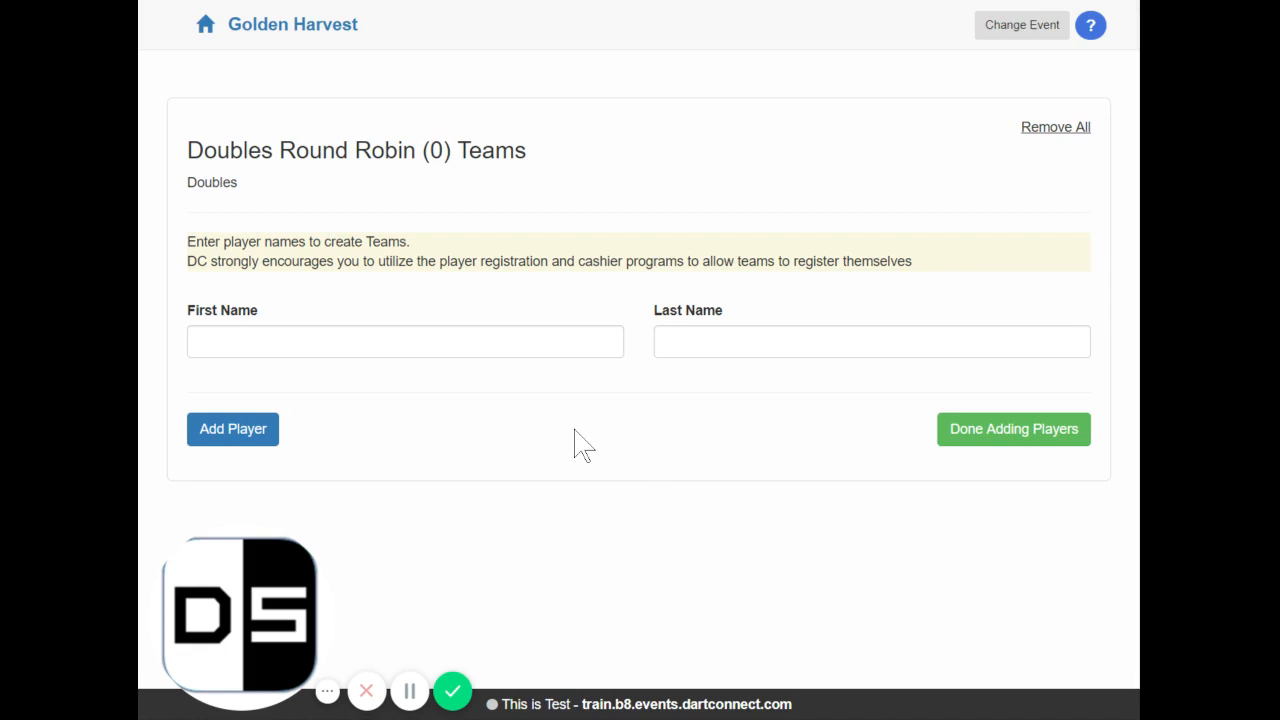
pyautogui.click(405, 341)
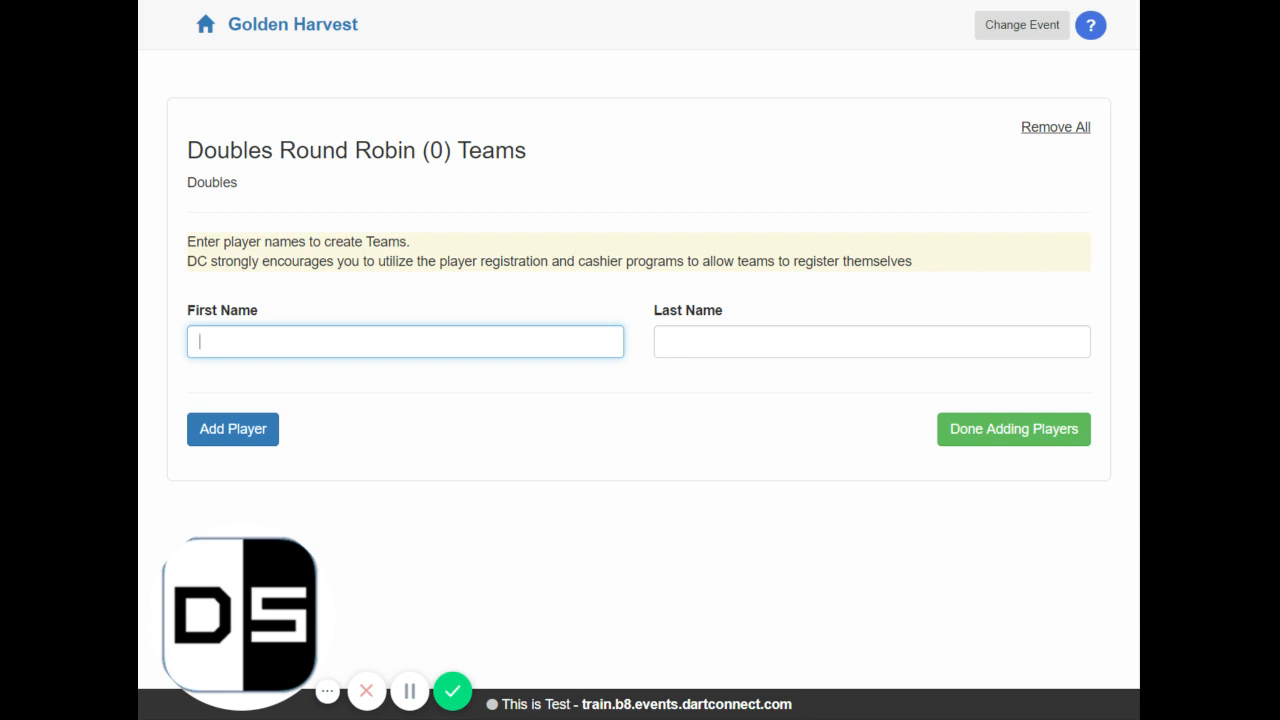
pyautogui.write('and')
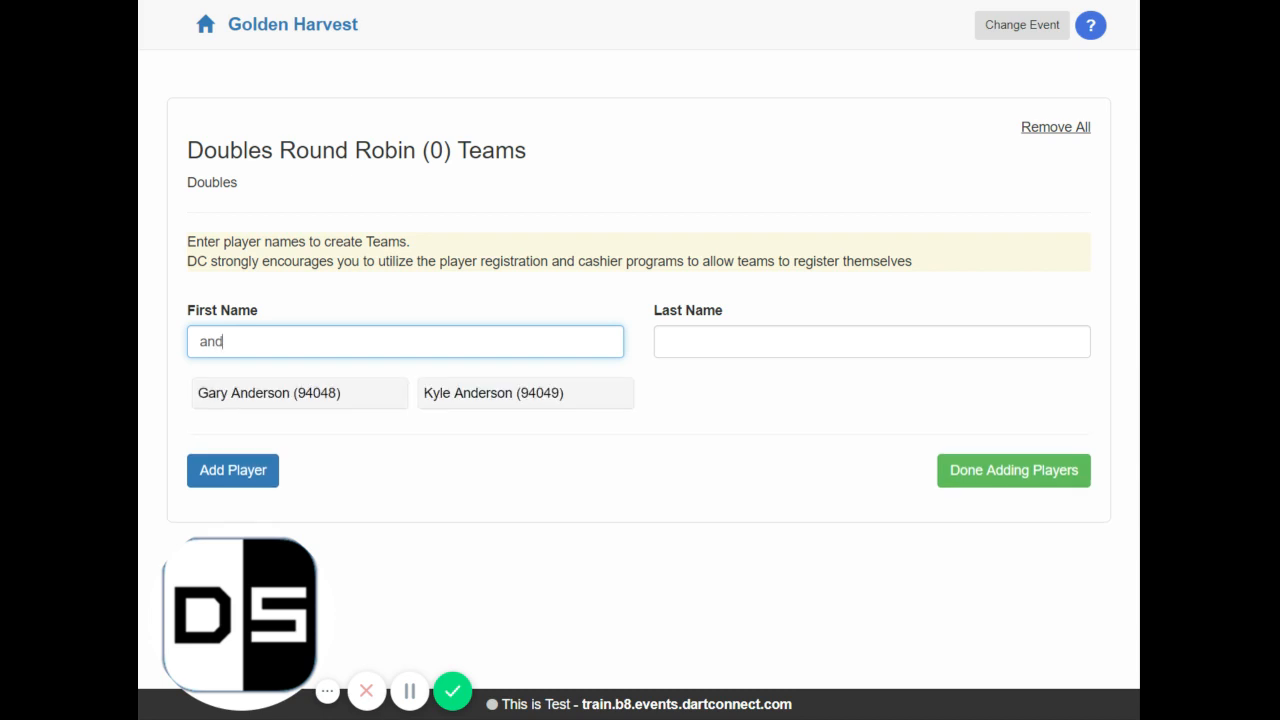
pyautogui.moveTo(443, 399)
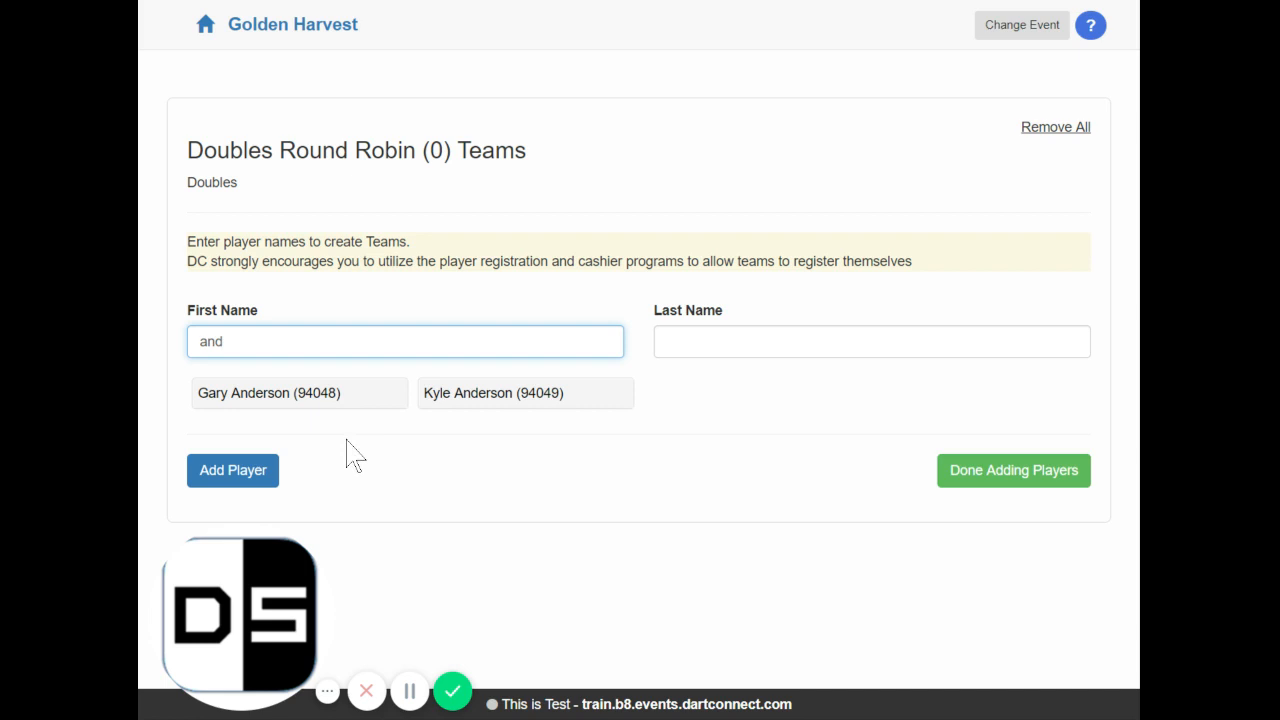
pyautogui.moveTo(360, 438)
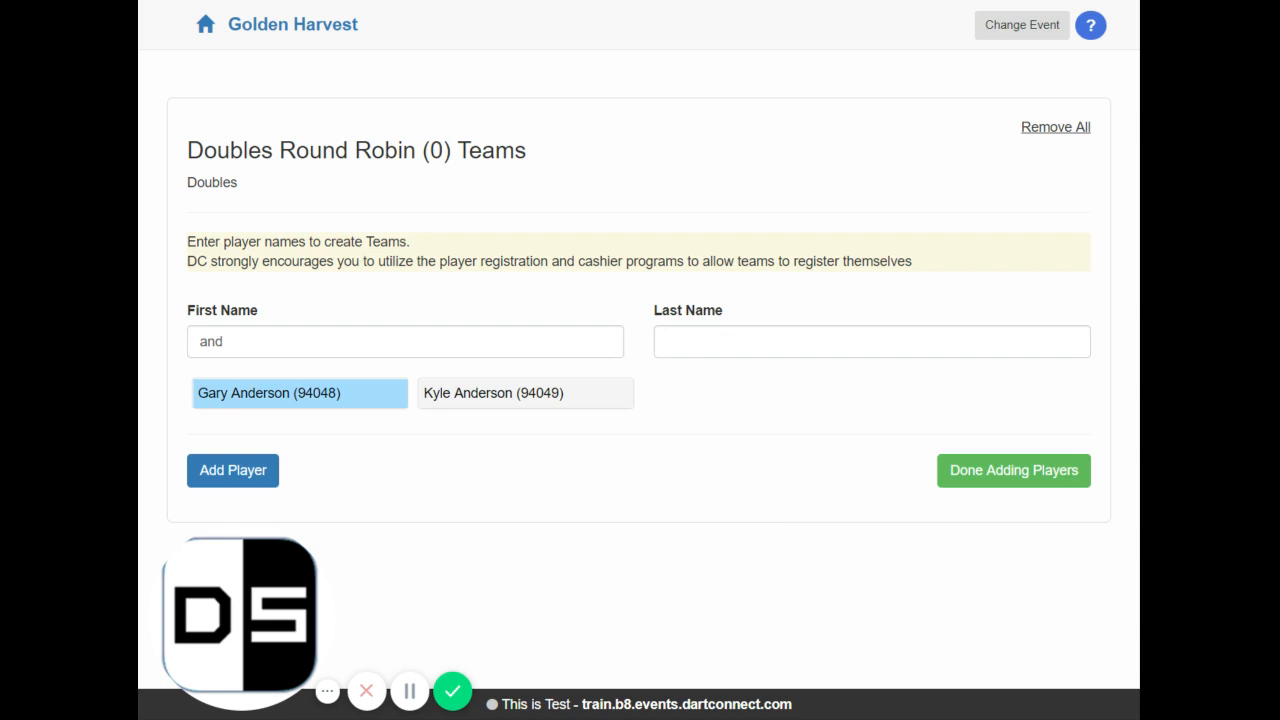
# - Upload Gary Anderson and David Fatum as team 1
pyautogui.click(299, 393)
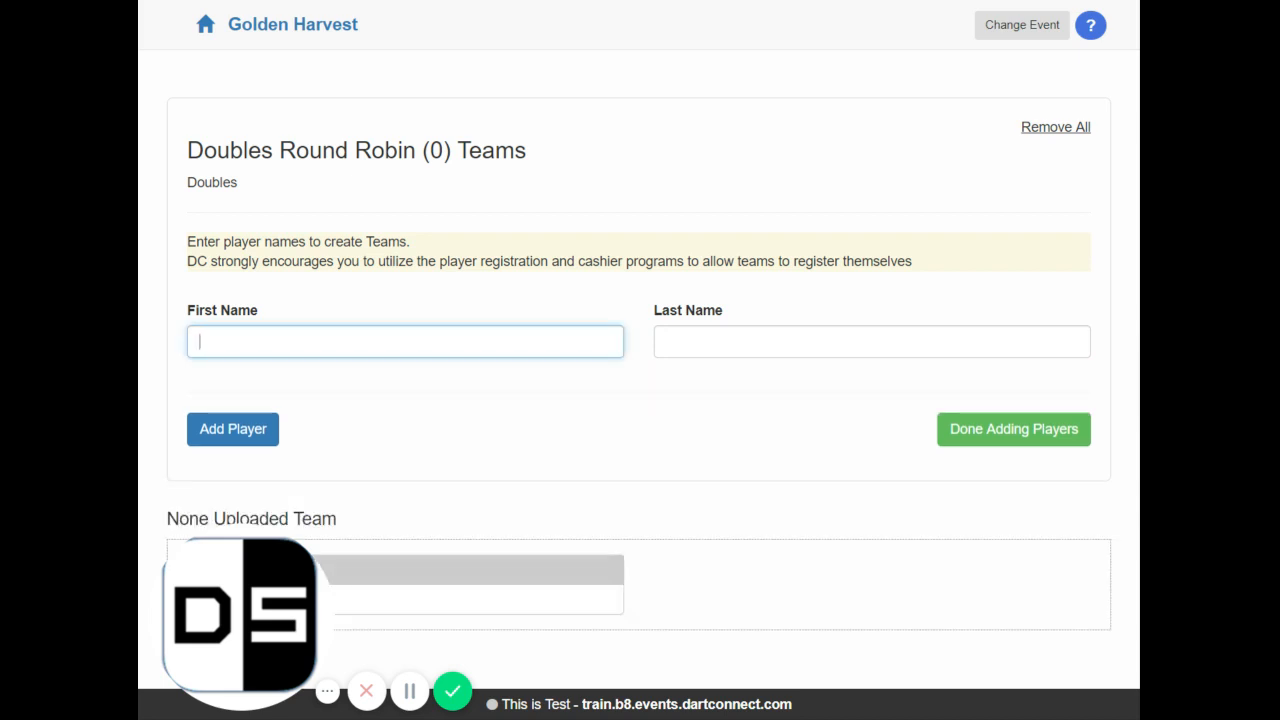
pyautogui.write('fat')
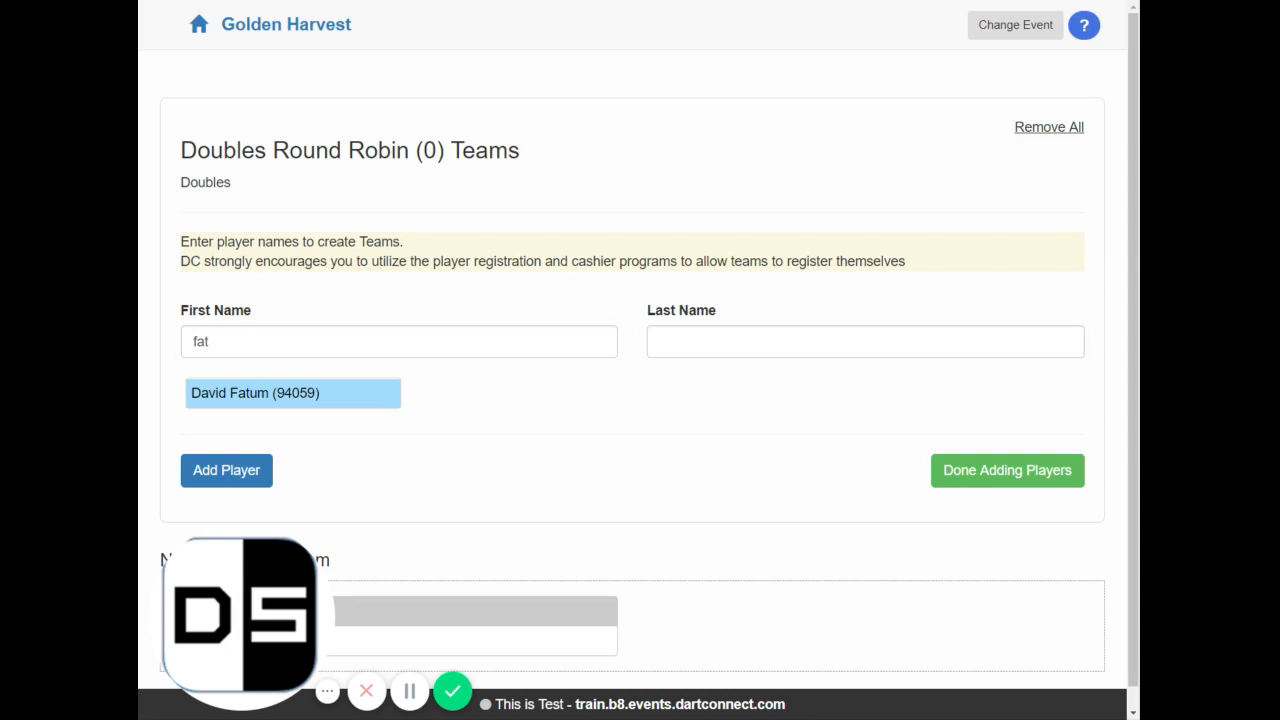
pyautogui.click(293, 393)
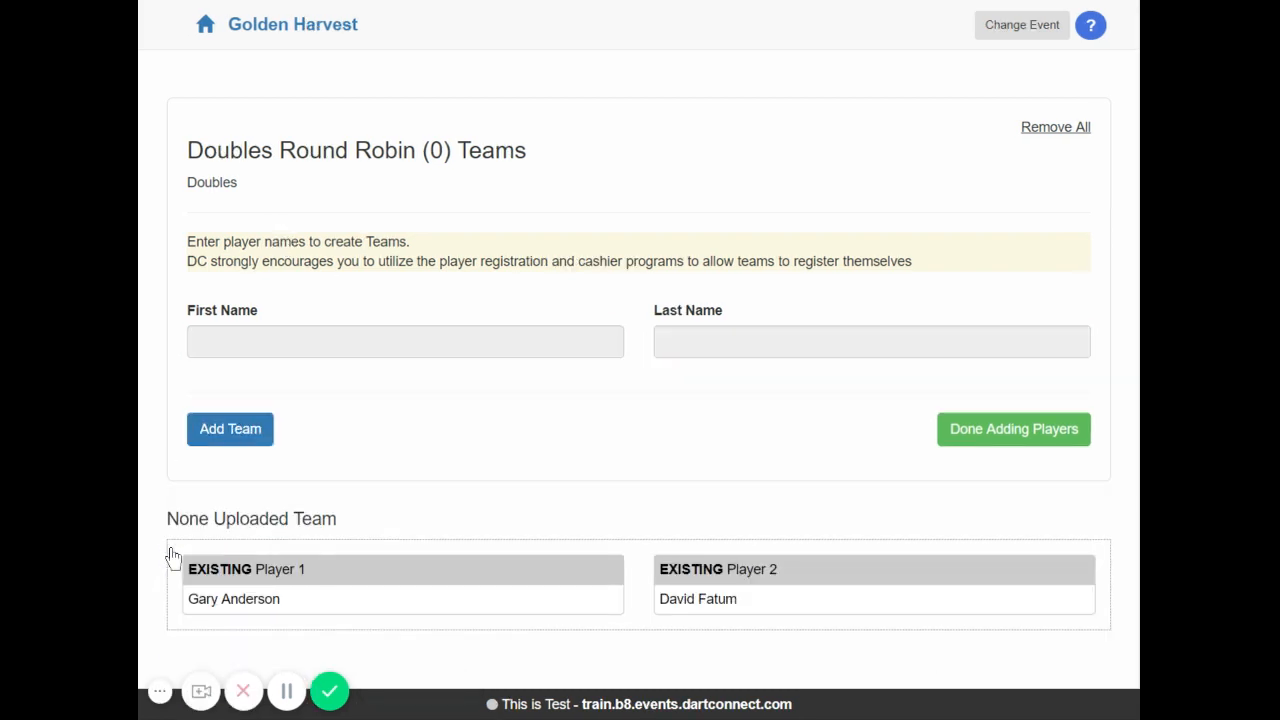
pyautogui.moveTo(482, 442)
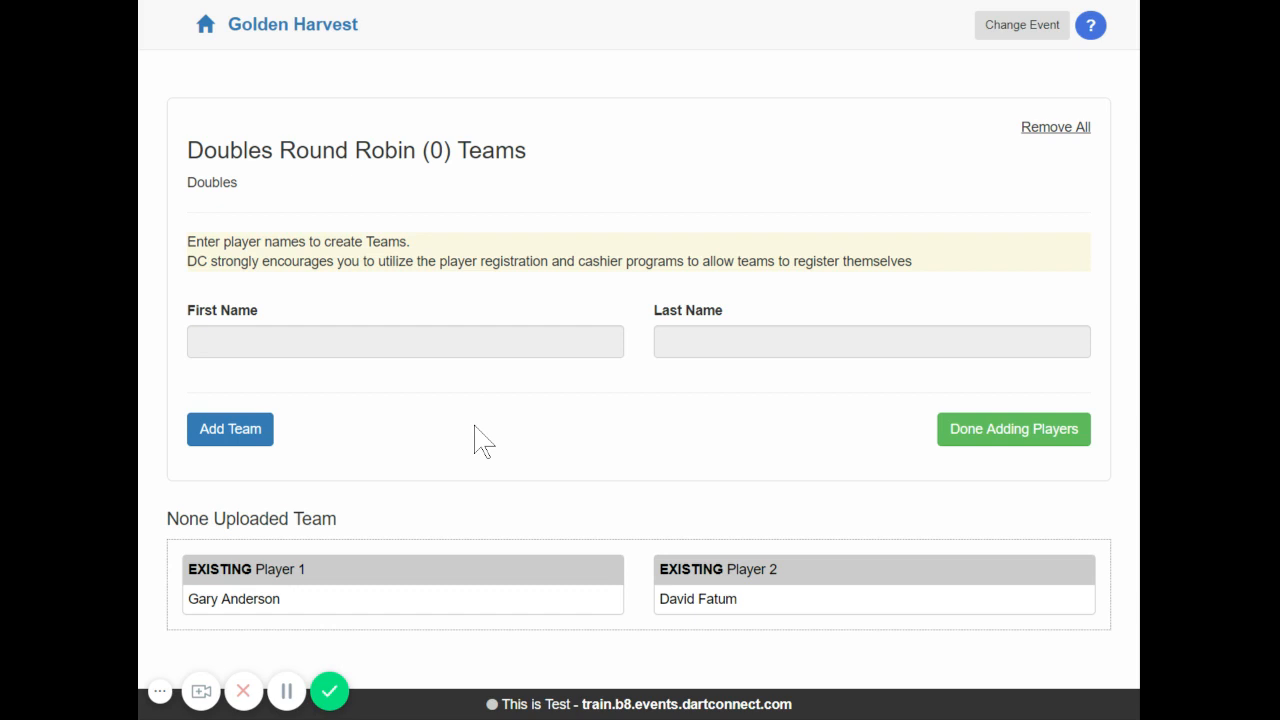
pyautogui.moveTo(356, 578)
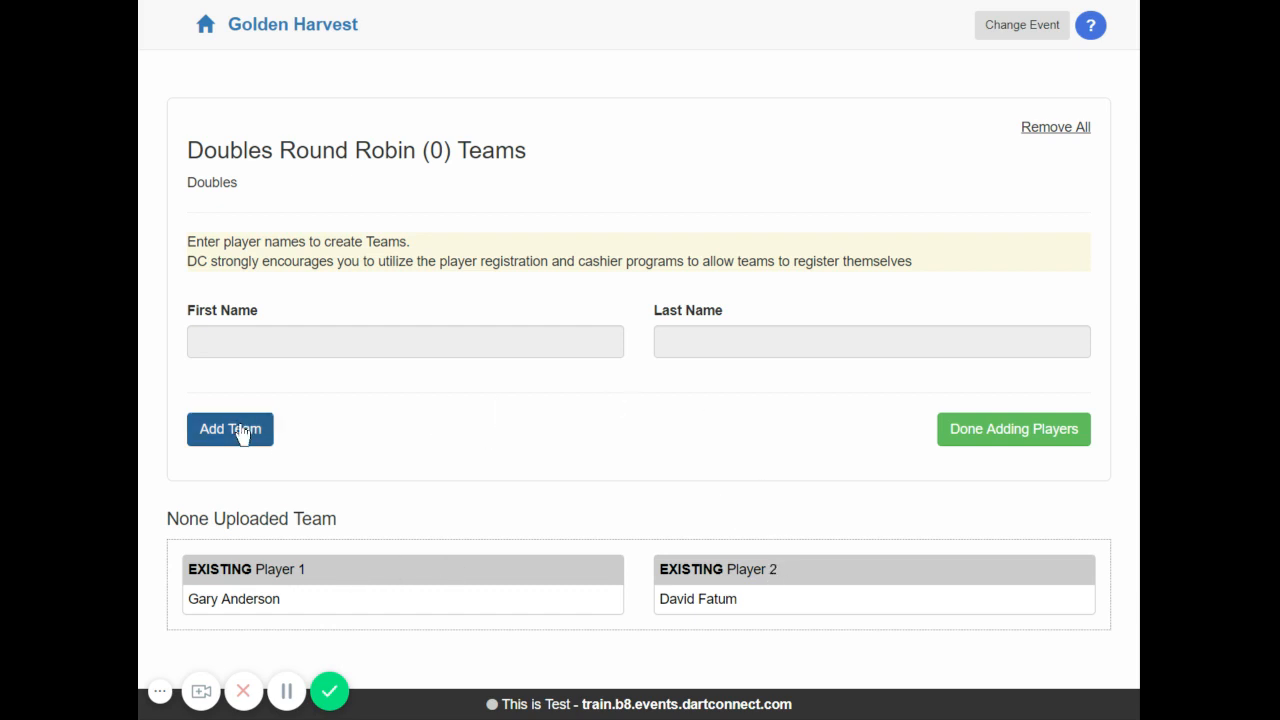
pyautogui.moveTo(375, 486)
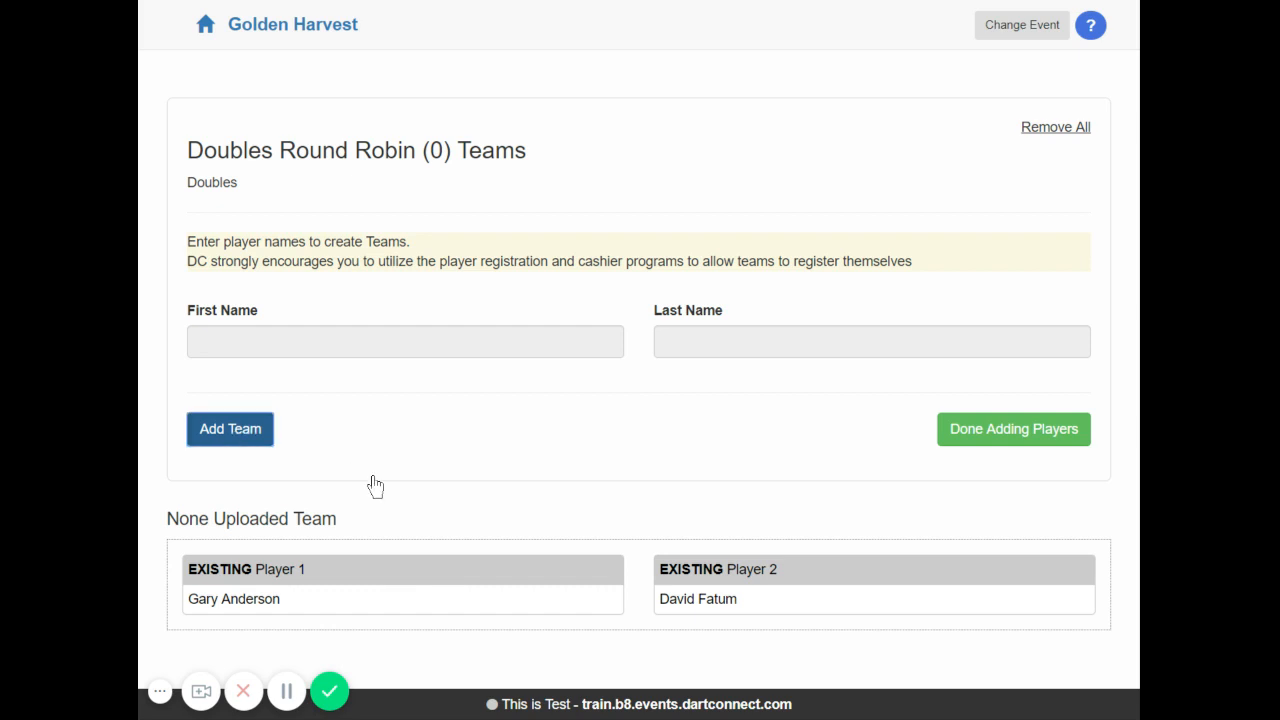
pyautogui.click(229, 428)
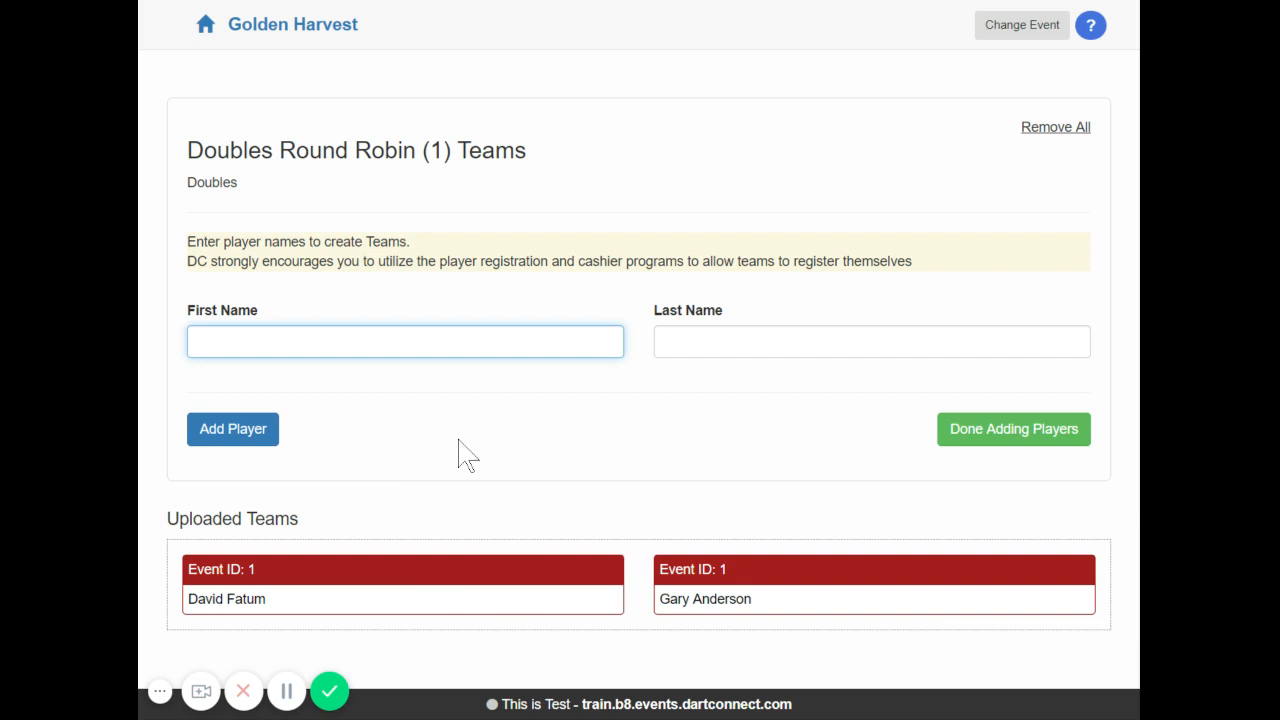
pyautogui.click(405, 341)
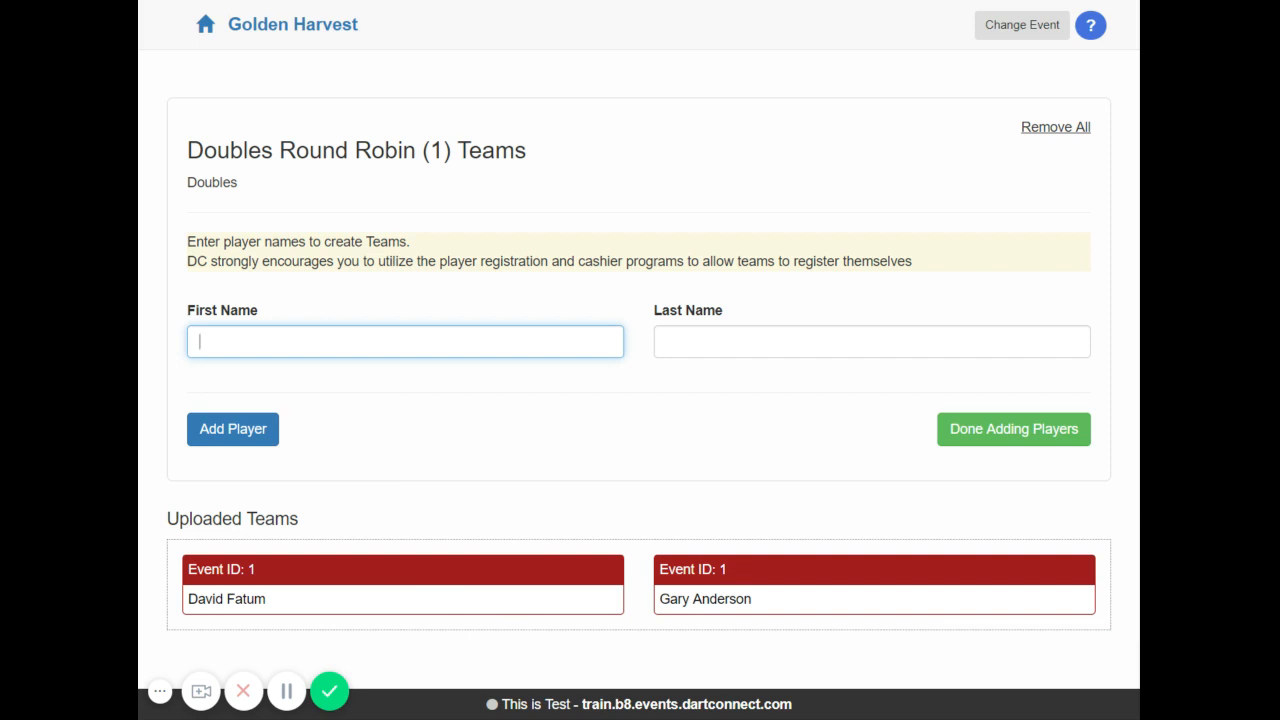
pyautogui.write('bak')
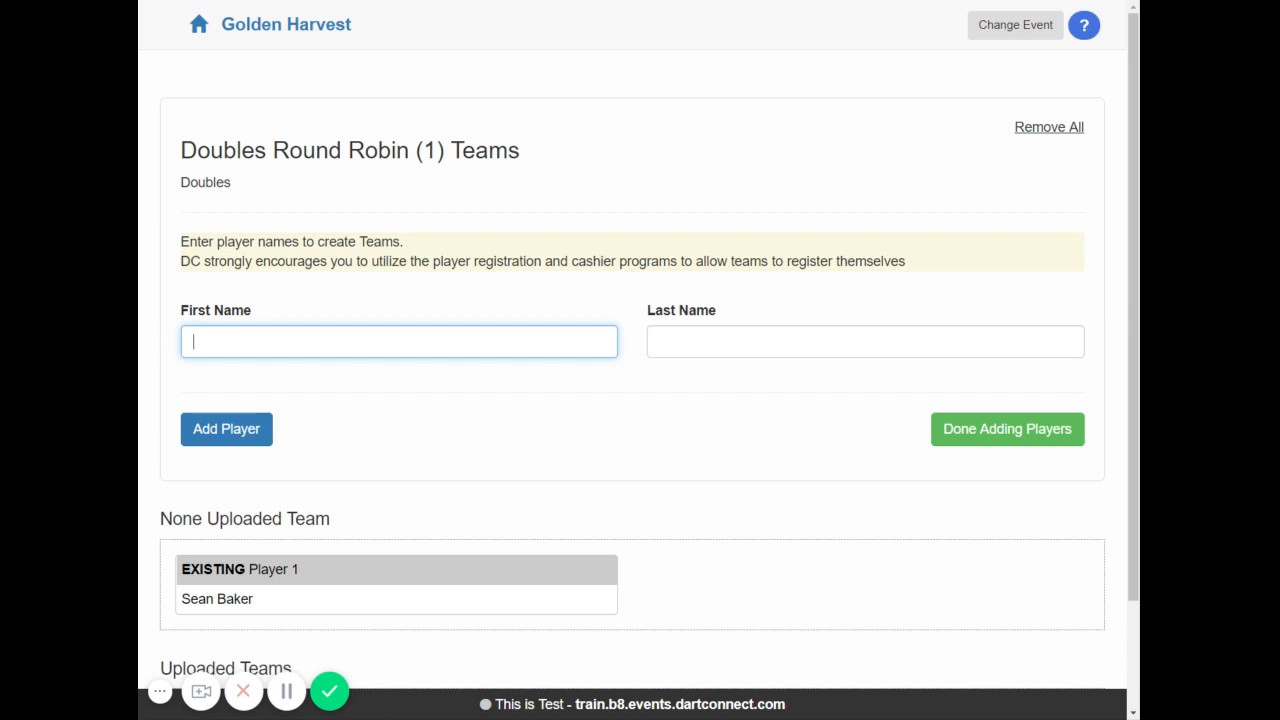
pyautogui.write('mach')
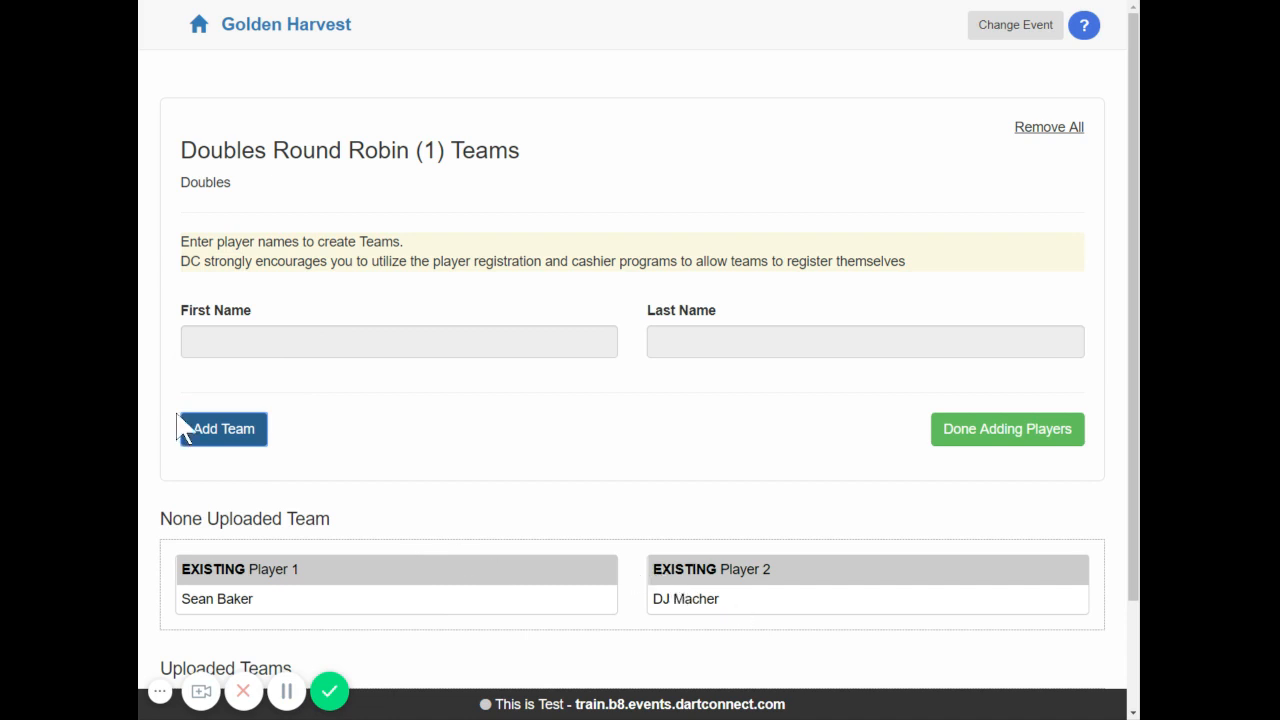
pyautogui.click(223, 429)
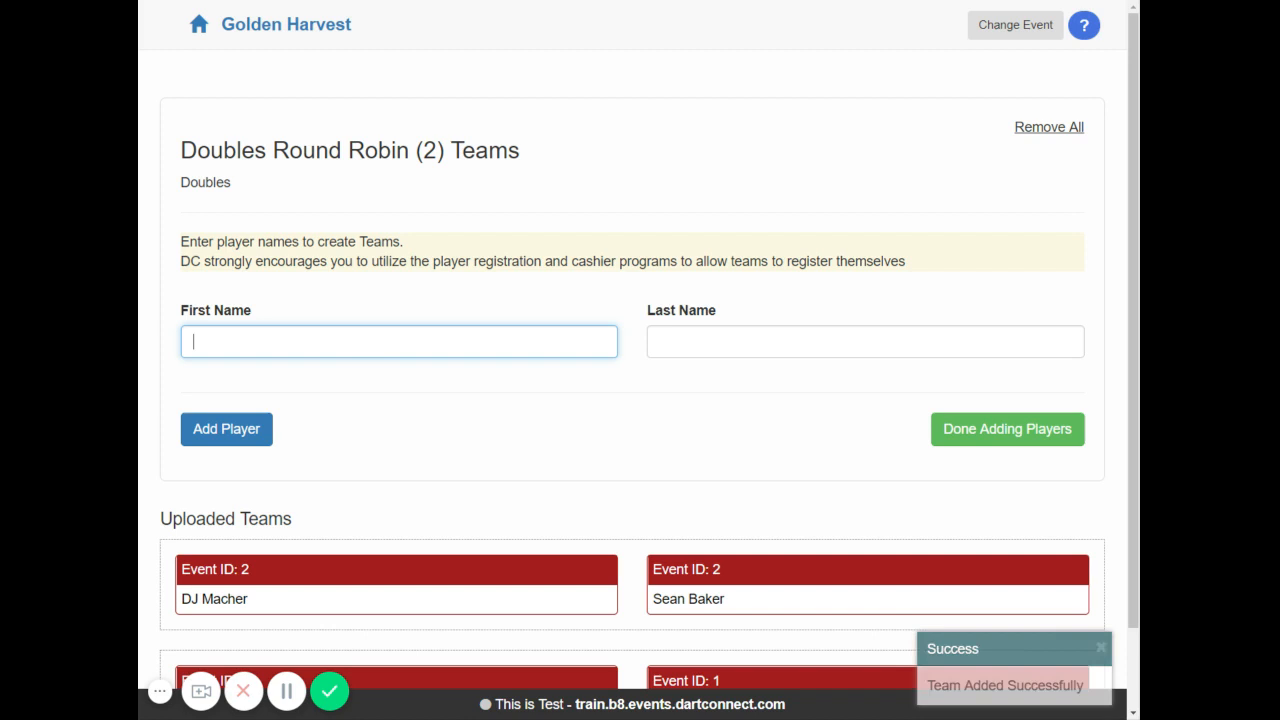
# - Upload teams Beau Greaves–Leighton Bennett and Chris Lim–Paul Lim, reaching 4 teams
pyautogui.write('bea')
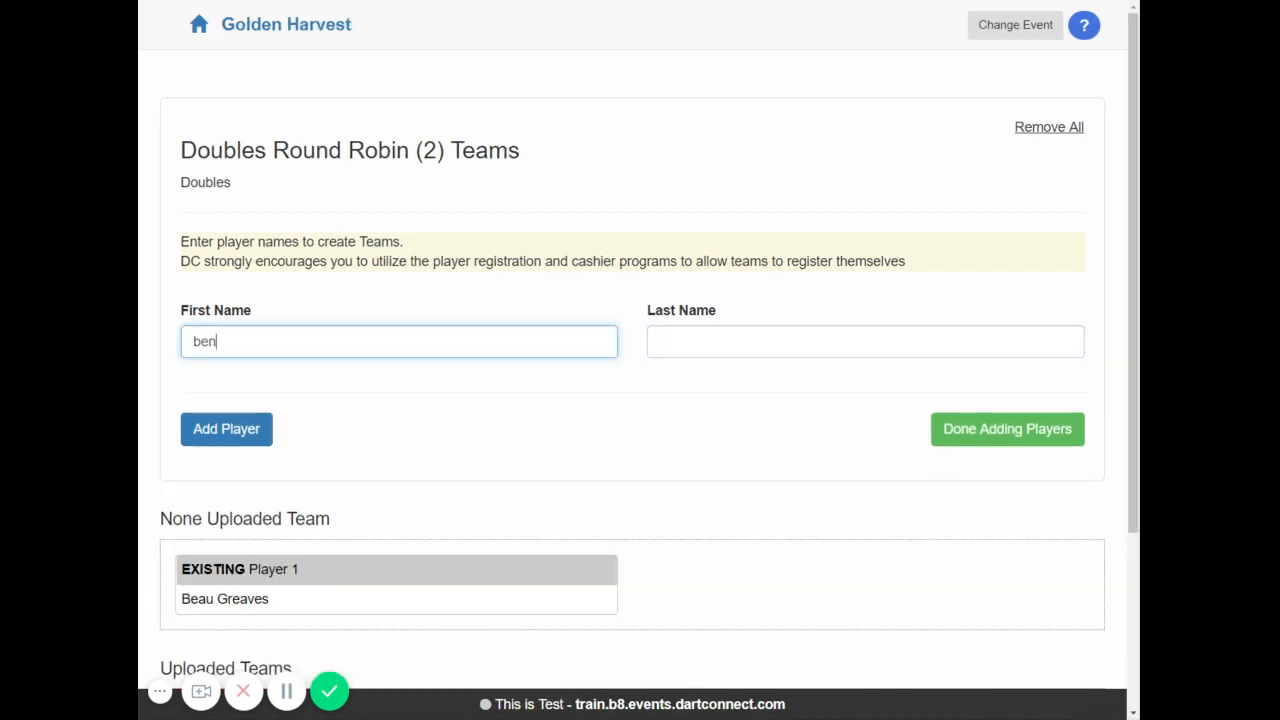
pyautogui.click(226, 429)
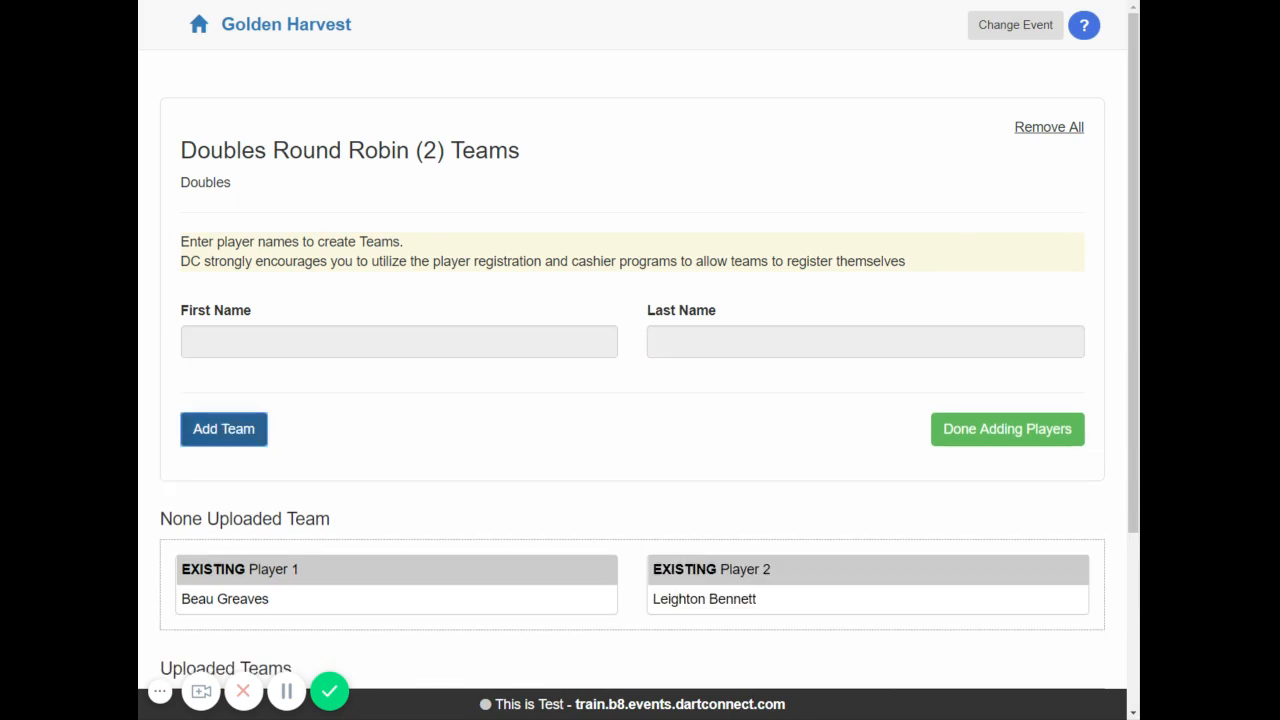
pyautogui.click(224, 429)
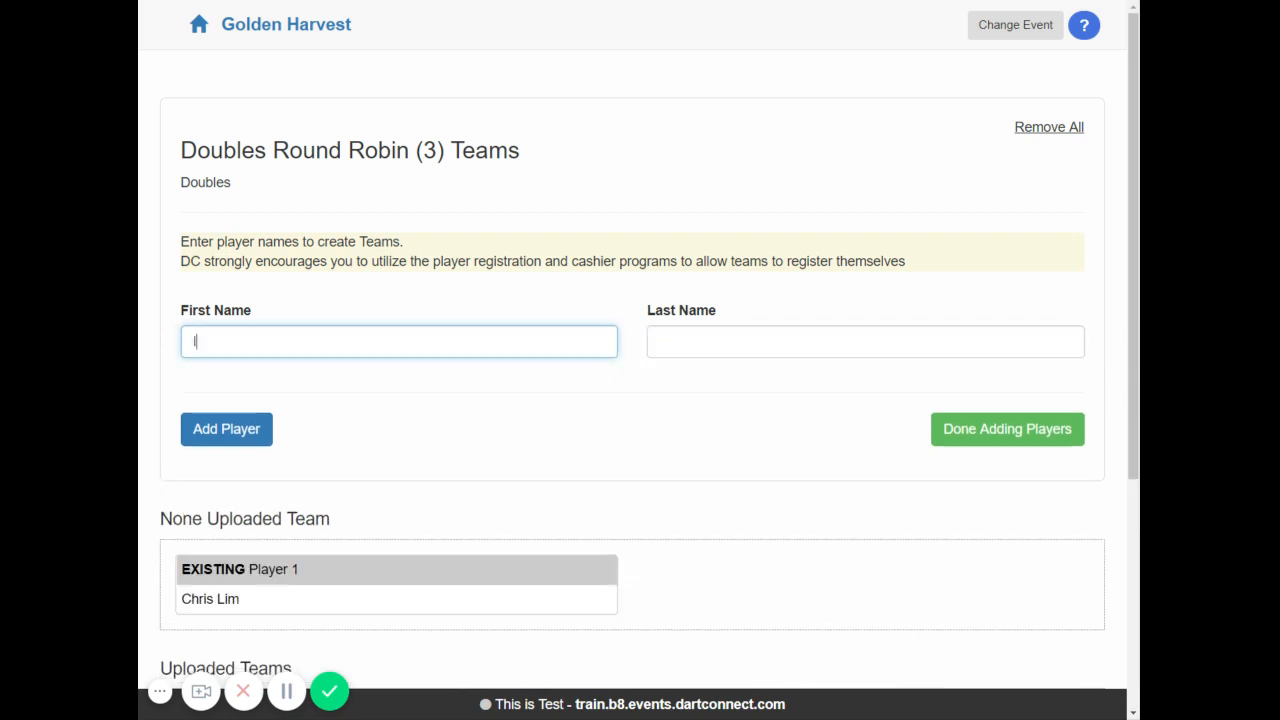
pyautogui.click(225, 429)
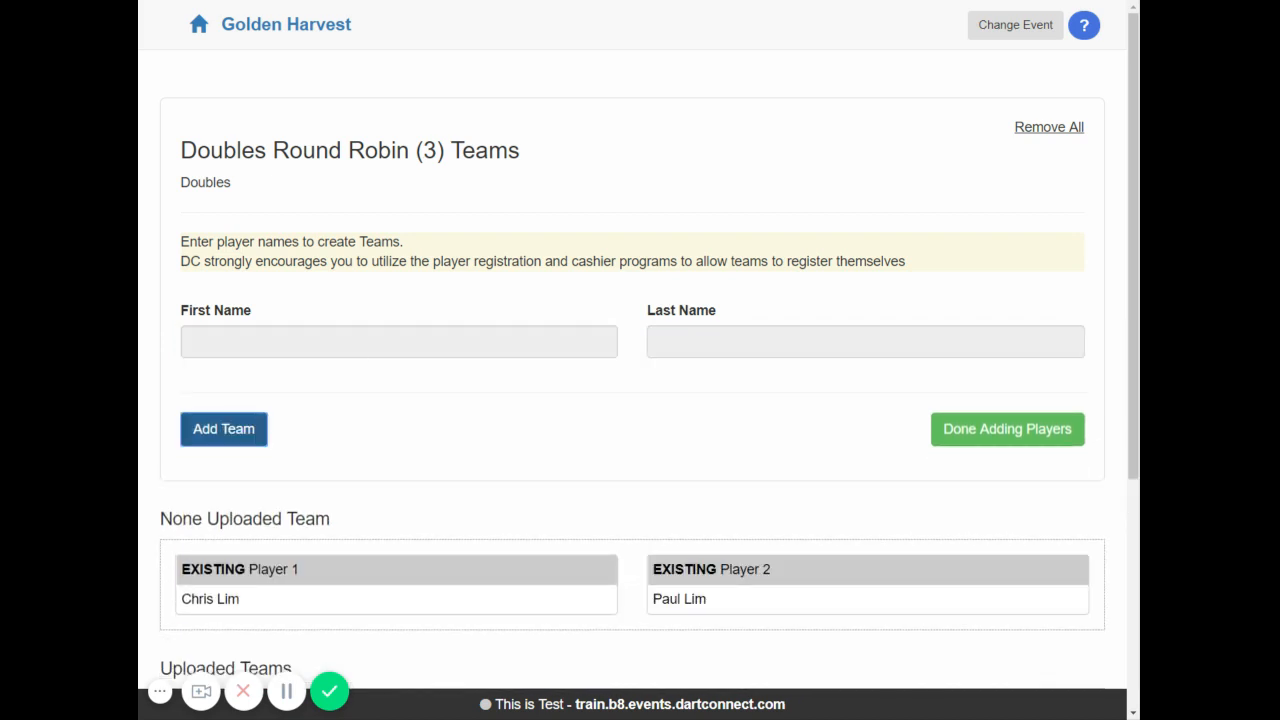
pyautogui.moveTo(463, 445)
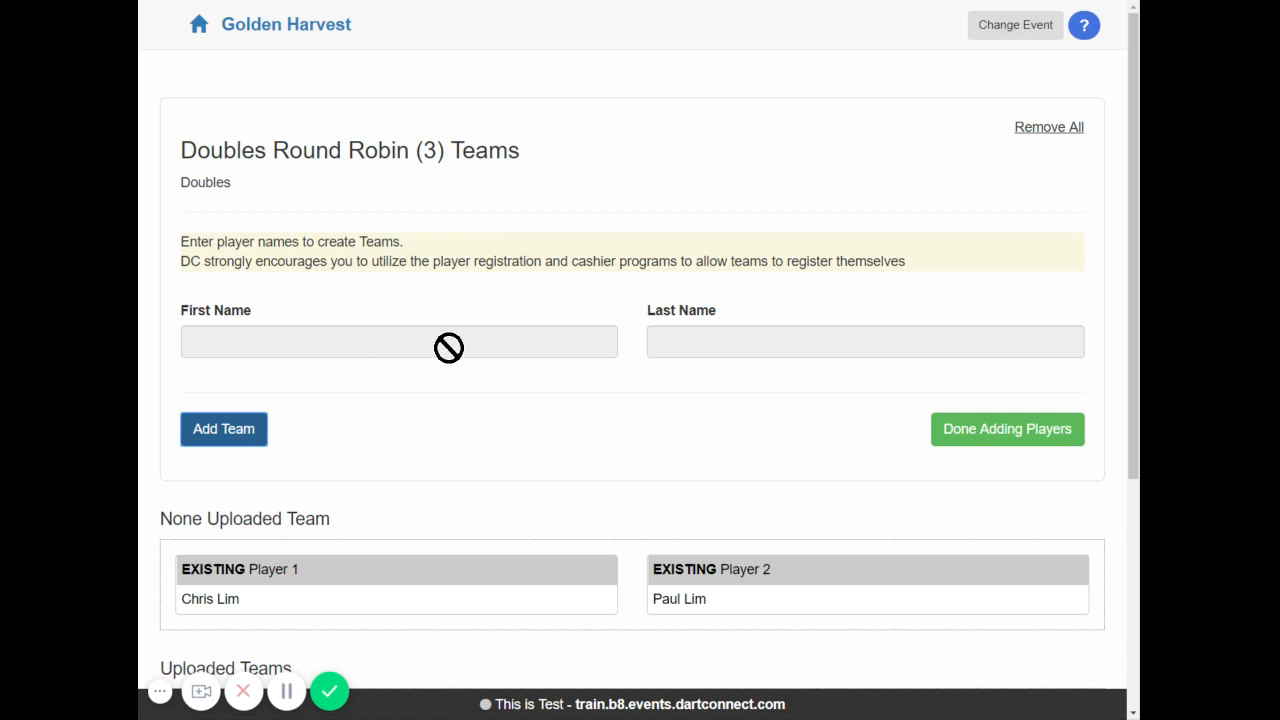
pyautogui.click(223, 429)
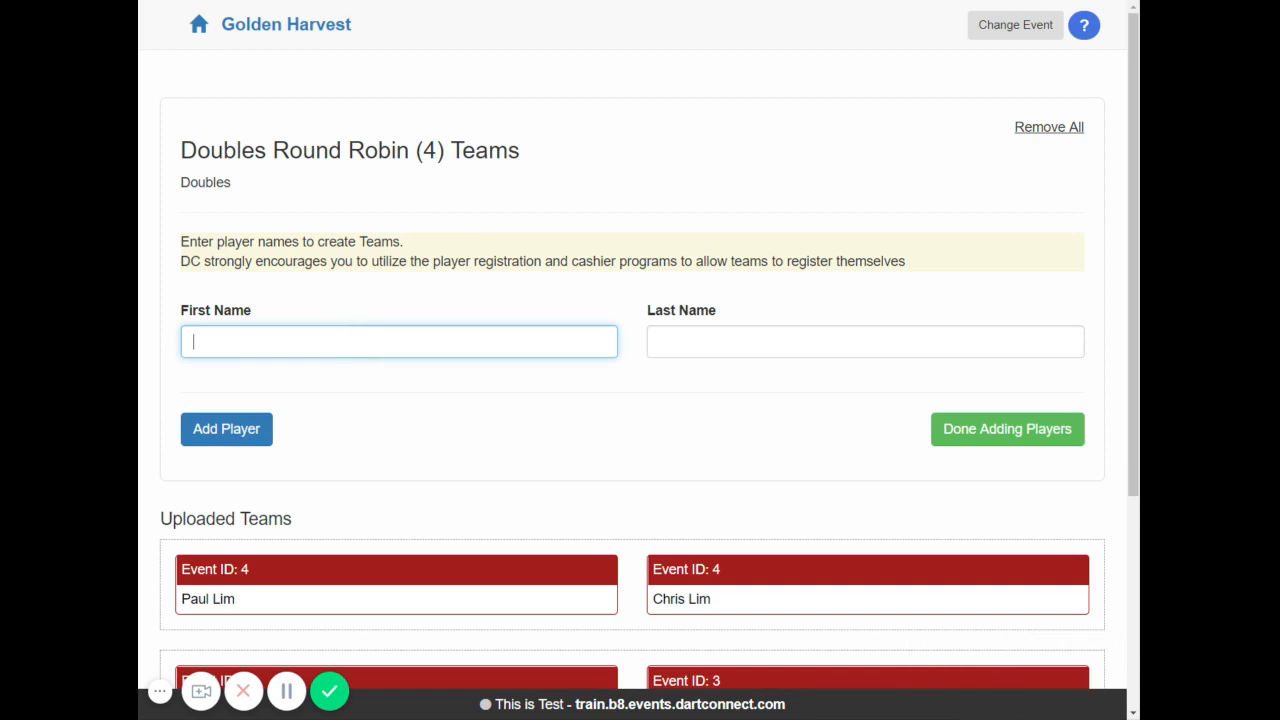
# - Upload Mikuru Suzuki and Lisa Ashton as team 5
pyautogui.write('s')
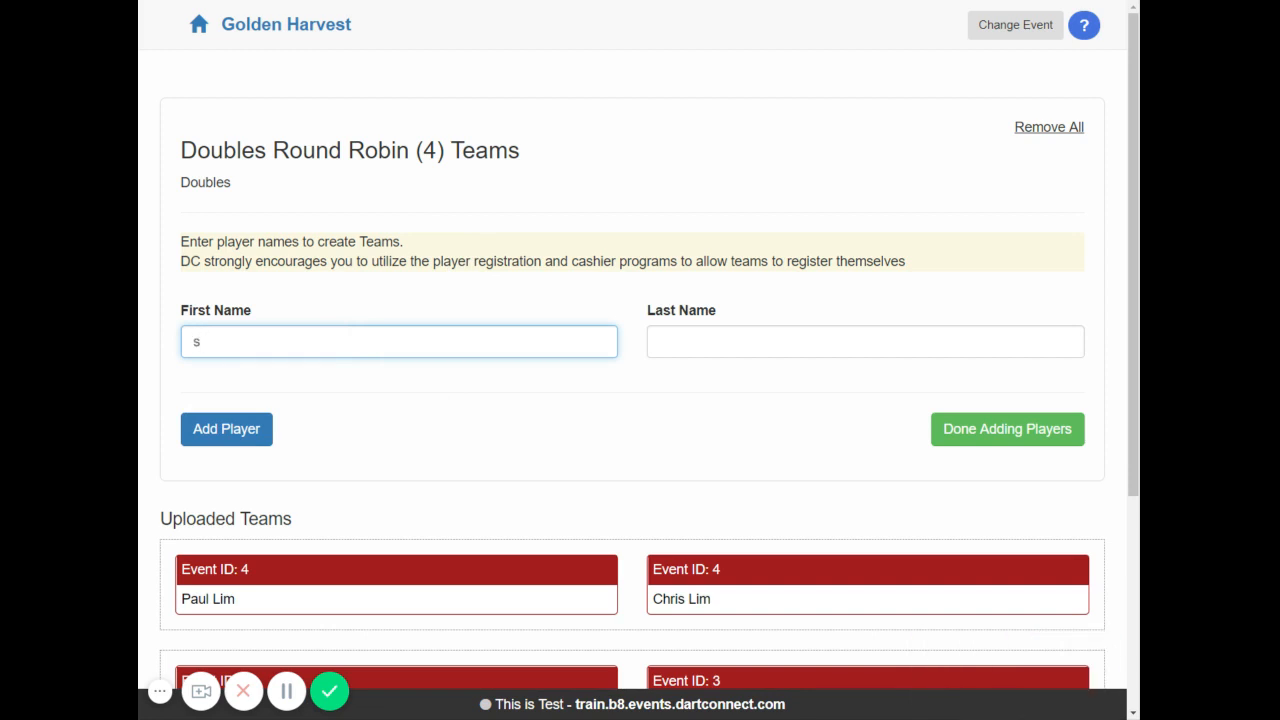
pyautogui.press('Backspace')
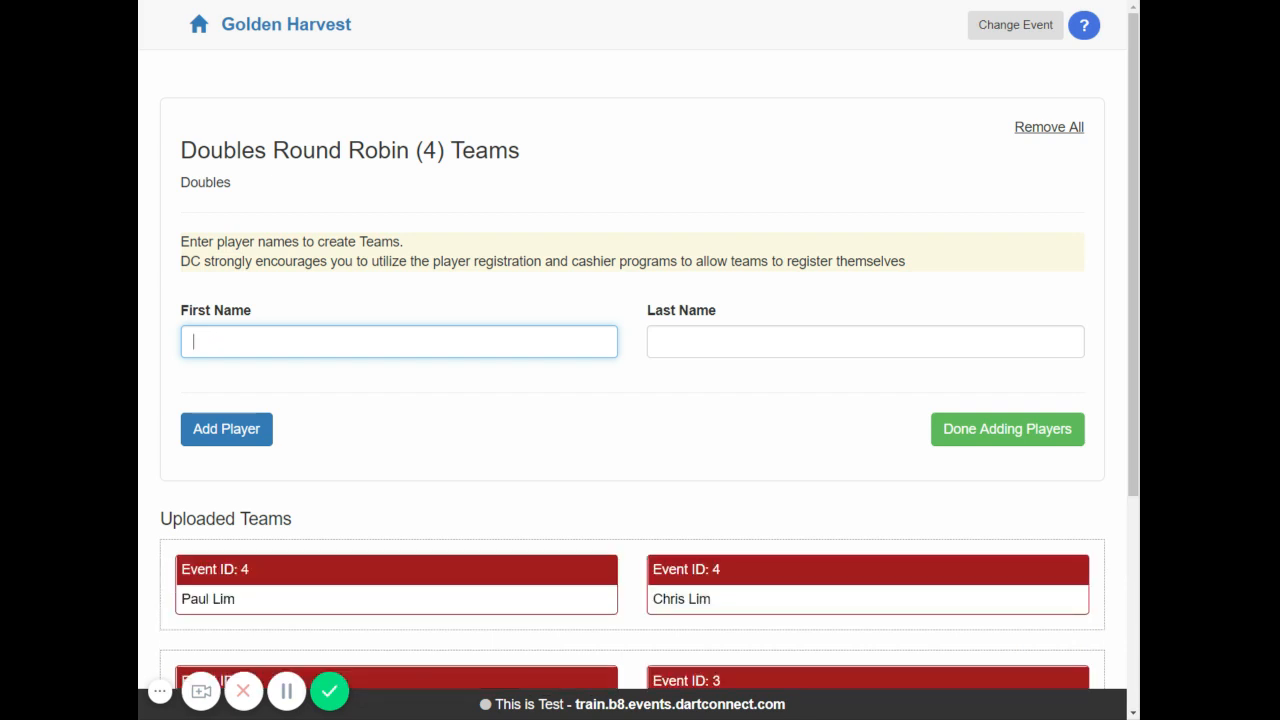
pyautogui.write('suz')
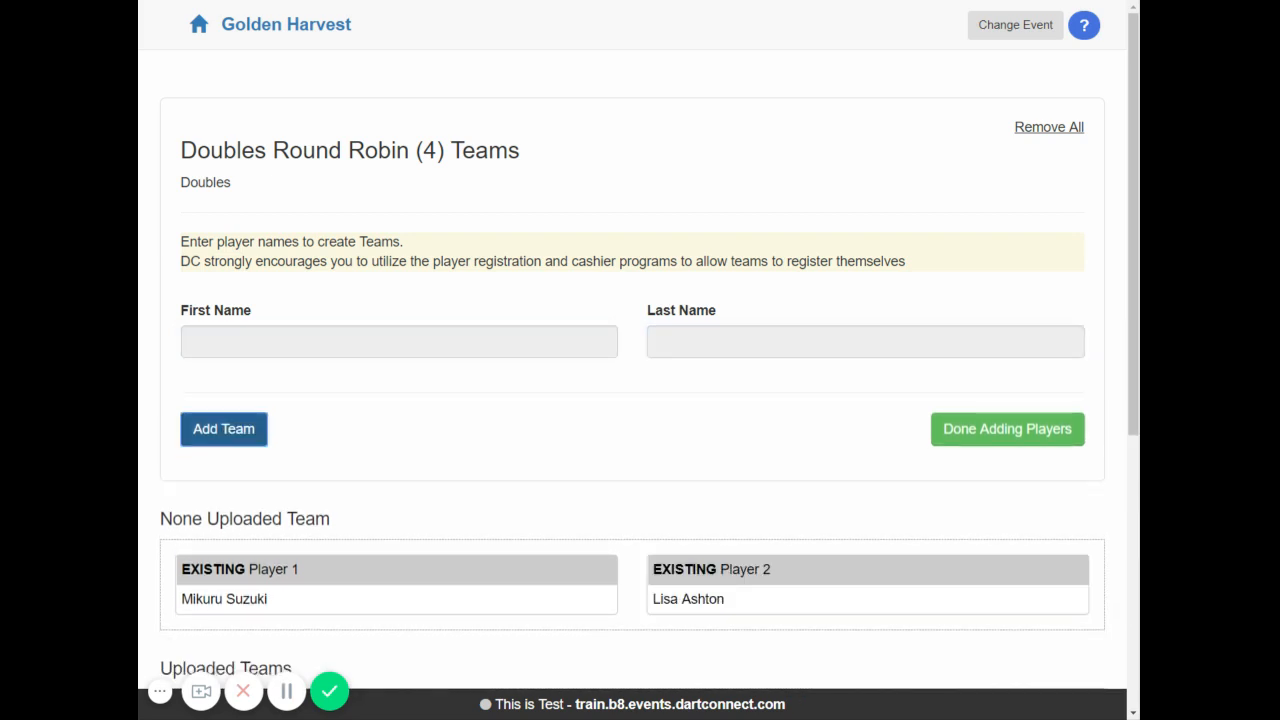
pyautogui.click(223, 429)
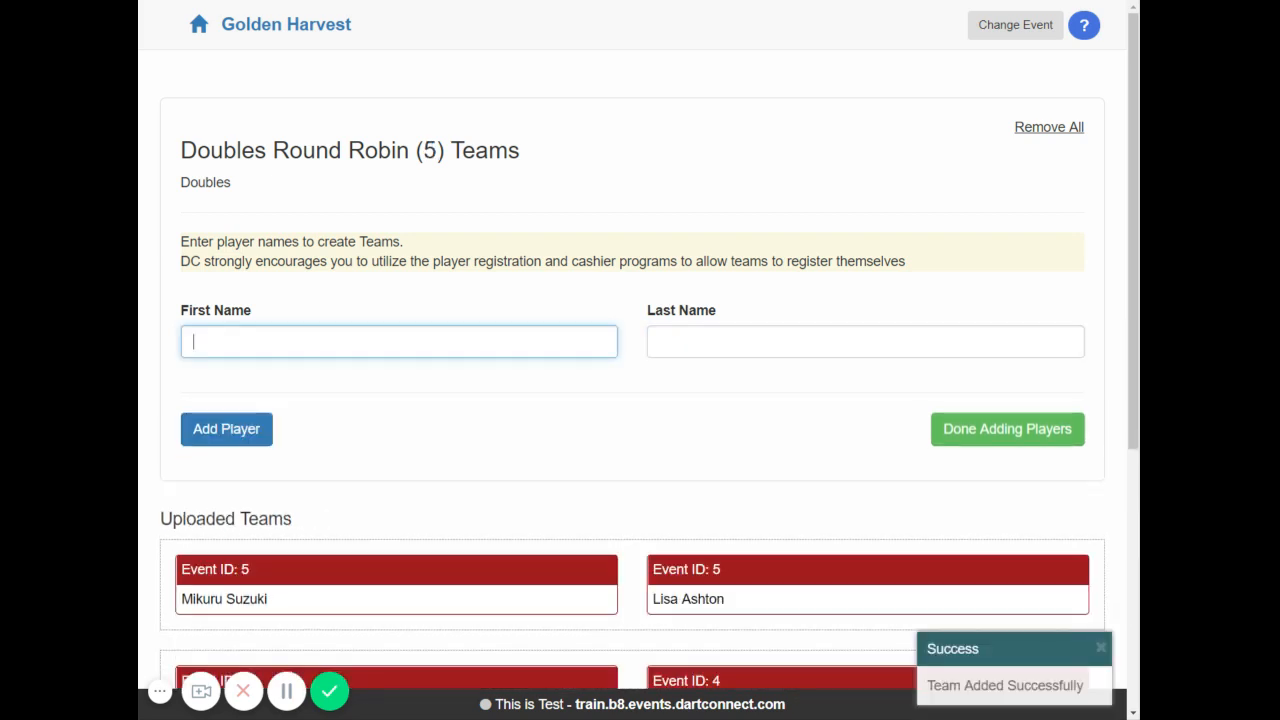
pyautogui.write('mar')
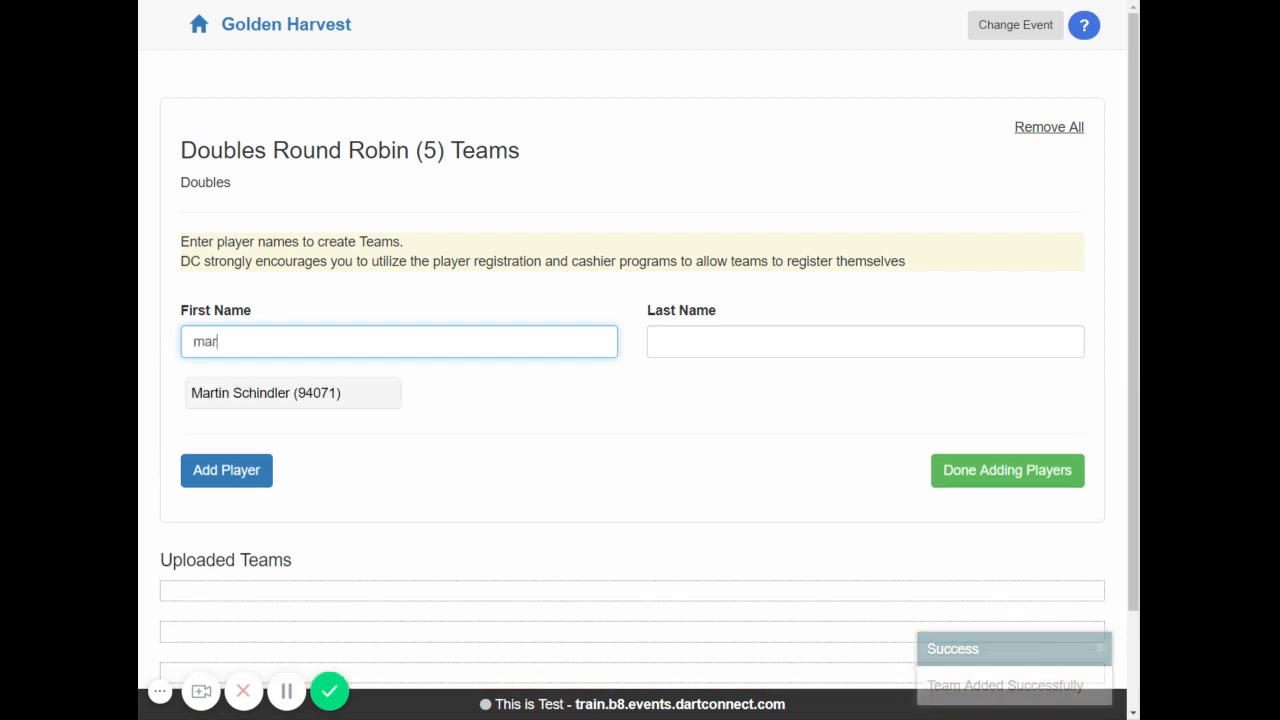
pyautogui.click(265, 392)
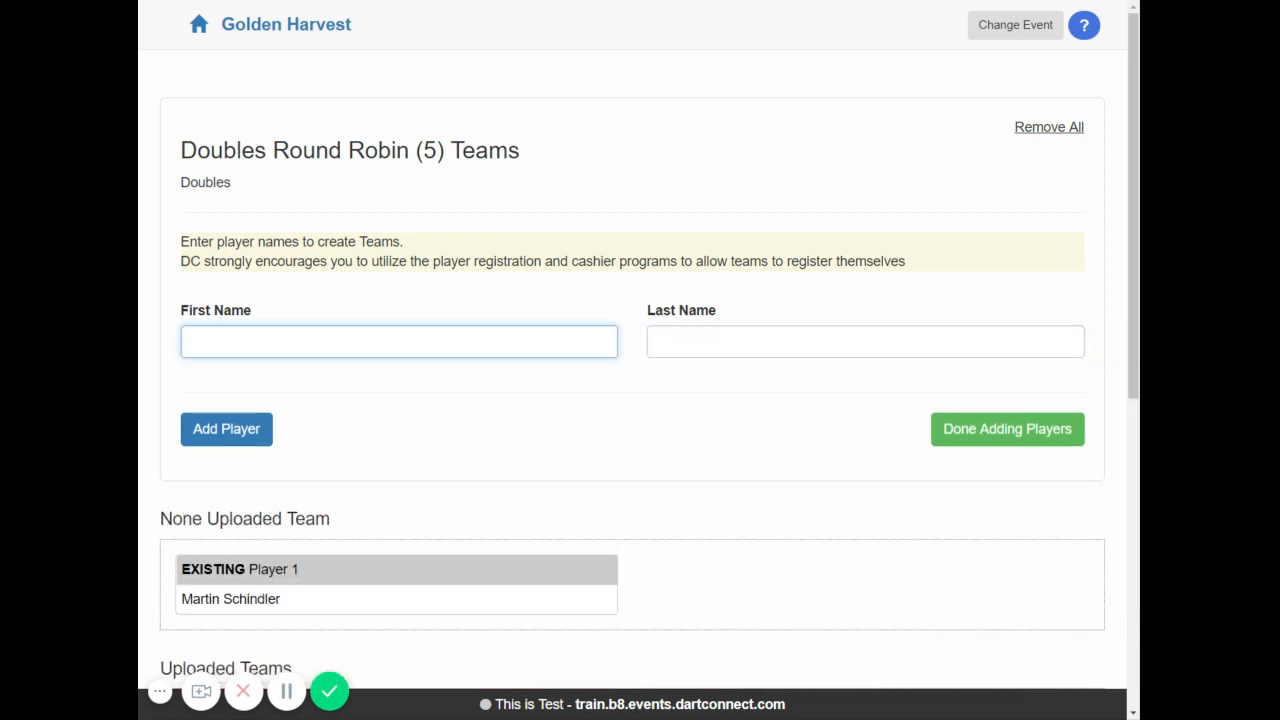
pyautogui.click(226, 429)
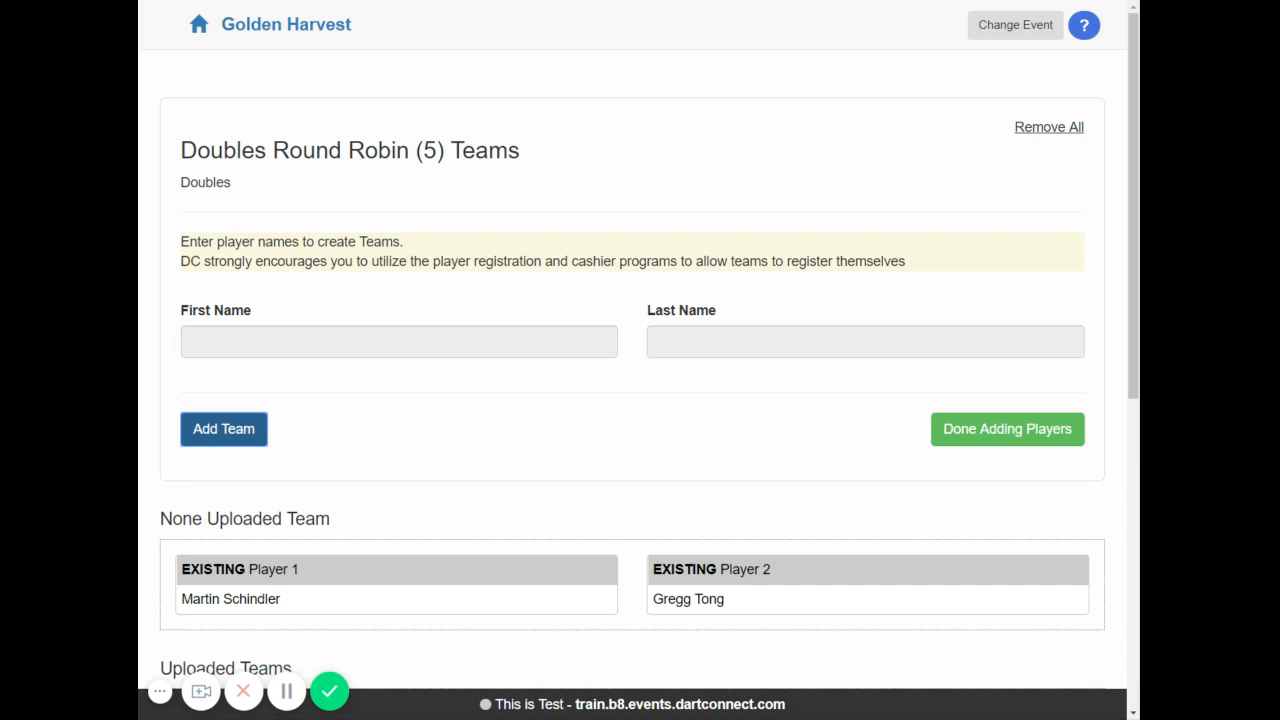
pyautogui.click(223, 429)
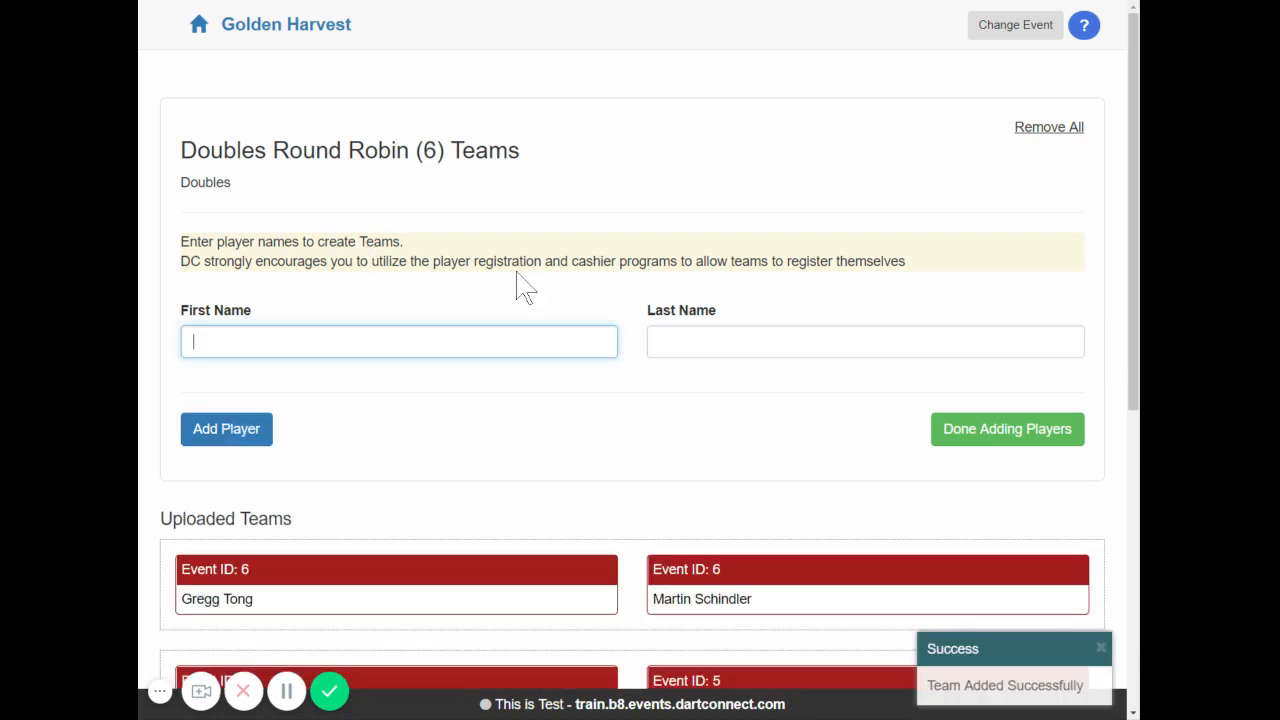
pyautogui.scroll(-3)
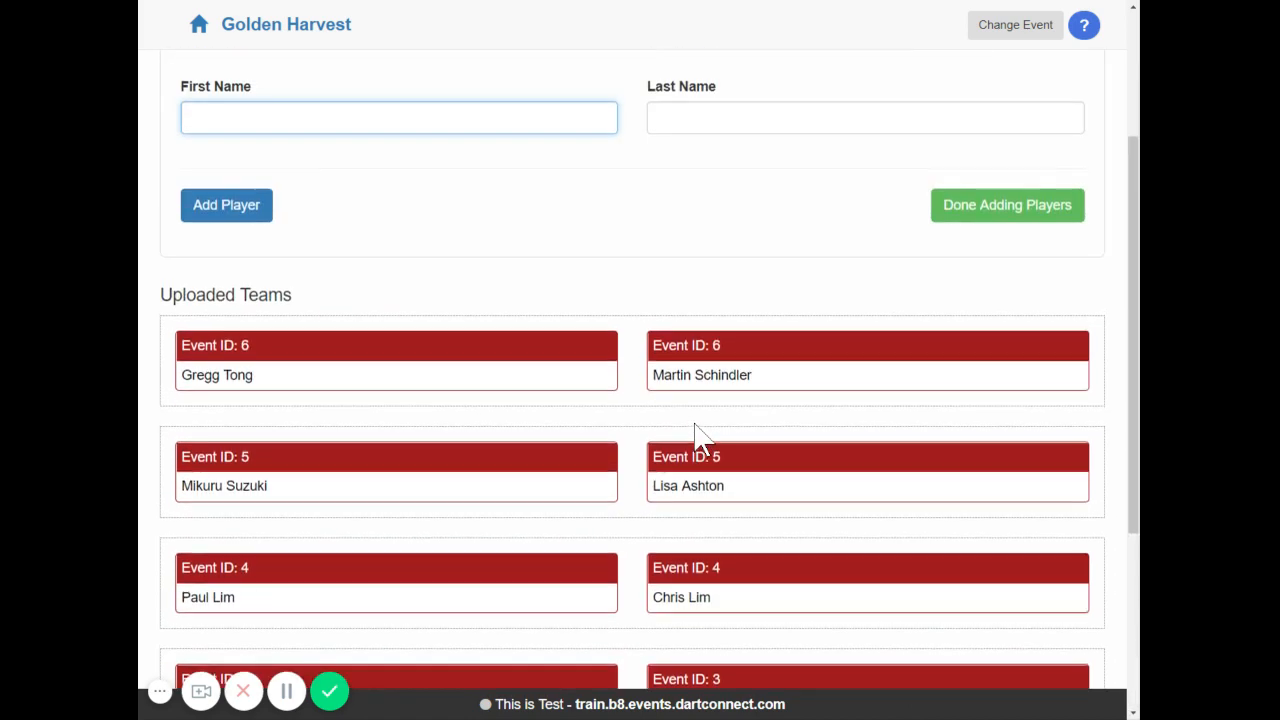
pyautogui.scroll(3)
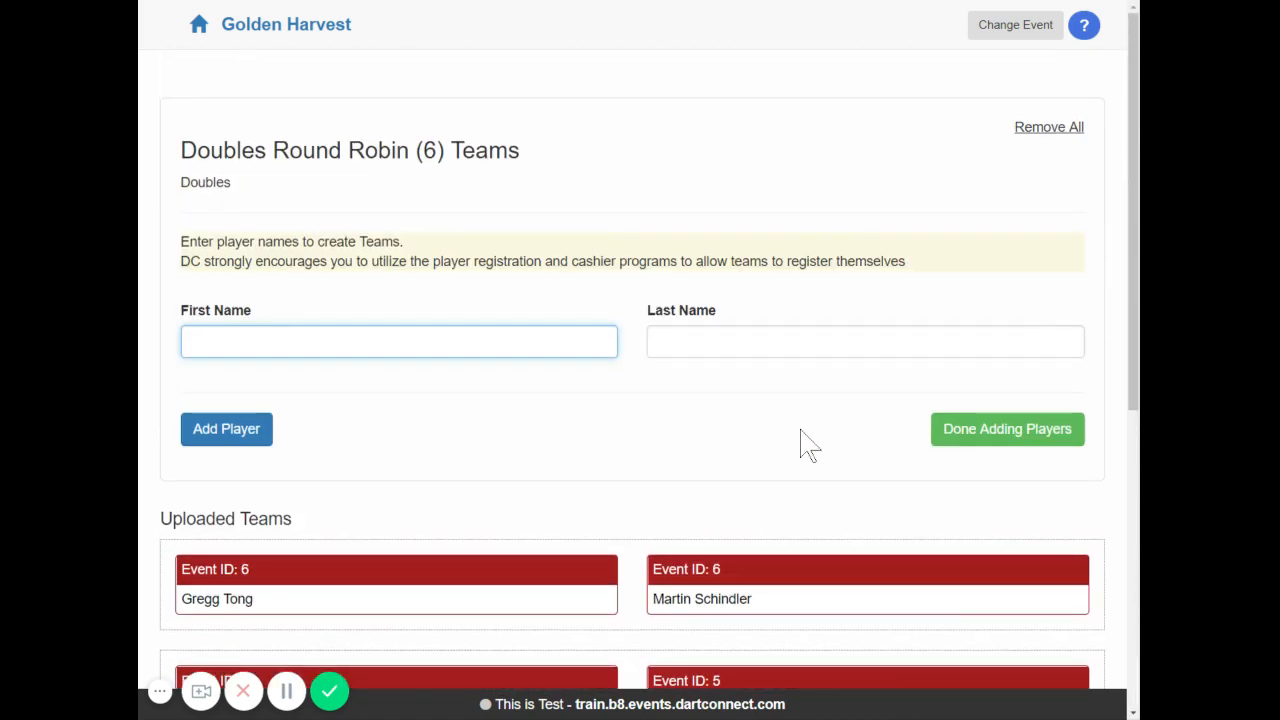
pyautogui.moveTo(979, 436)
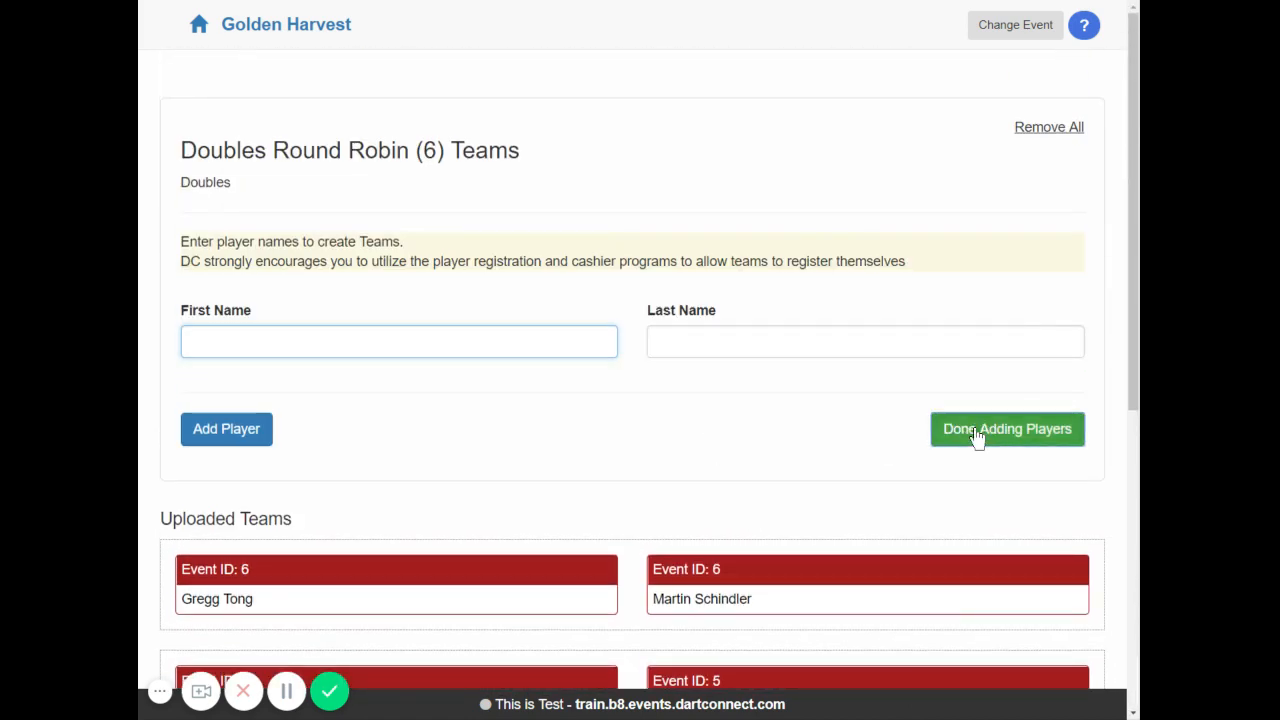
# - Finish adding teams and set group play to 2 groups with no seeds
pyautogui.click(1007, 429)
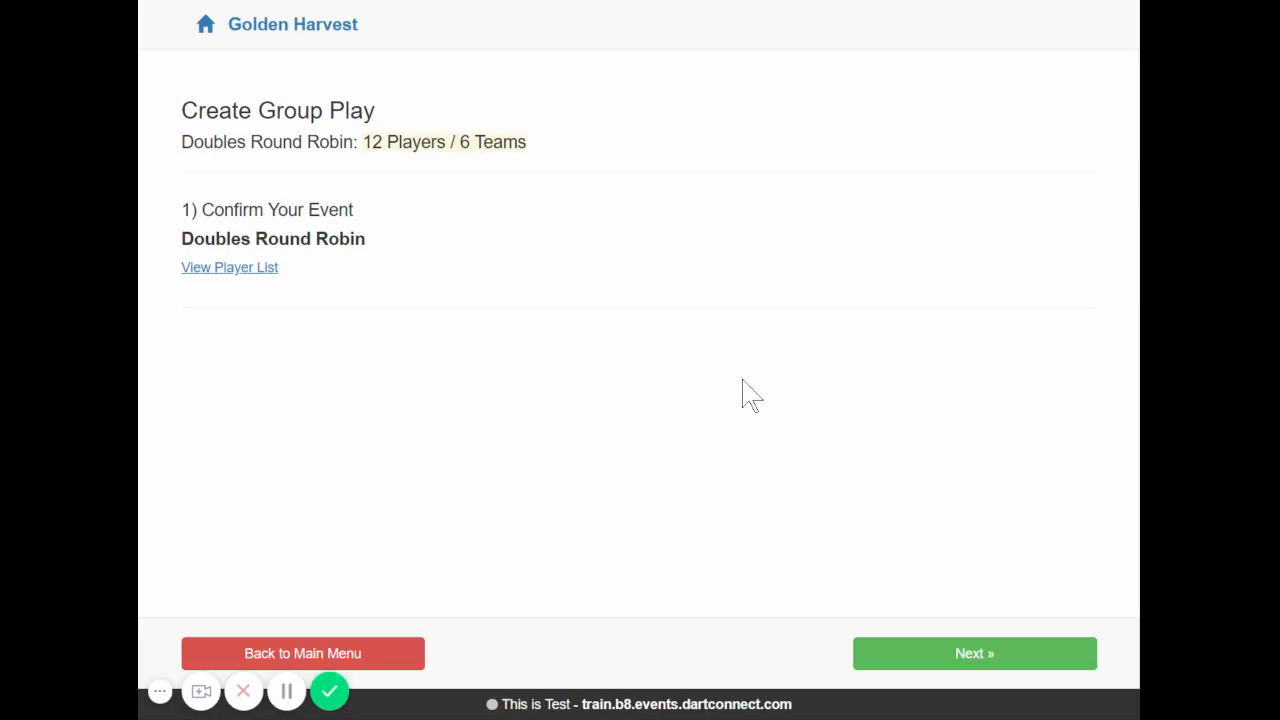
pyautogui.moveTo(645, 406)
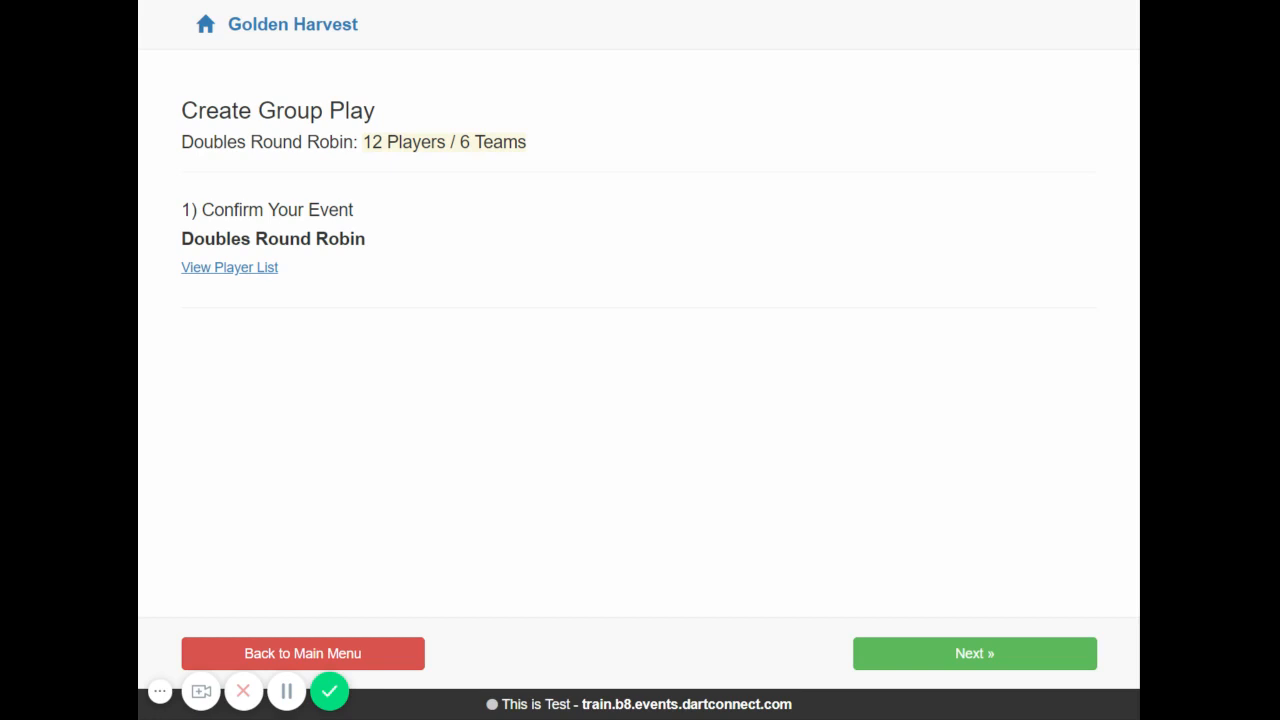
pyautogui.moveTo(422, 307)
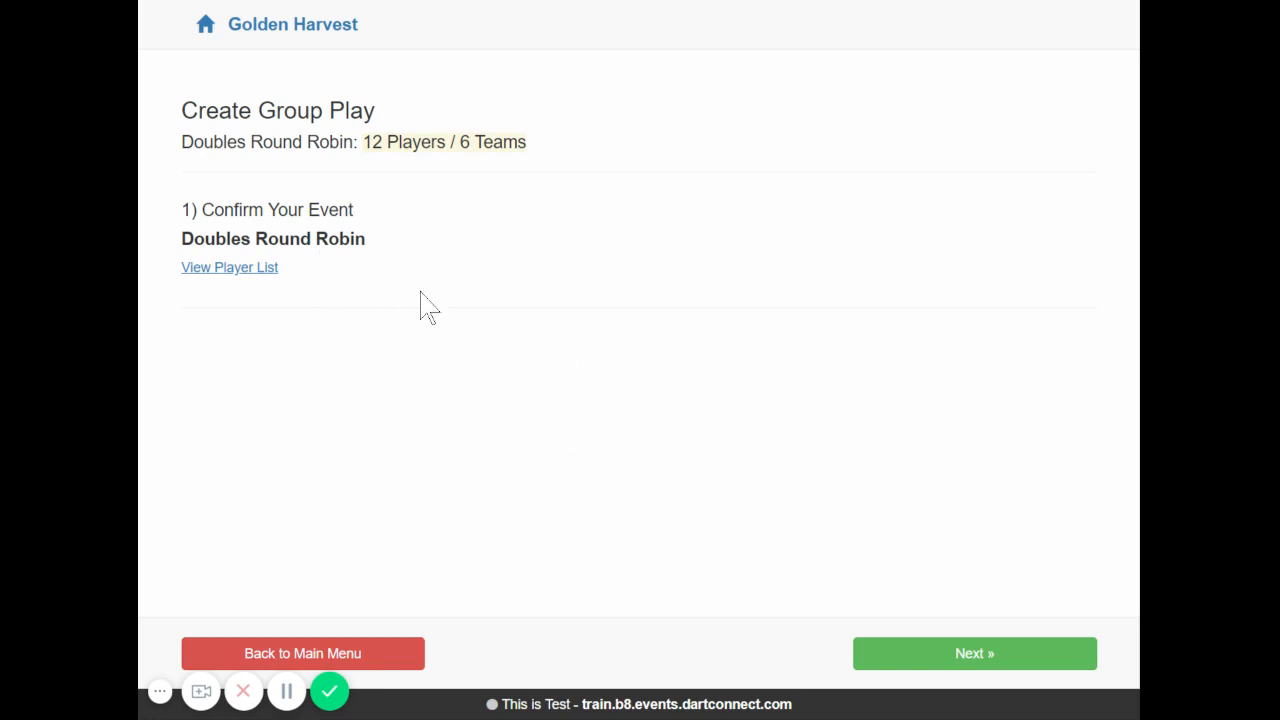
pyautogui.moveTo(941, 659)
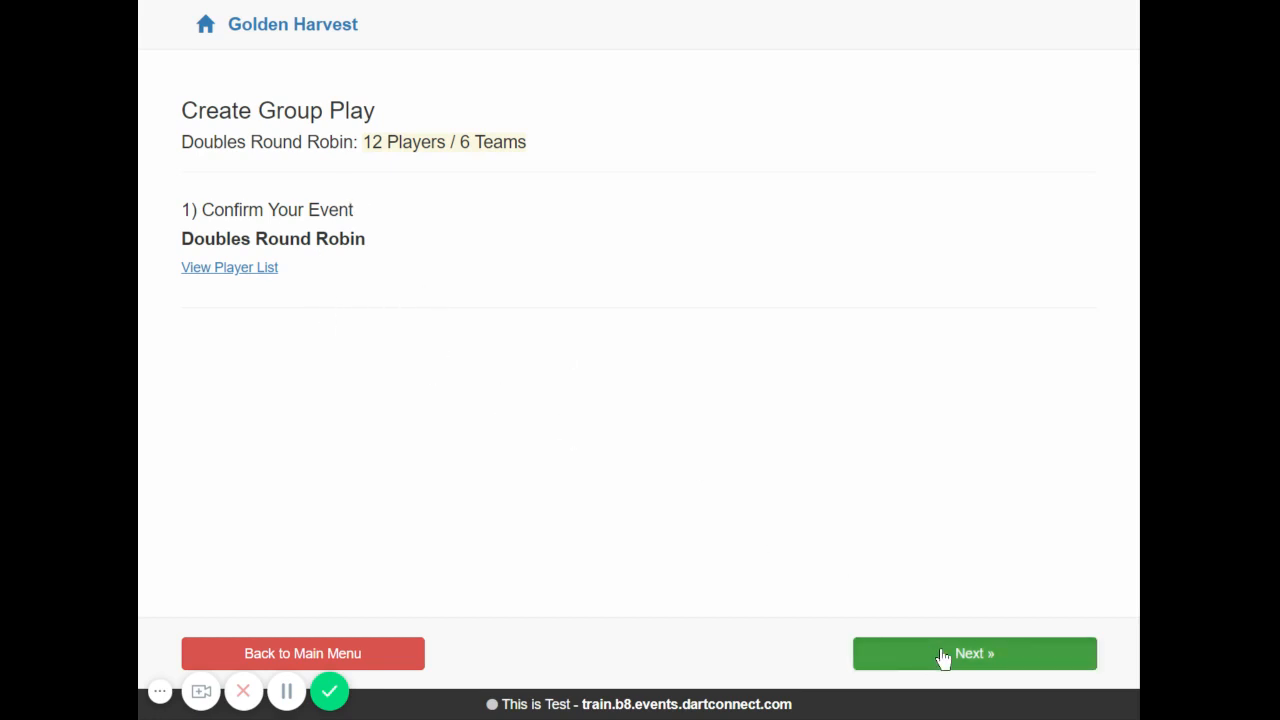
pyautogui.click(974, 653)
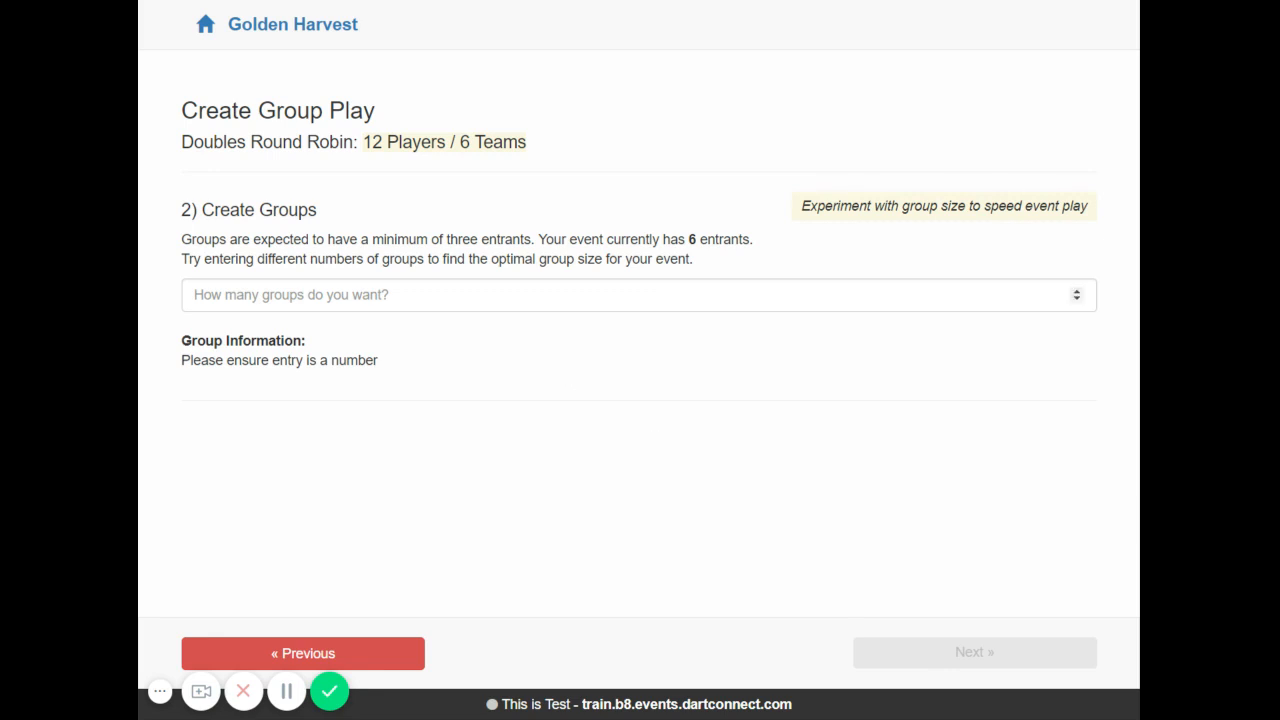
pyautogui.click(378, 294)
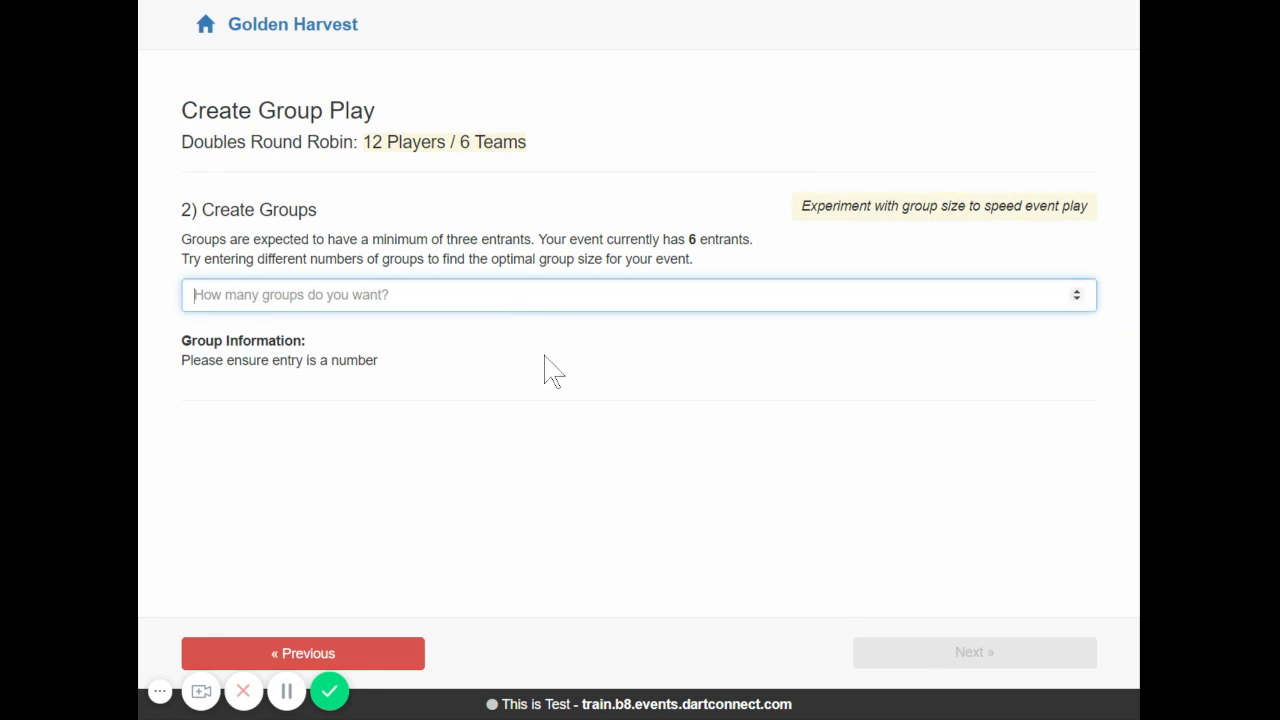
pyautogui.write('2')
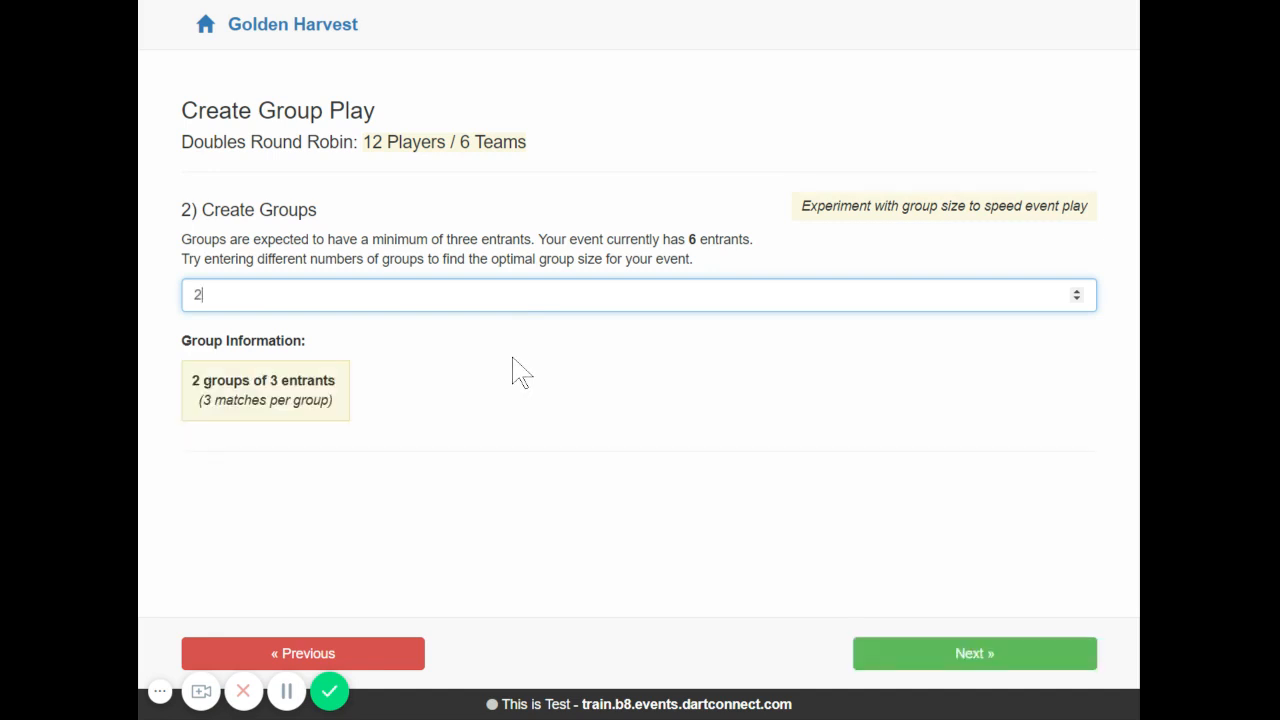
pyautogui.moveTo(500, 420)
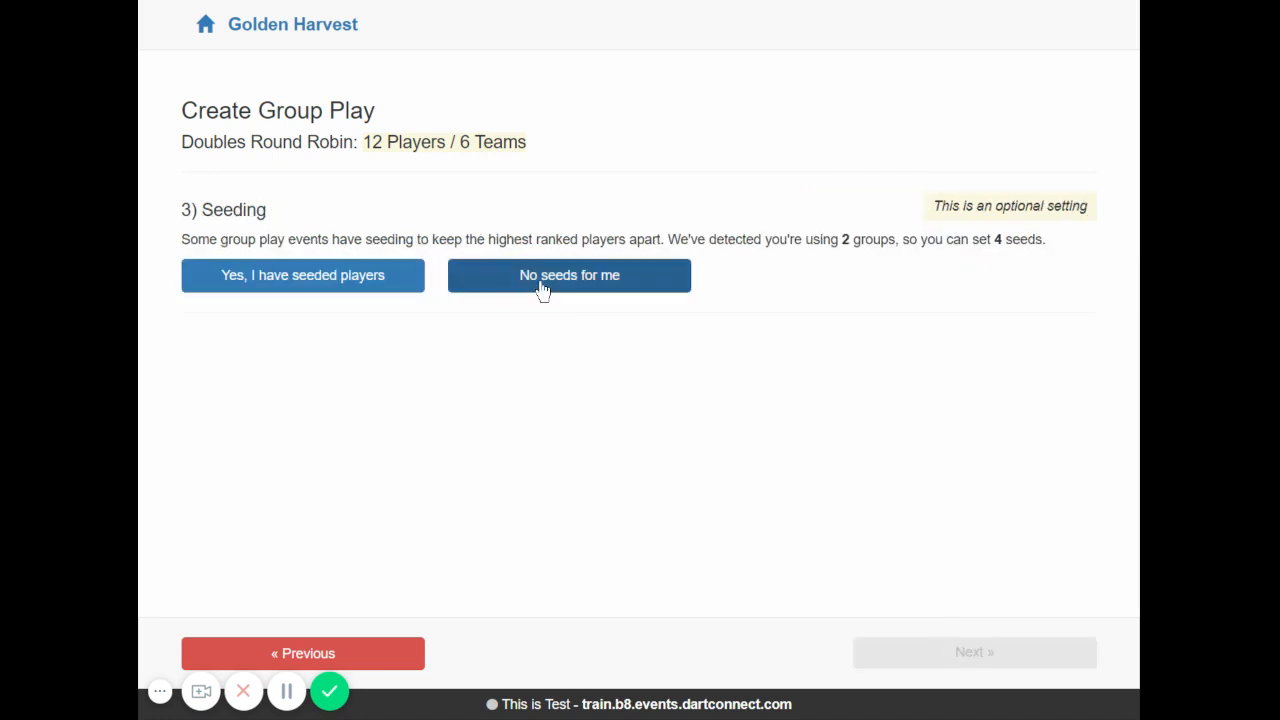
pyautogui.click(569, 275)
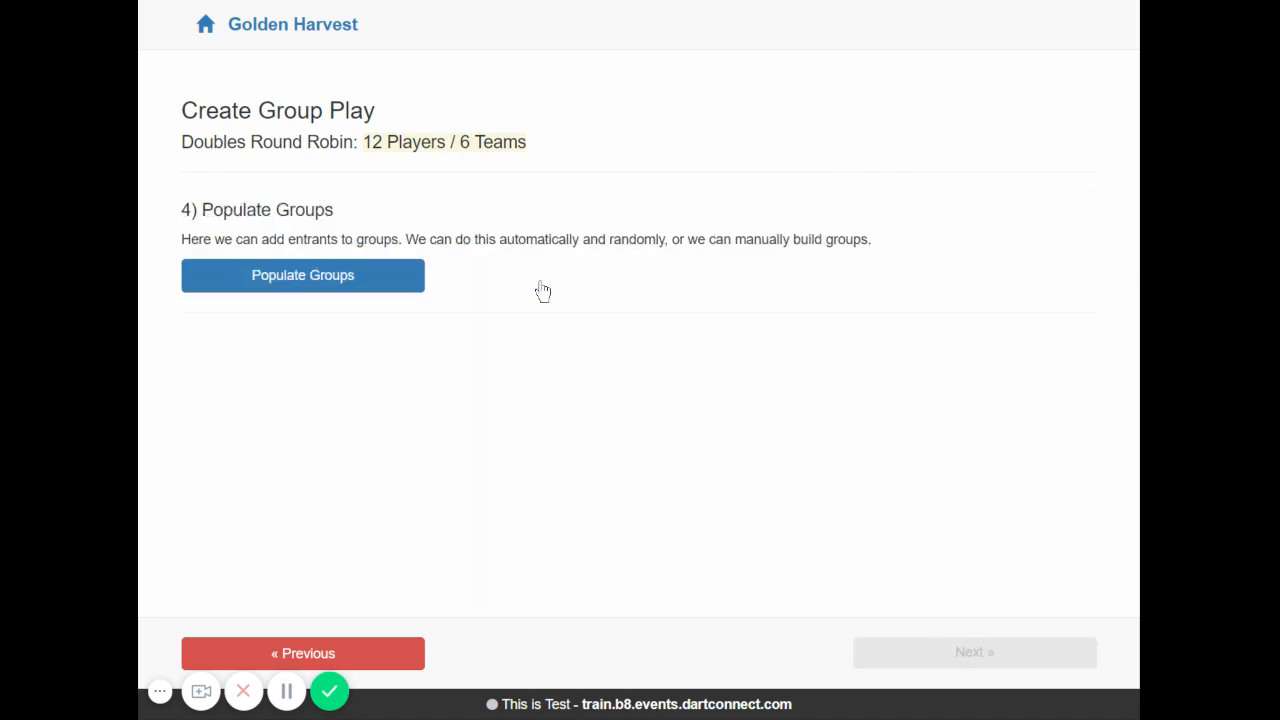
# - Generate Group A and Group B randomly, three doubles teams each
pyautogui.click(302, 275)
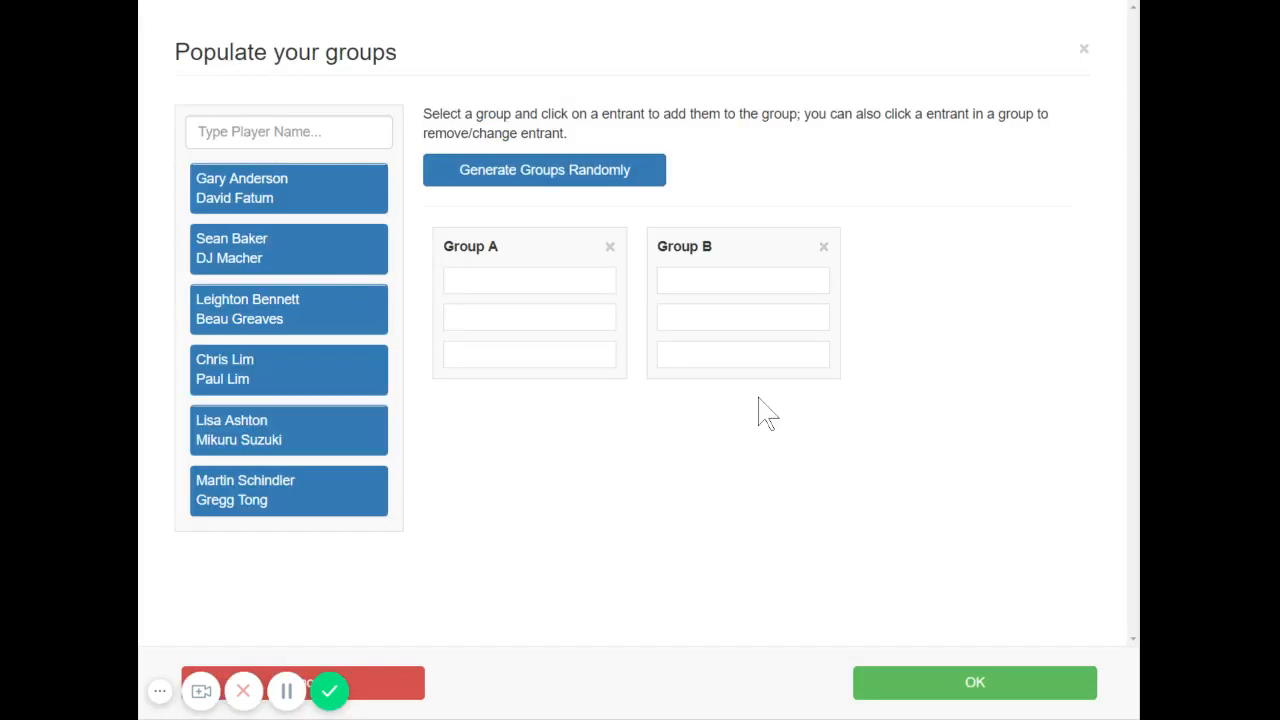
pyautogui.moveTo(348, 268)
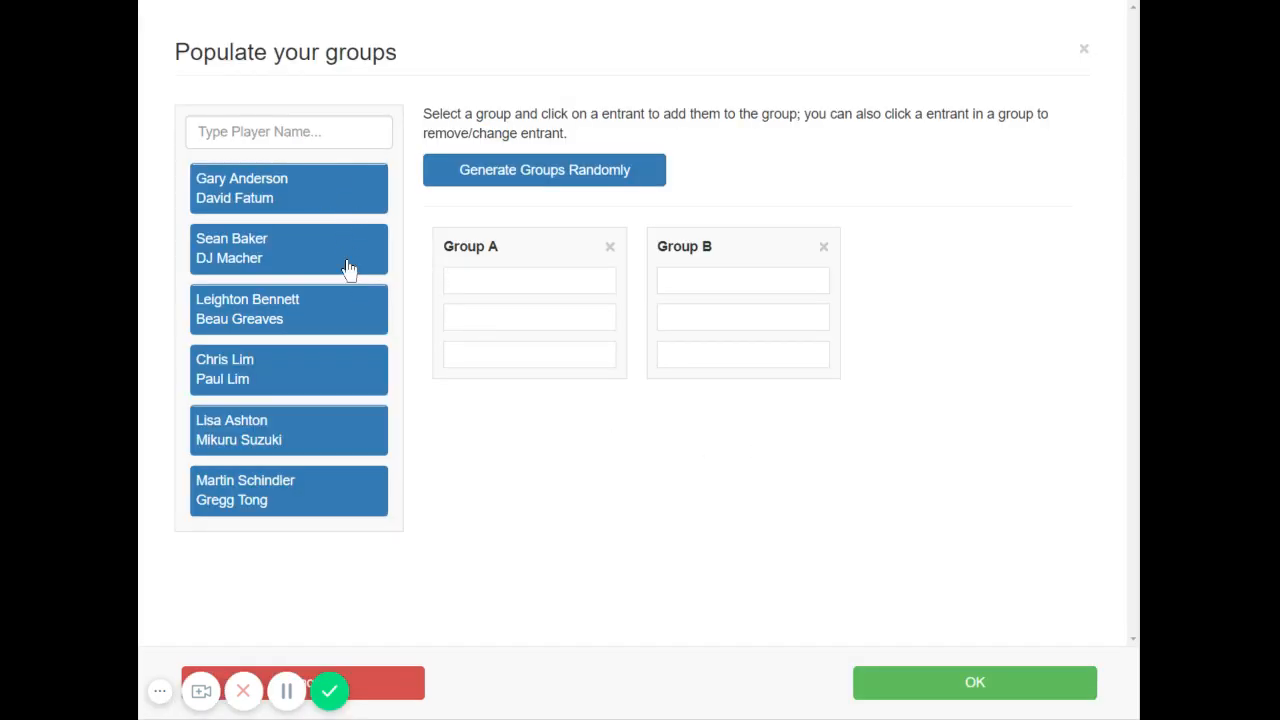
pyautogui.moveTo(699, 580)
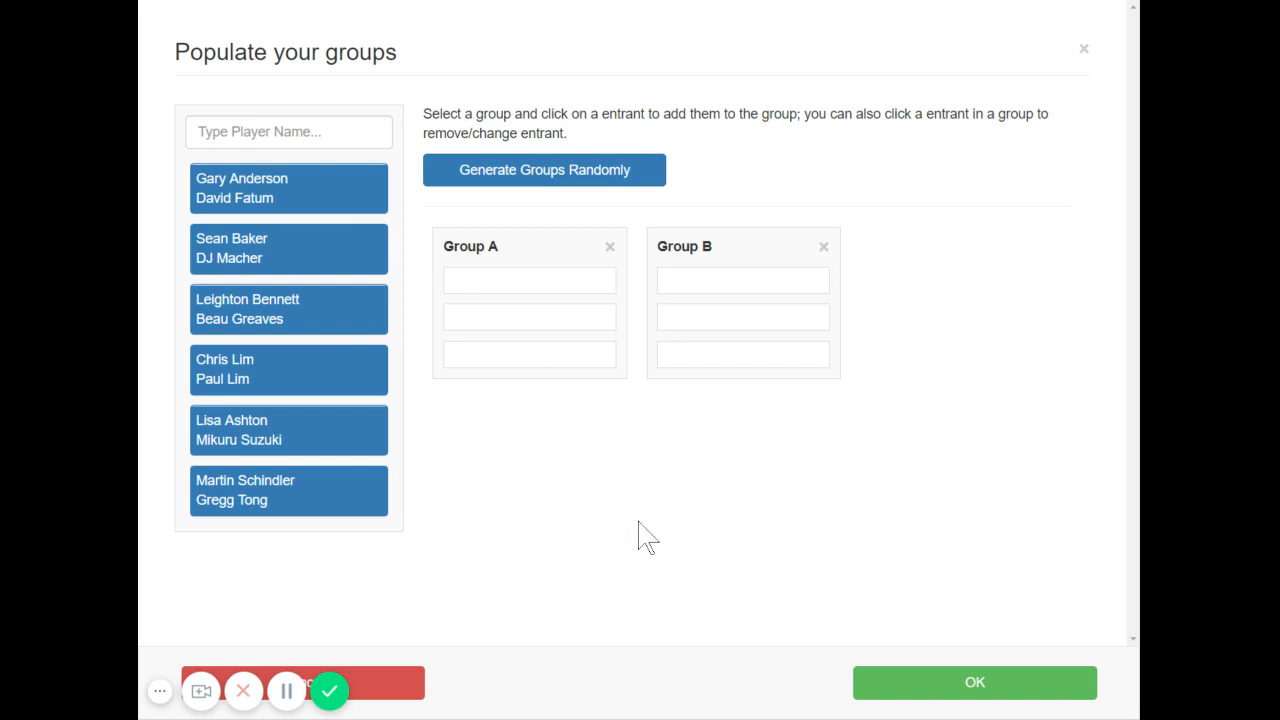
pyautogui.moveTo(634, 466)
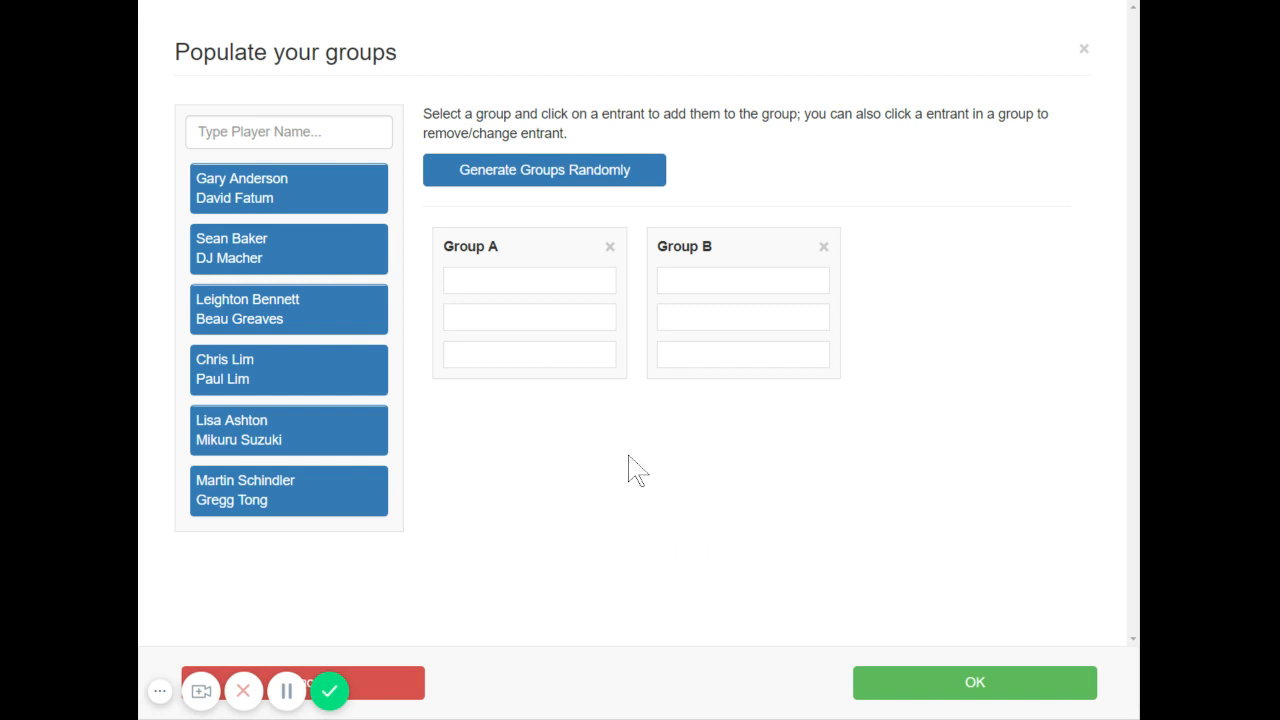
pyautogui.moveTo(635, 447)
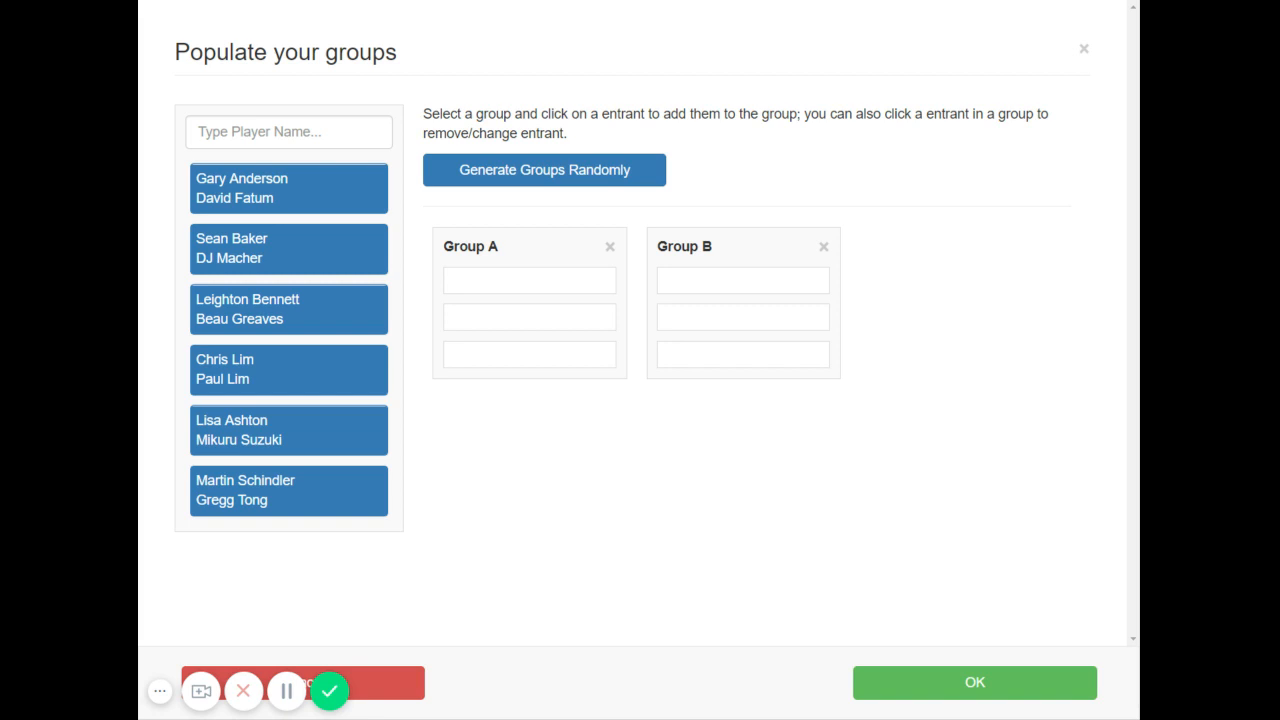
pyautogui.moveTo(653, 441)
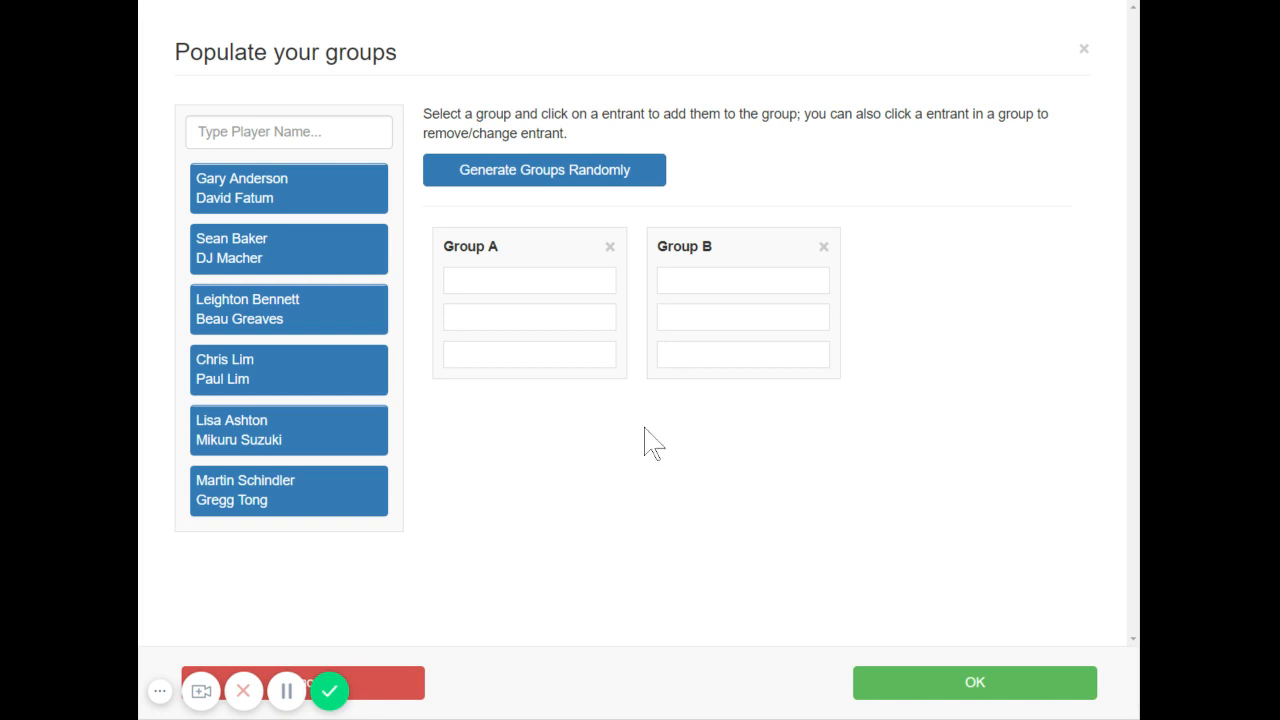
pyautogui.moveTo(647, 454)
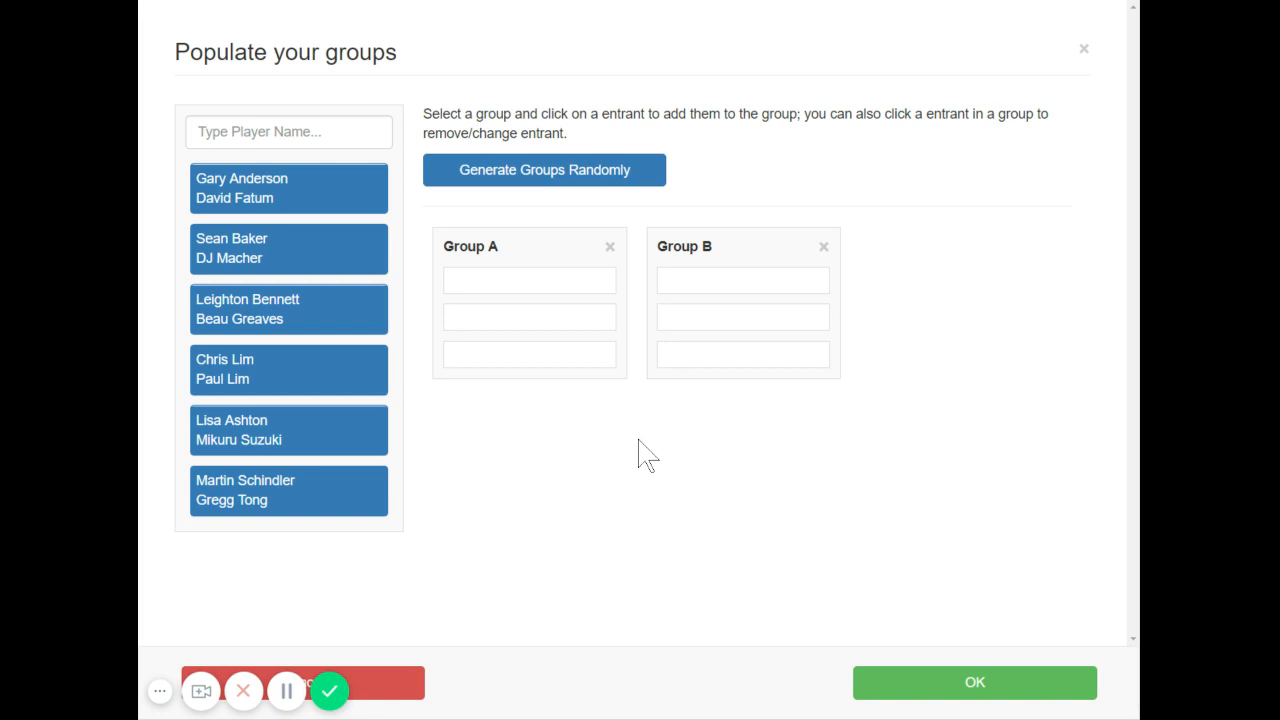
pyautogui.click(544, 170)
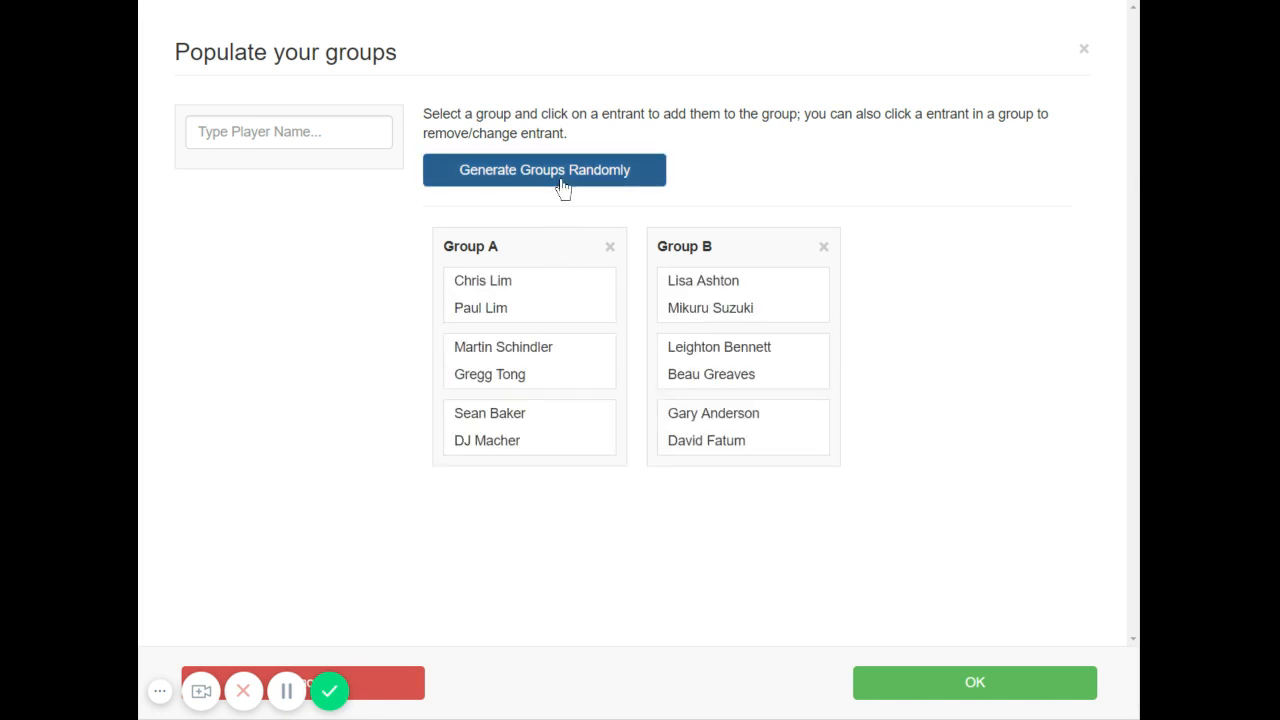
pyautogui.moveTo(606, 369)
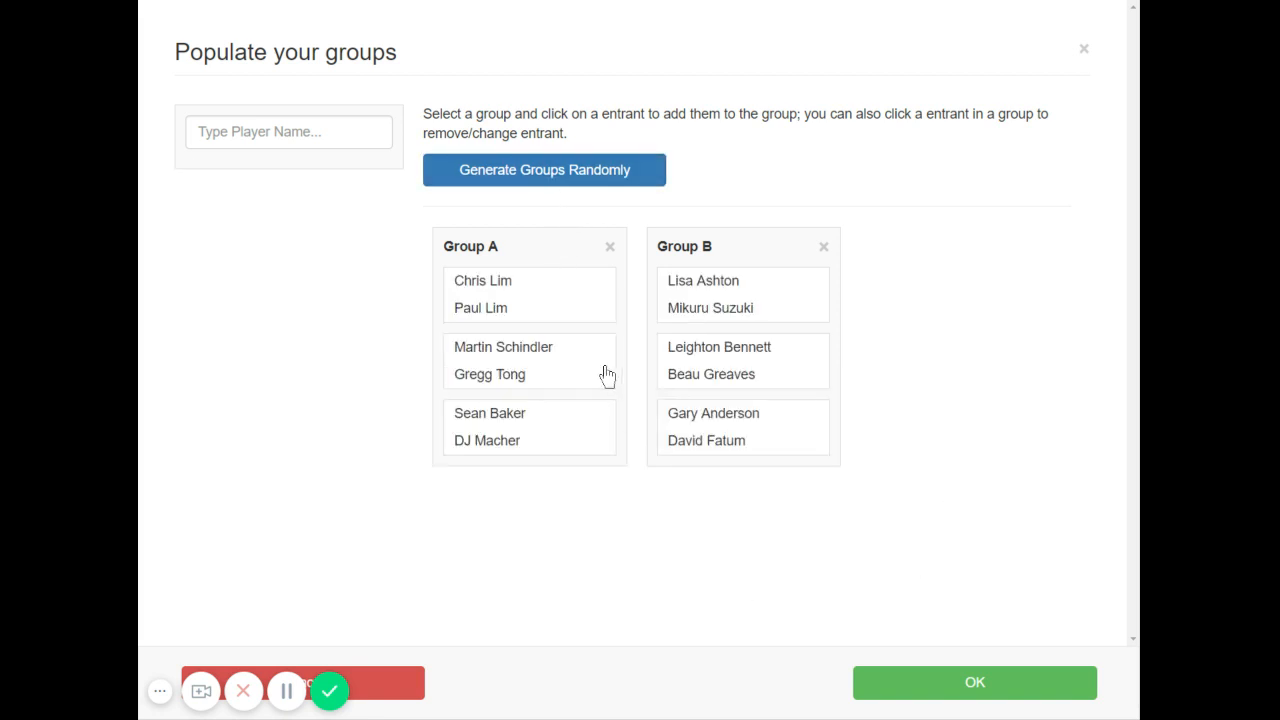
pyautogui.moveTo(968, 480)
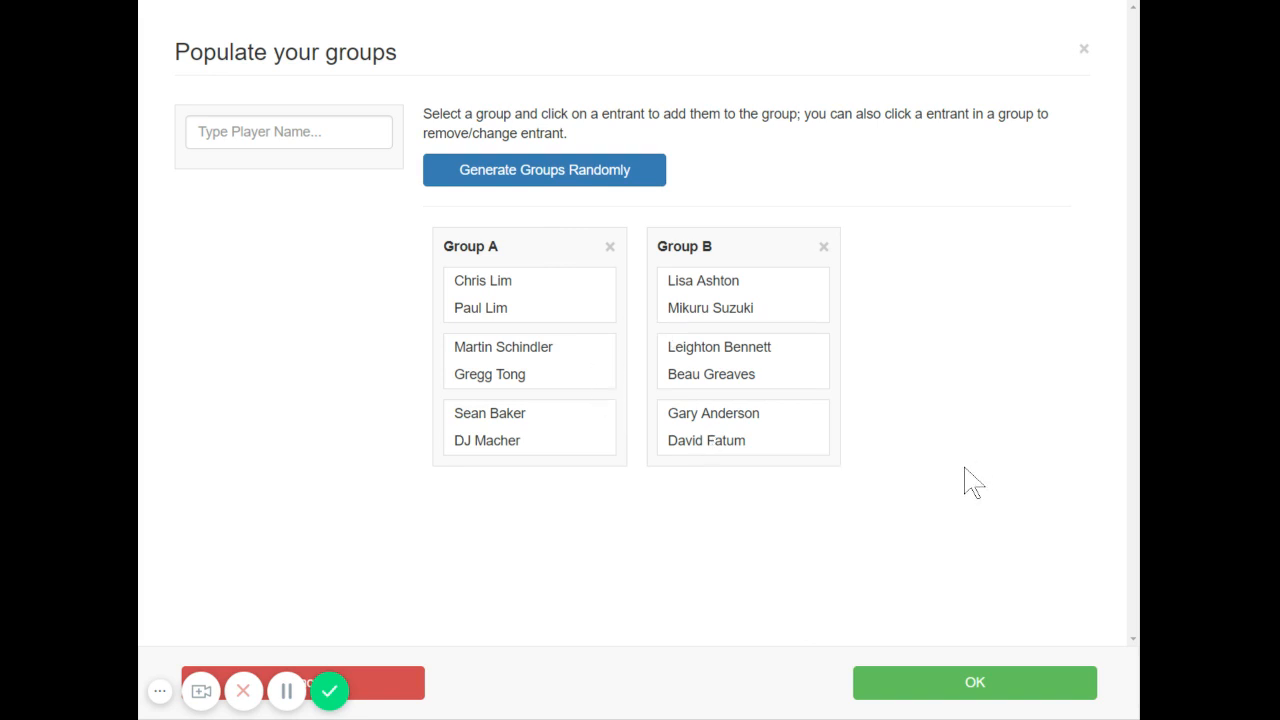
pyautogui.moveTo(971, 480)
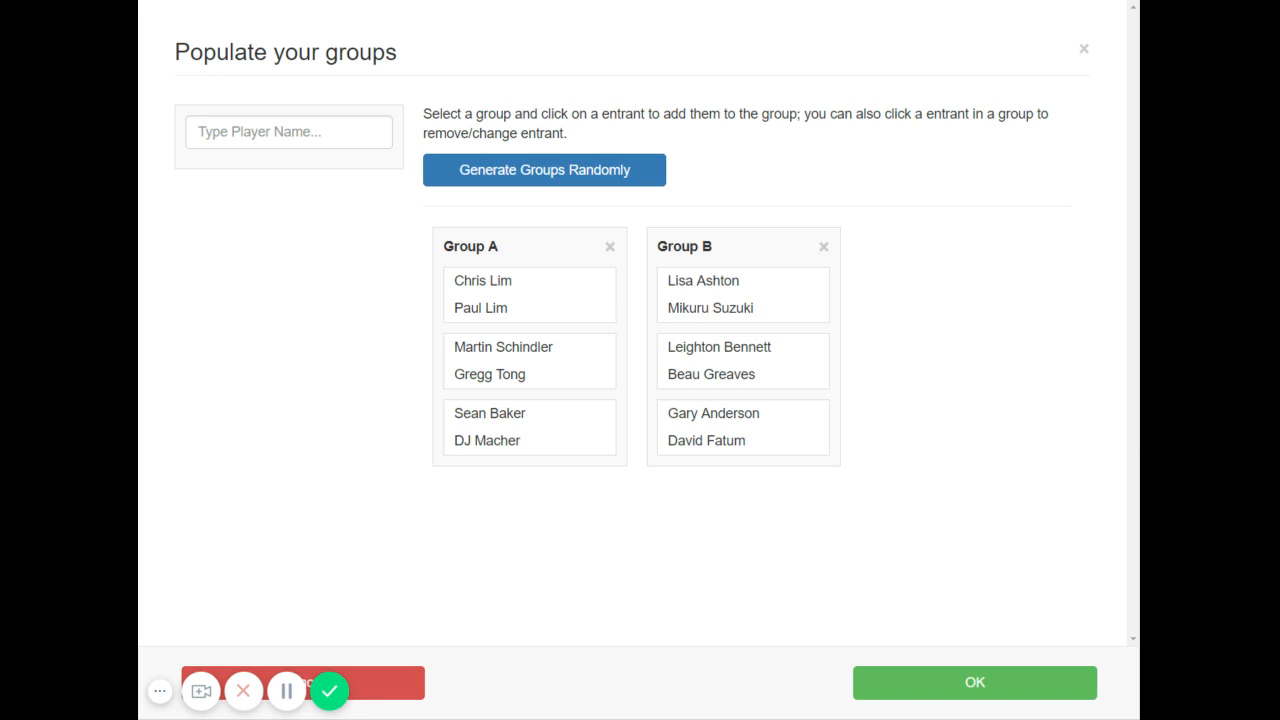
pyautogui.moveTo(1049, 500)
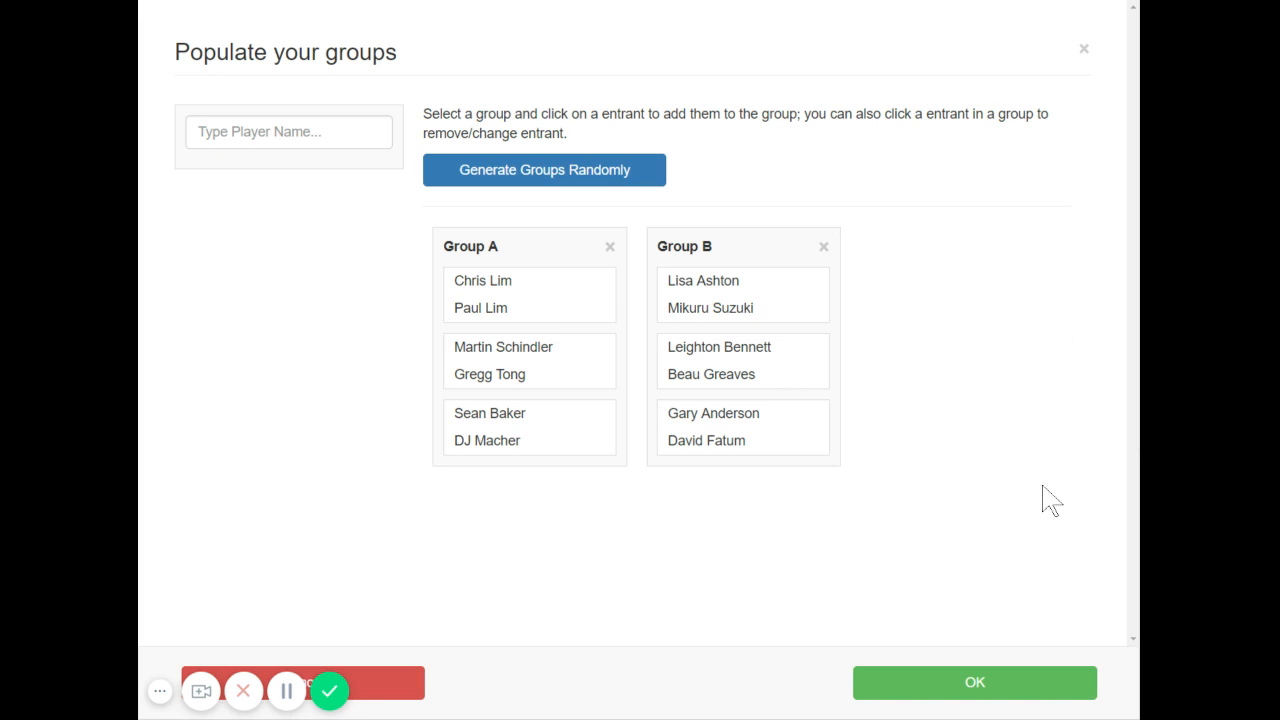
pyautogui.moveTo(691, 227)
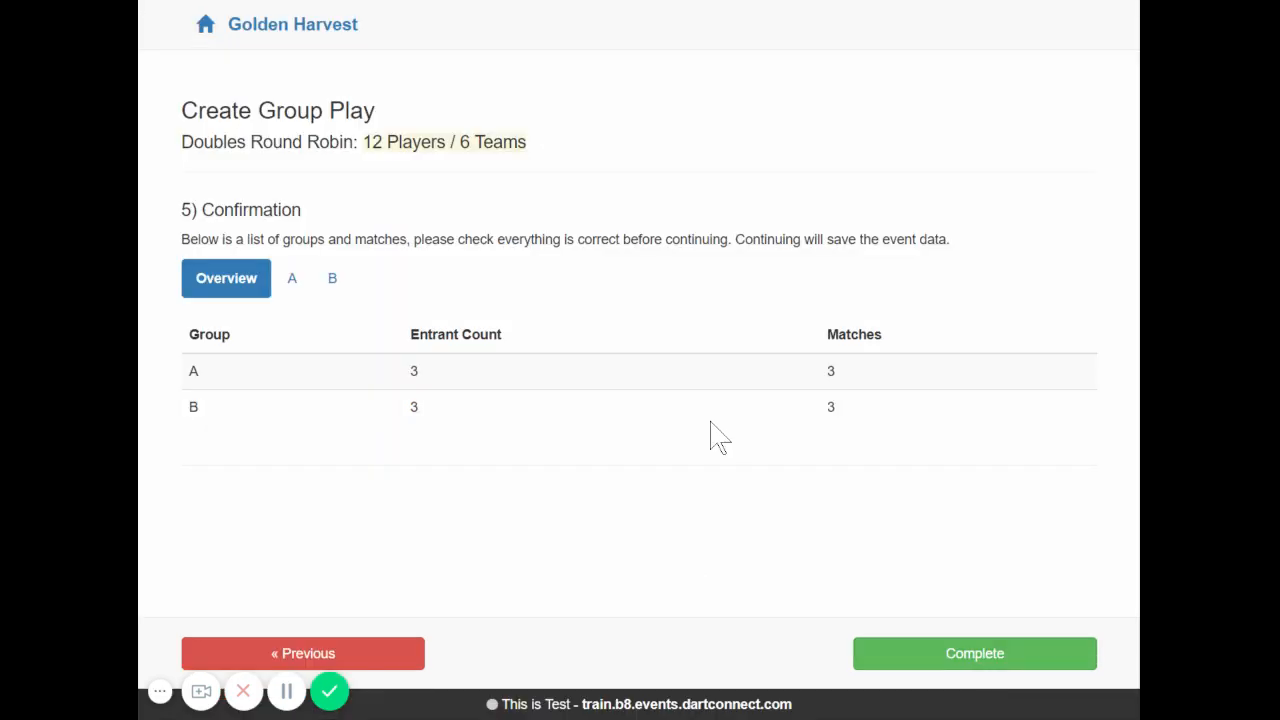
pyautogui.moveTo(710, 440)
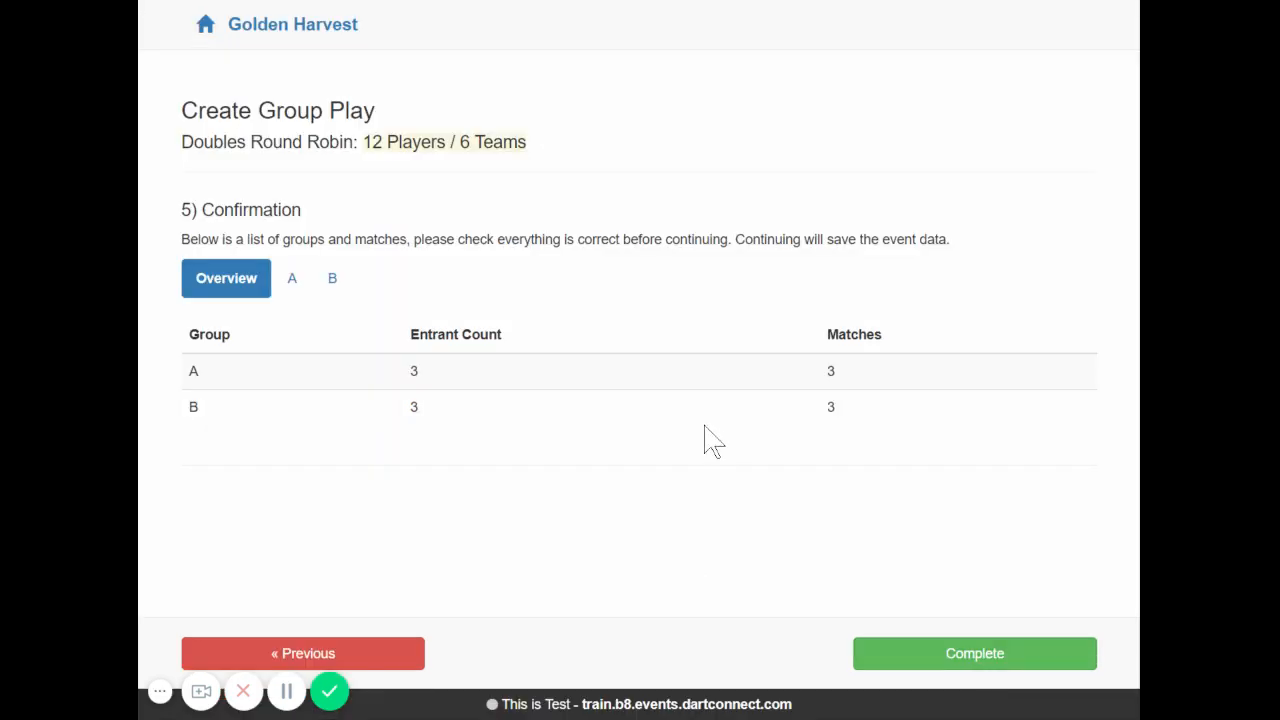
pyautogui.moveTo(723, 429)
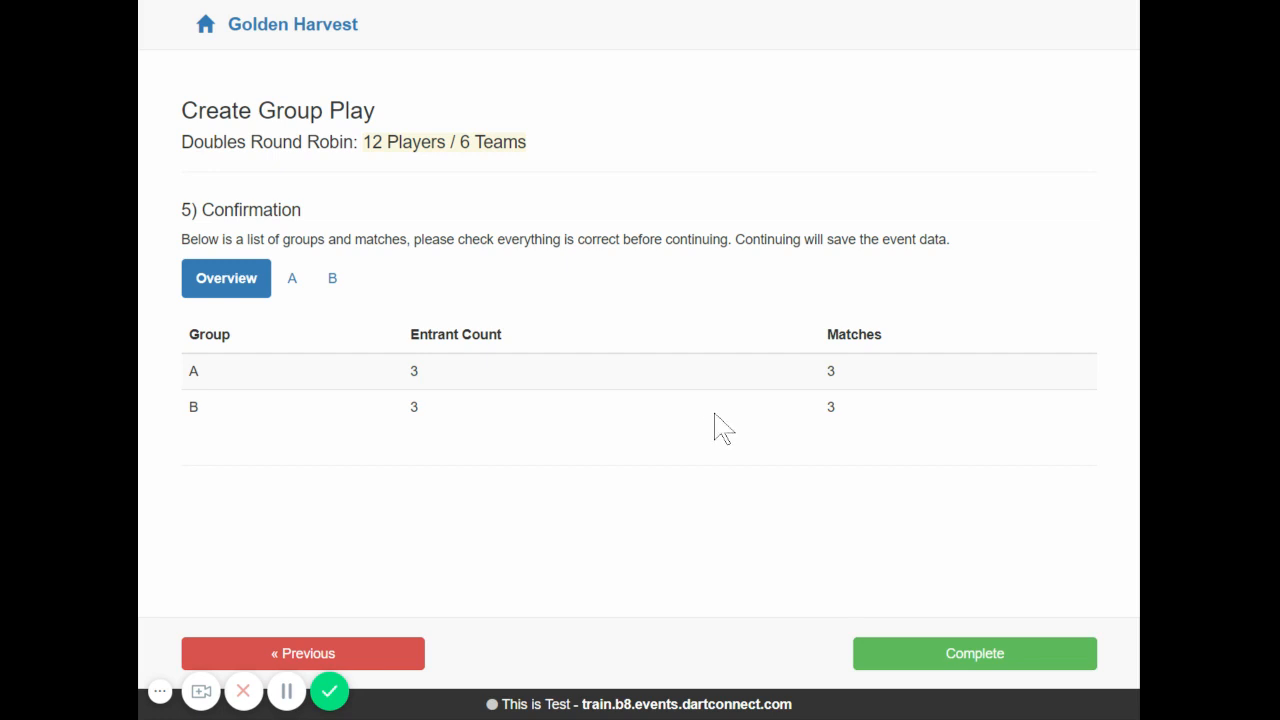
pyautogui.moveTo(720, 470)
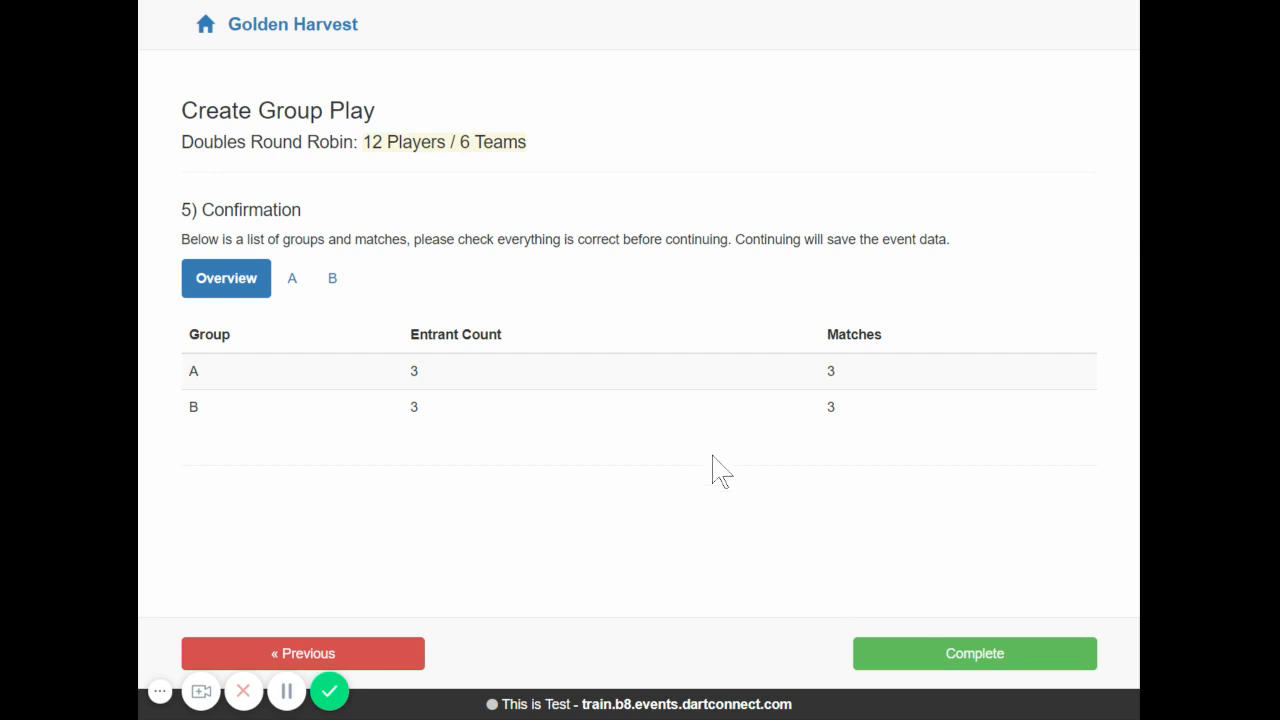
pyautogui.moveTo(693, 452)
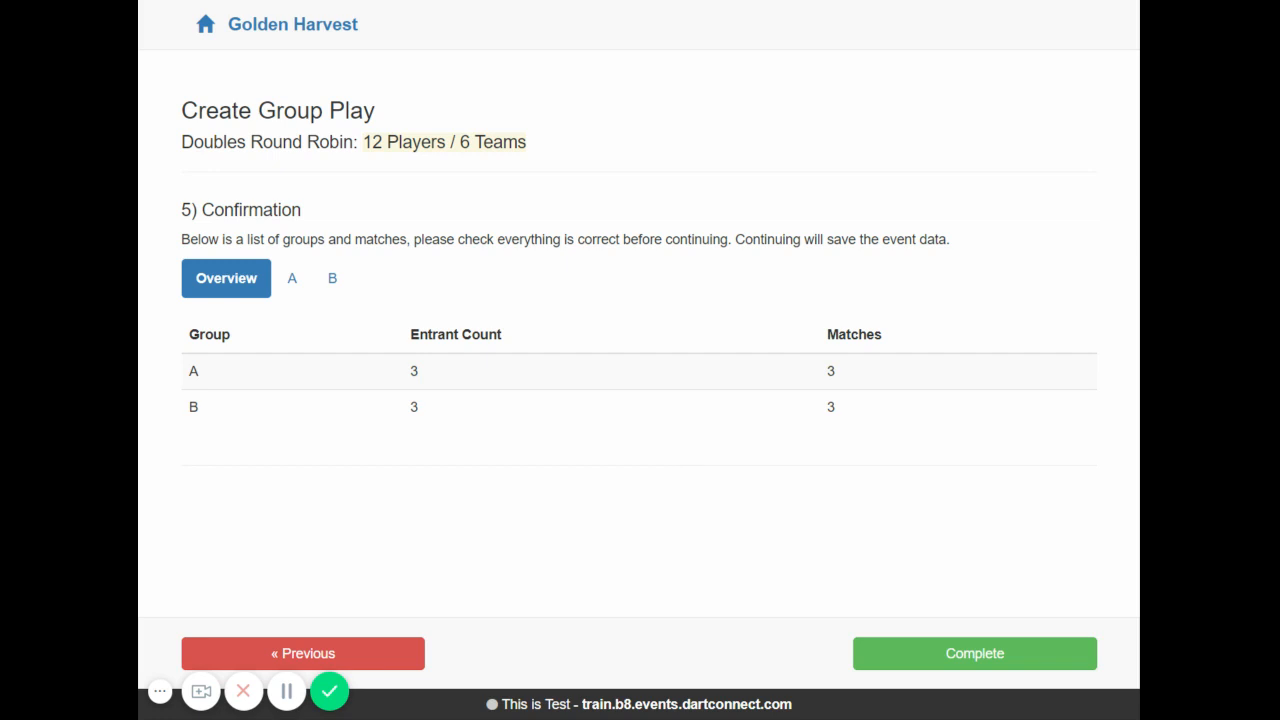
pyautogui.moveTo(705, 448)
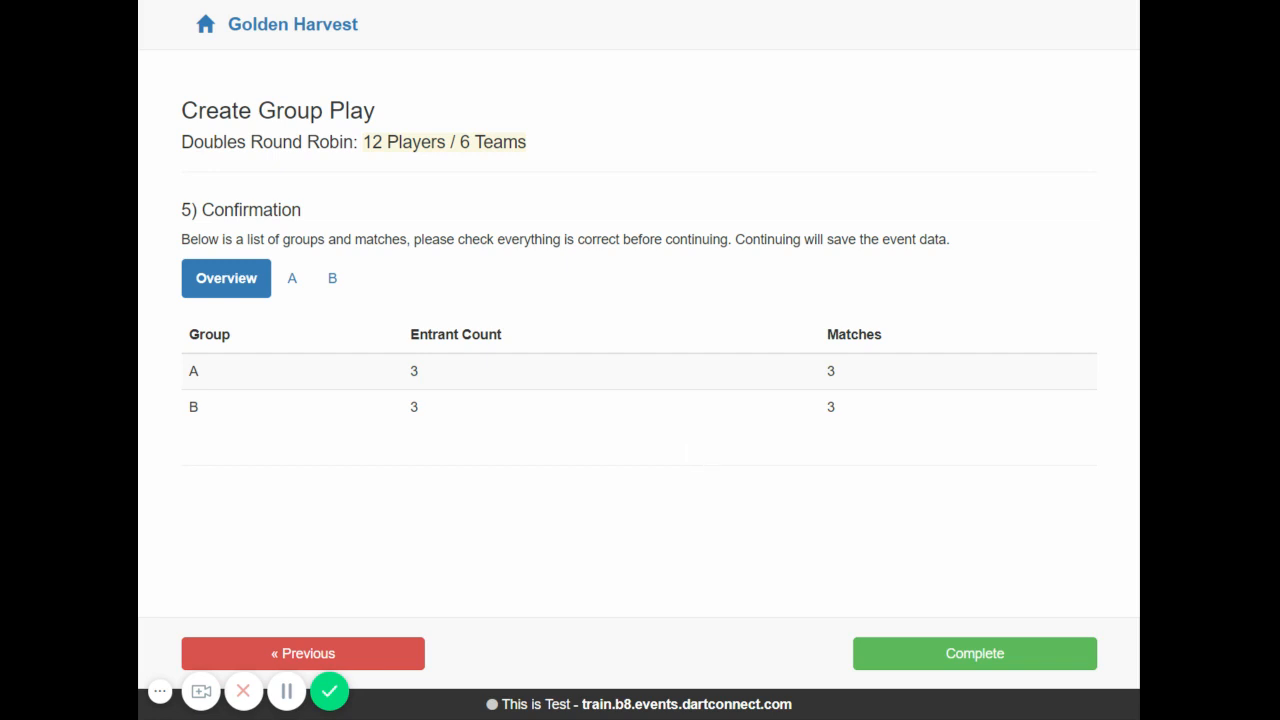
pyautogui.moveTo(694, 471)
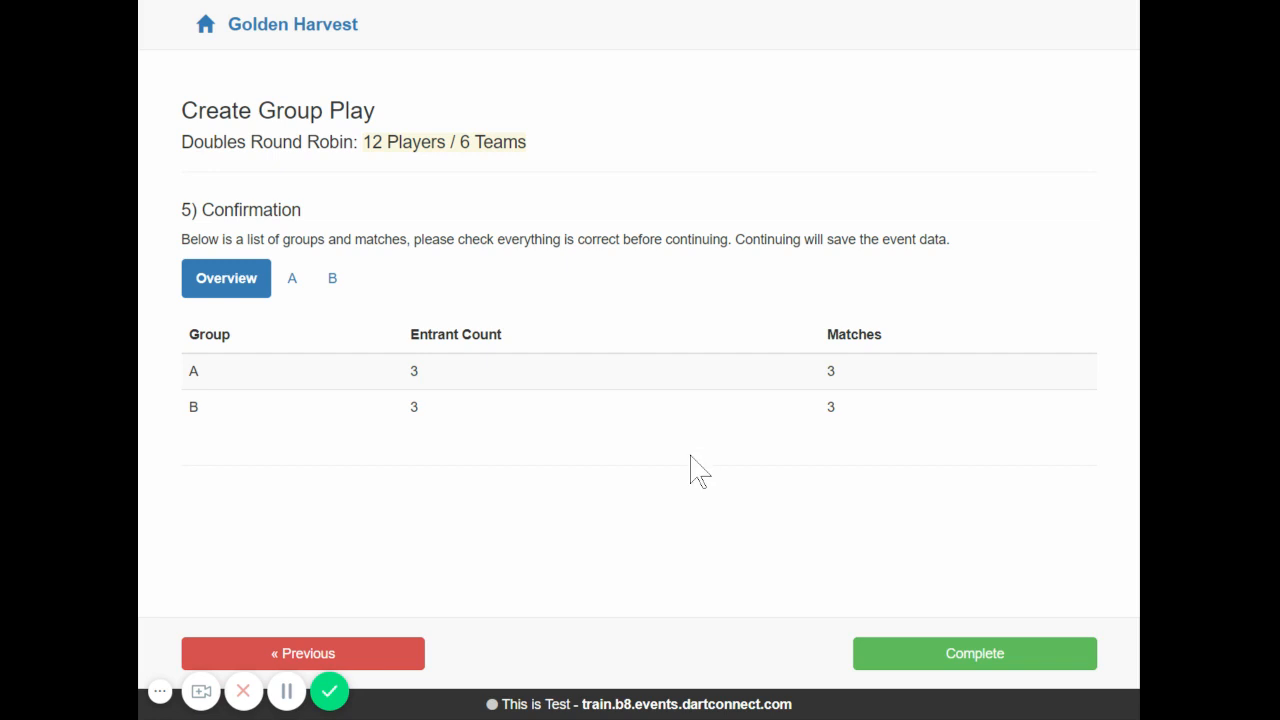
pyautogui.moveTo(686, 486)
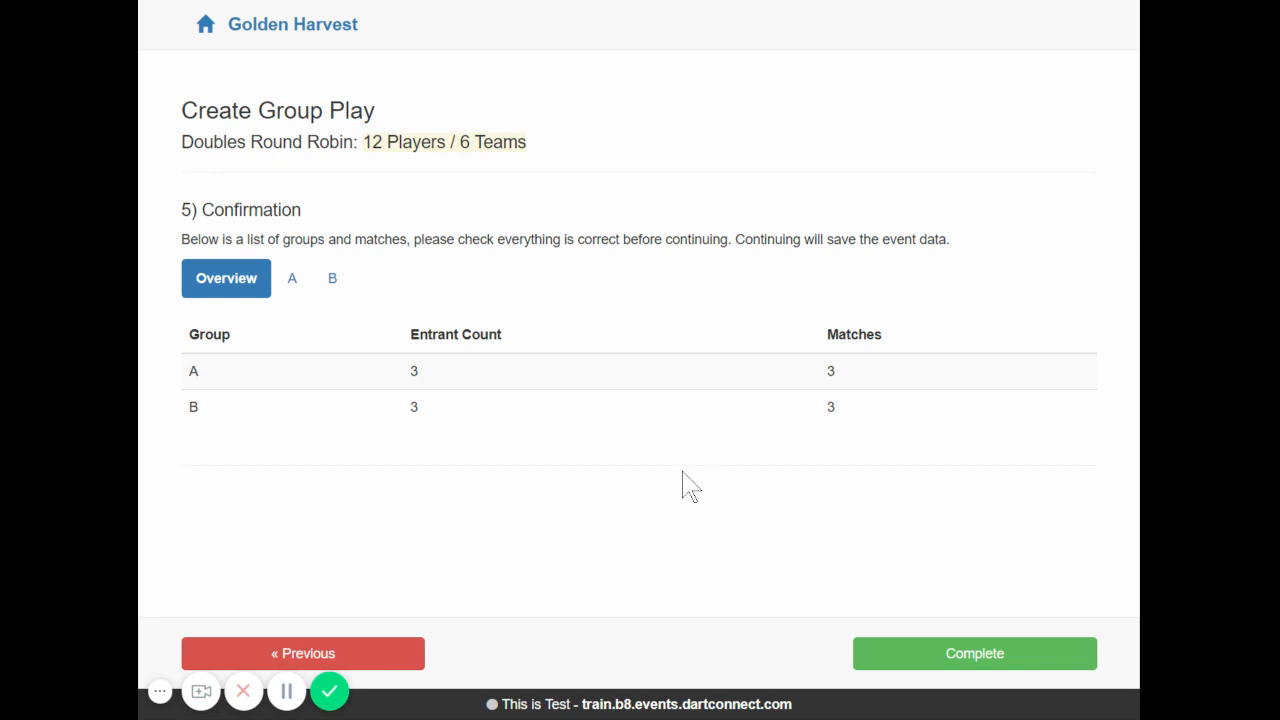
pyautogui.moveTo(715, 460)
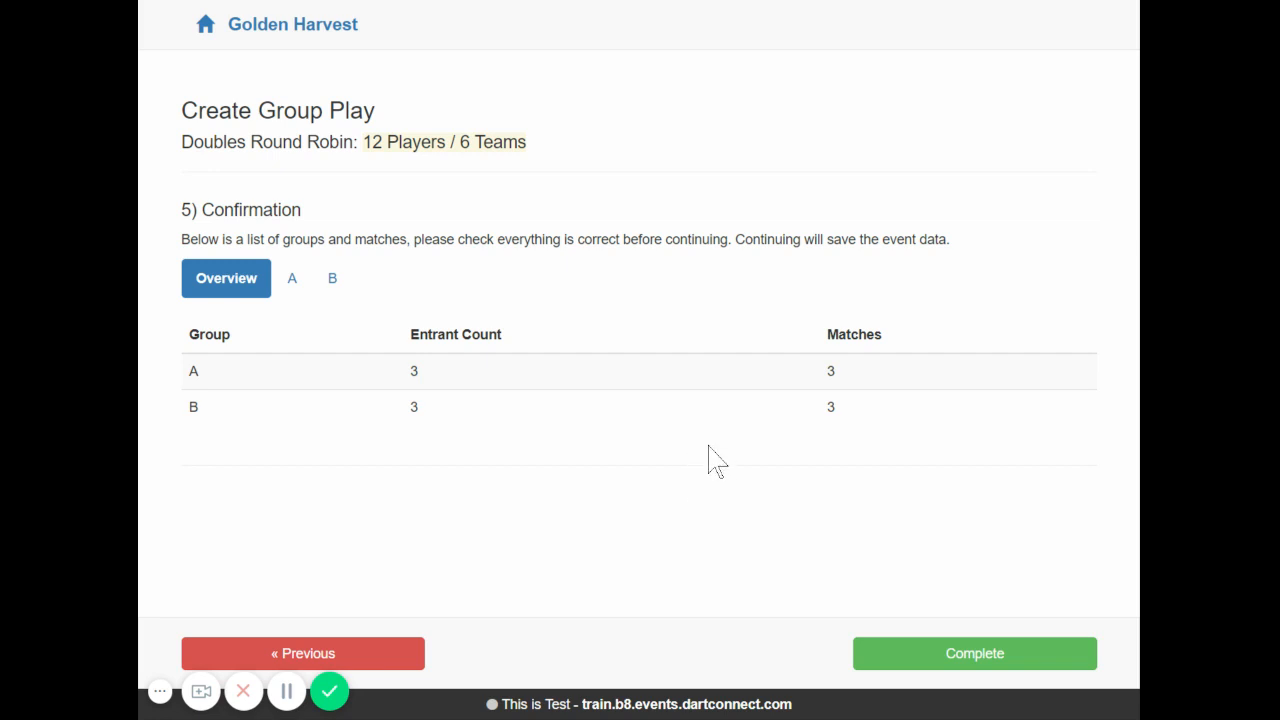
pyautogui.moveTo(714, 468)
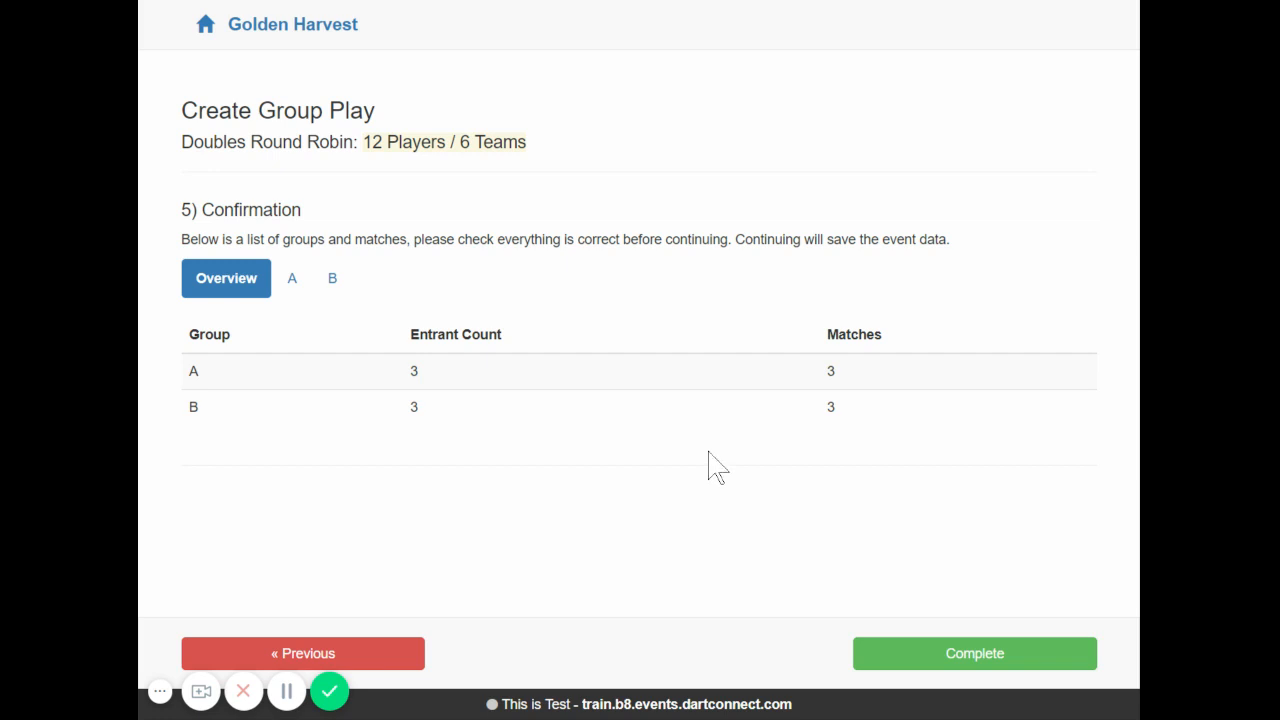
pyautogui.moveTo(709, 465)
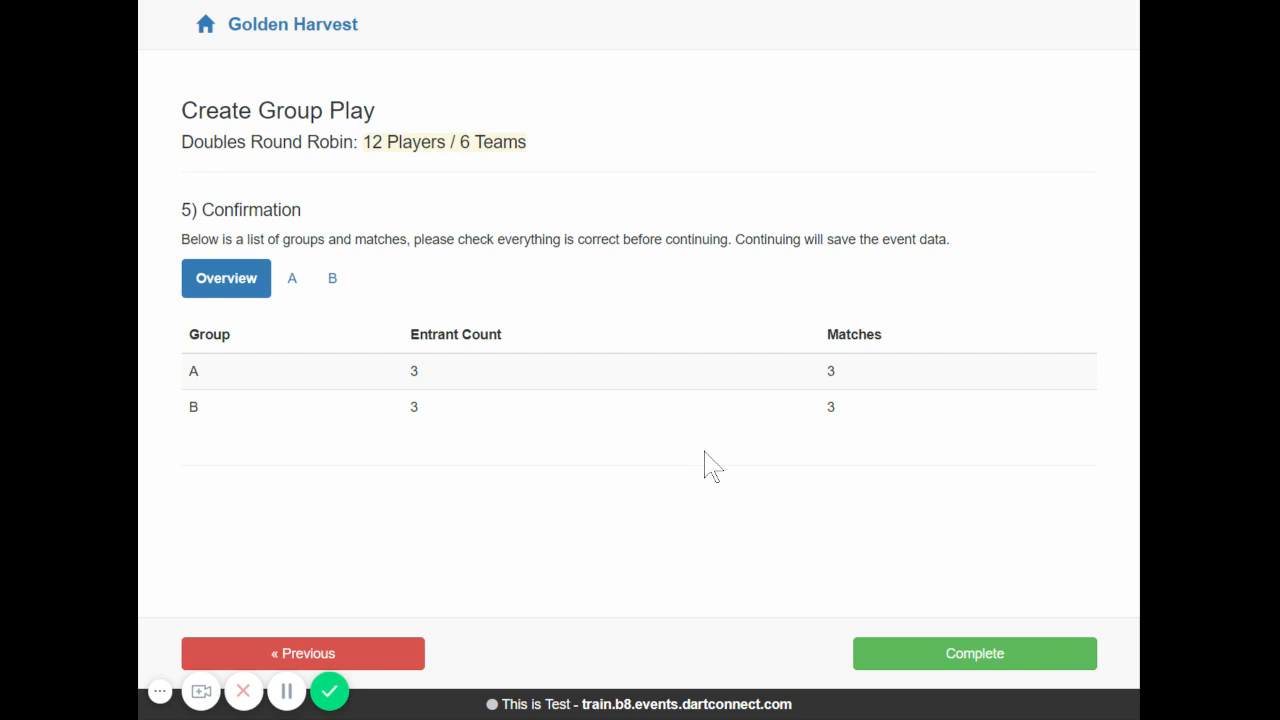
pyautogui.moveTo(713, 450)
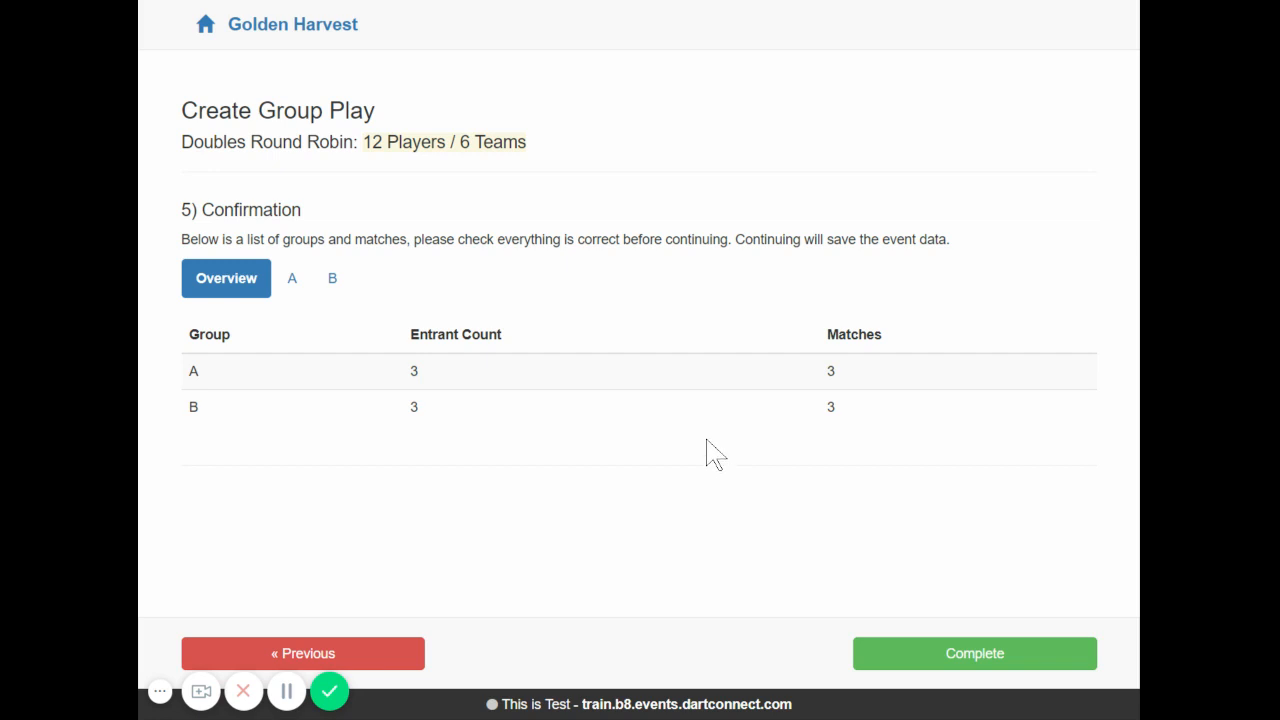
pyautogui.moveTo(707, 453)
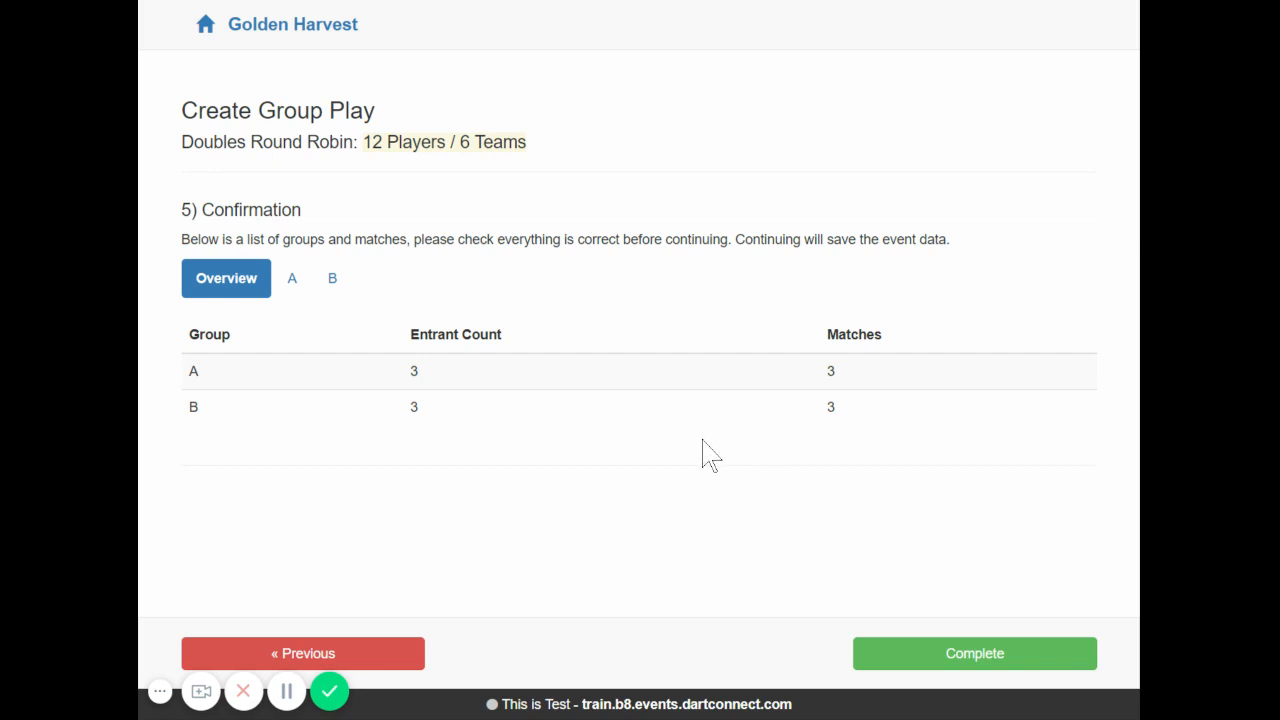
pyautogui.moveTo(693, 455)
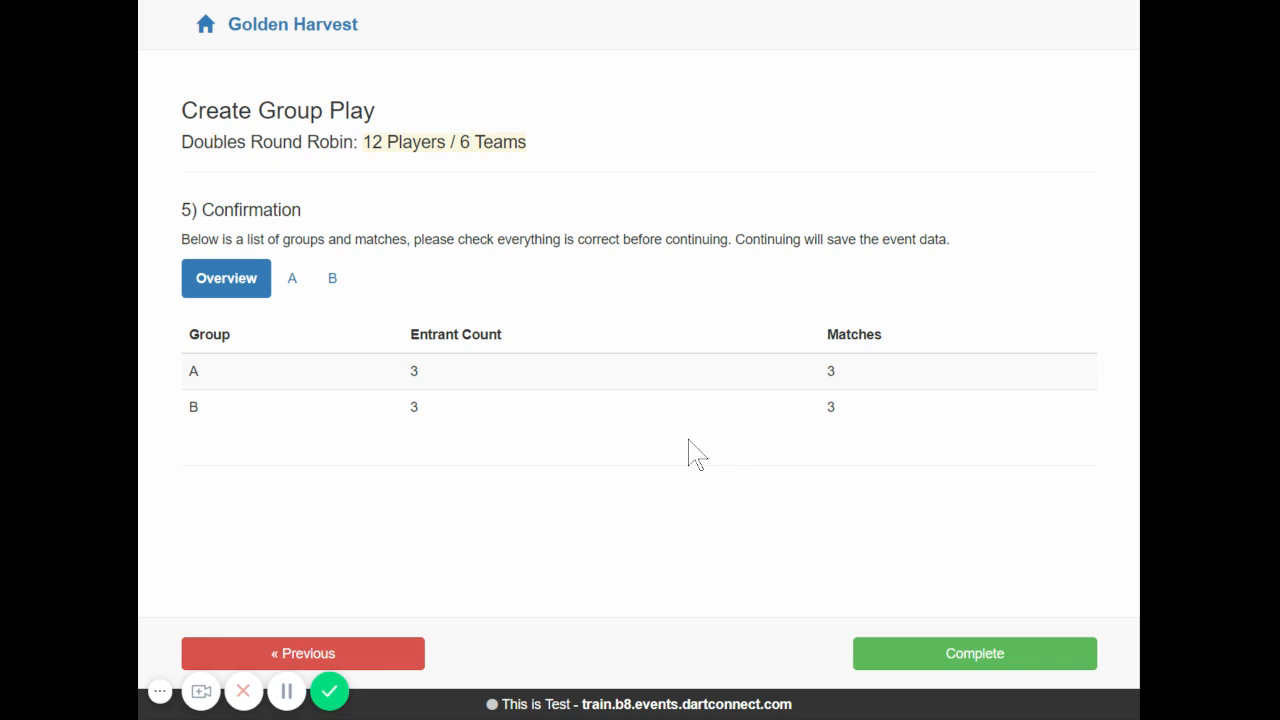
pyautogui.moveTo(700, 436)
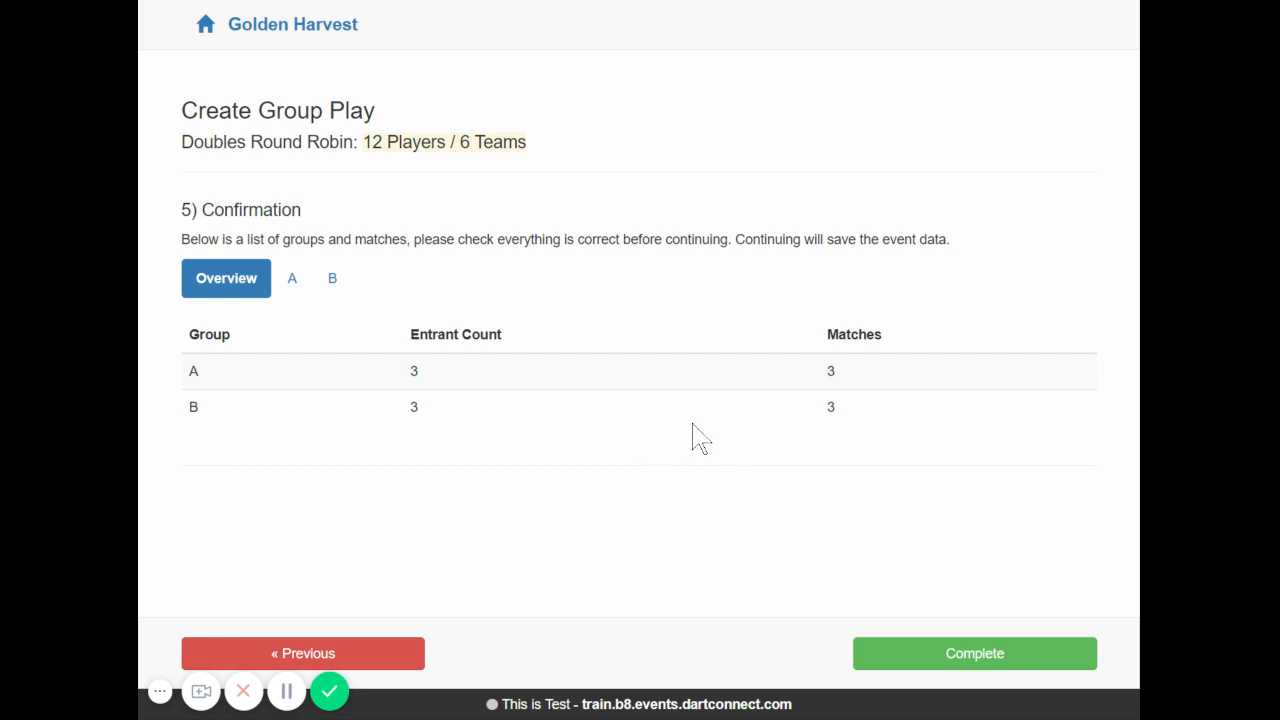
pyautogui.moveTo(720, 447)
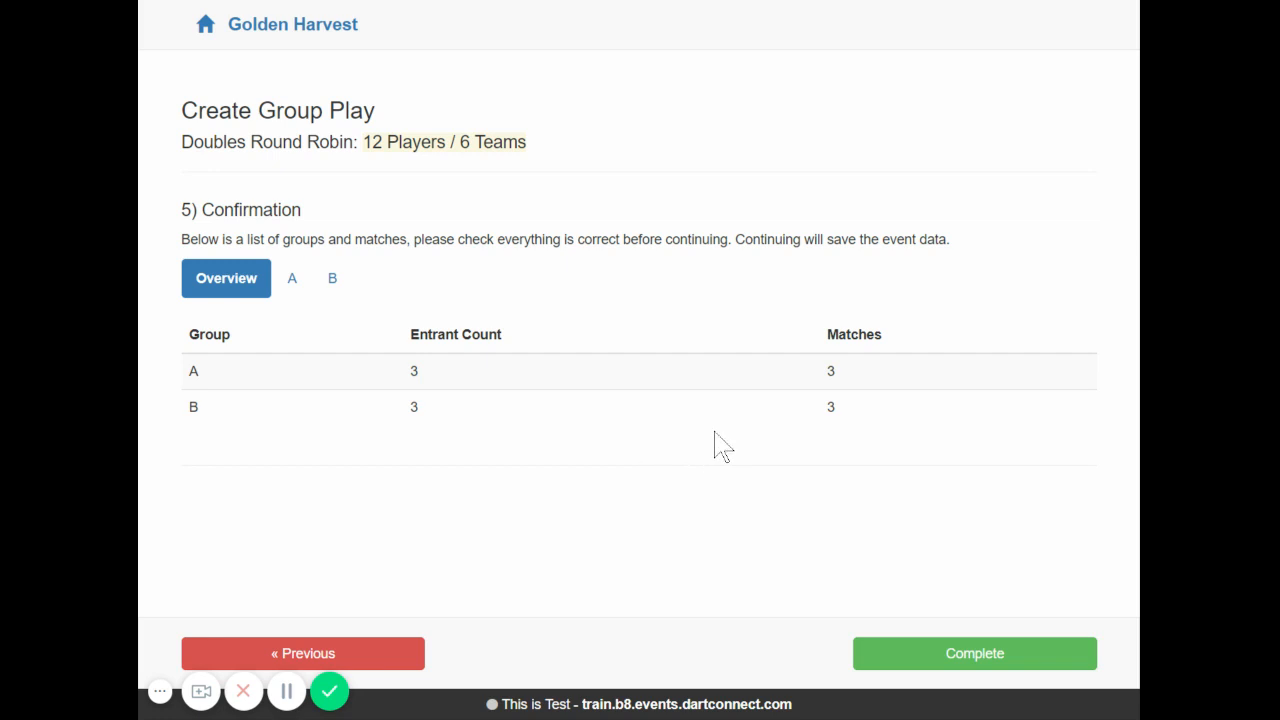
pyautogui.moveTo(701, 450)
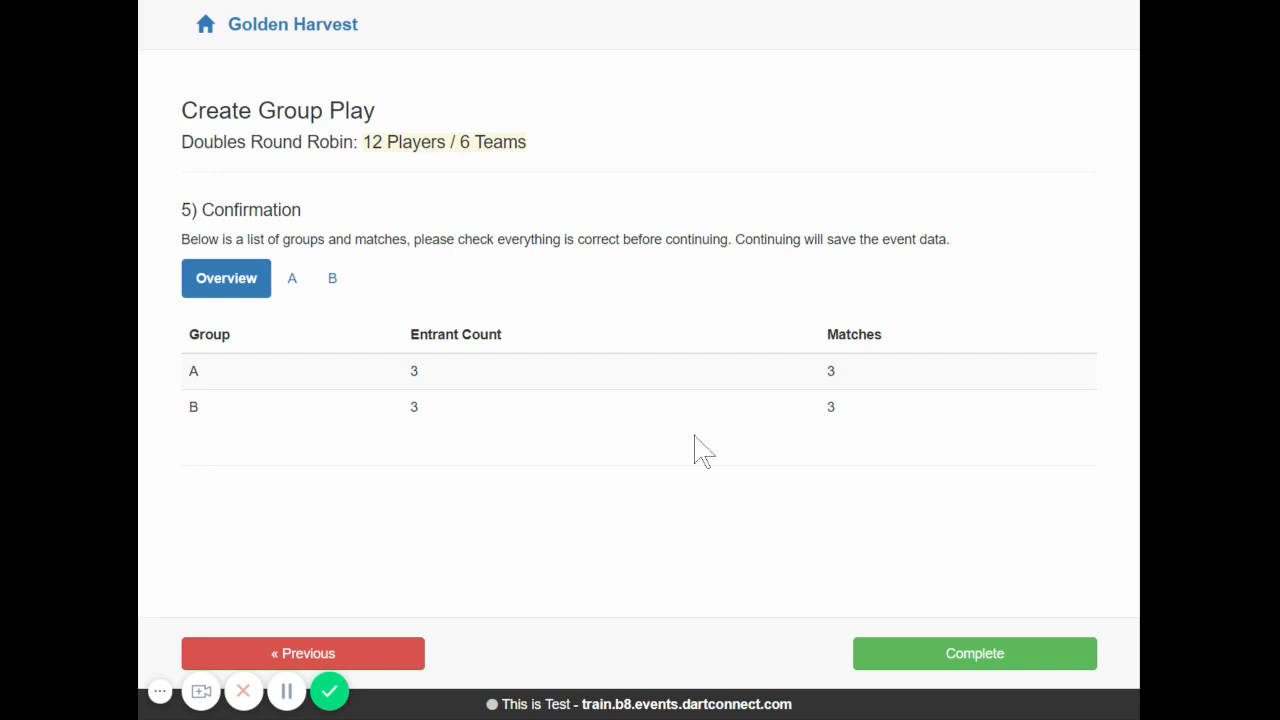